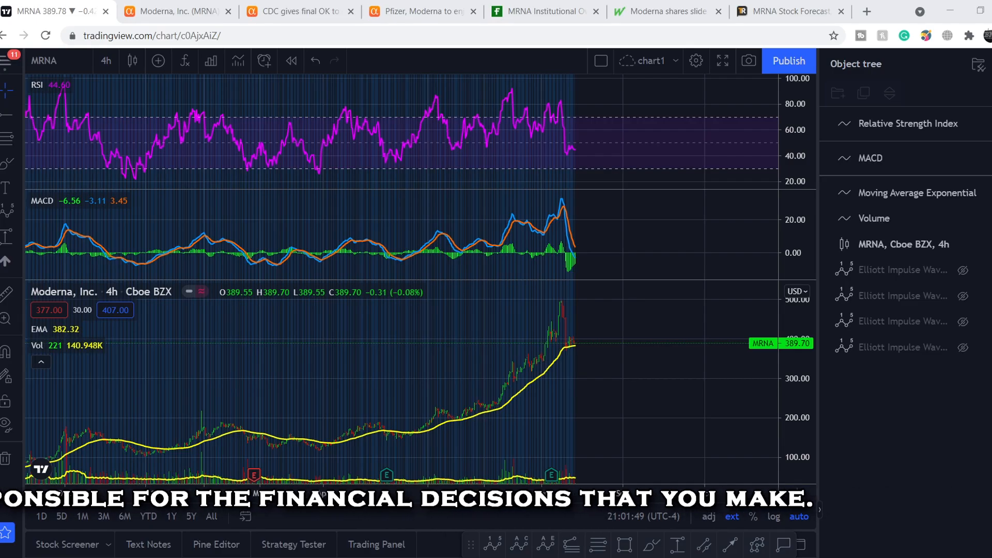
{"action": "mouse_move", "coordinate": [499, 378]}
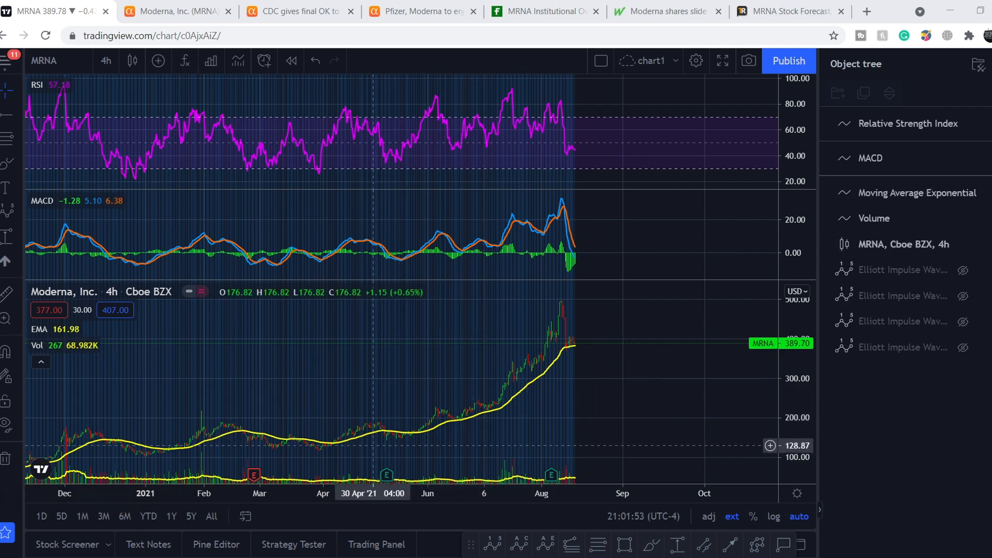
{"action": "mouse_move", "coordinate": [316, 316]}
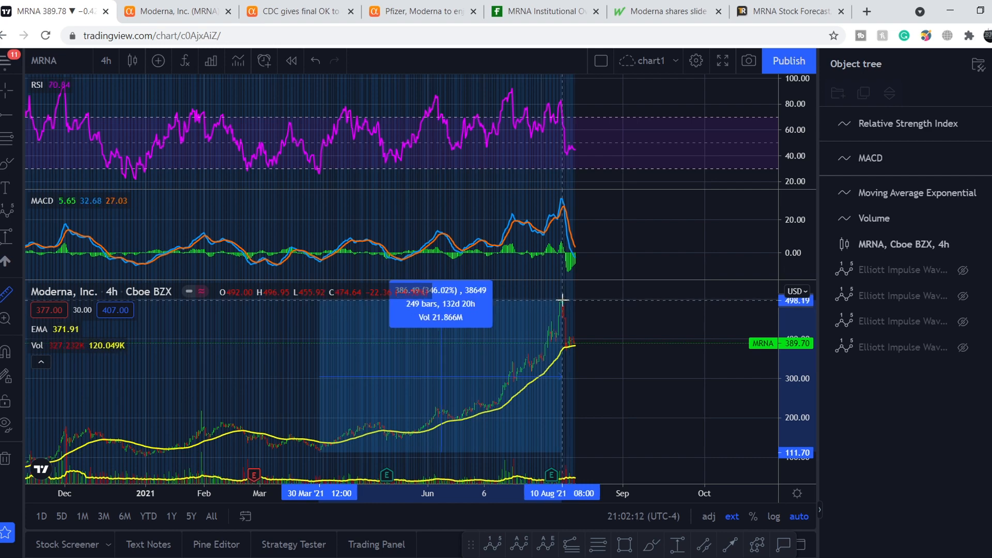
{"action": "mouse_move", "coordinate": [593, 299]}
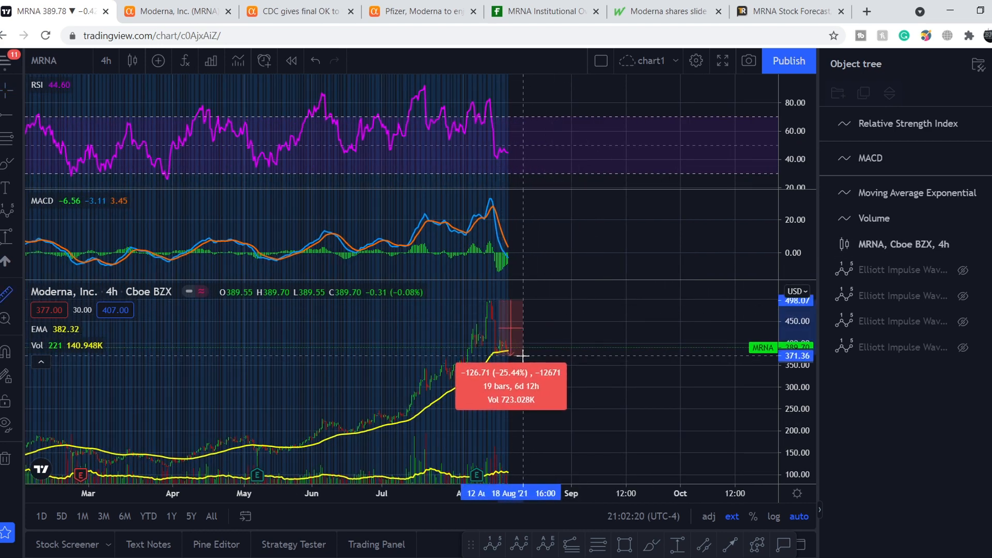
{"action": "mouse_move", "coordinate": [563, 351]}
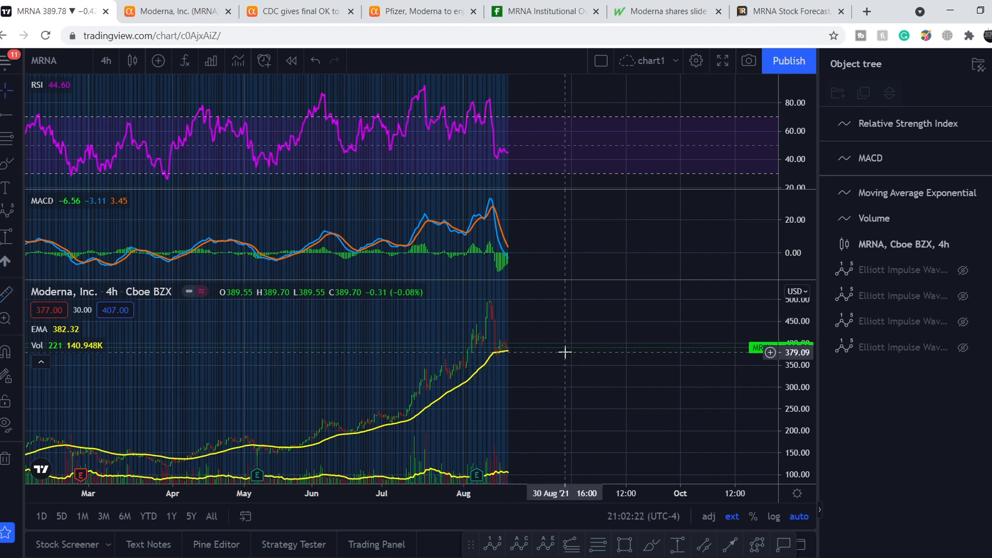
{"action": "mouse_move", "coordinate": [435, 84]}
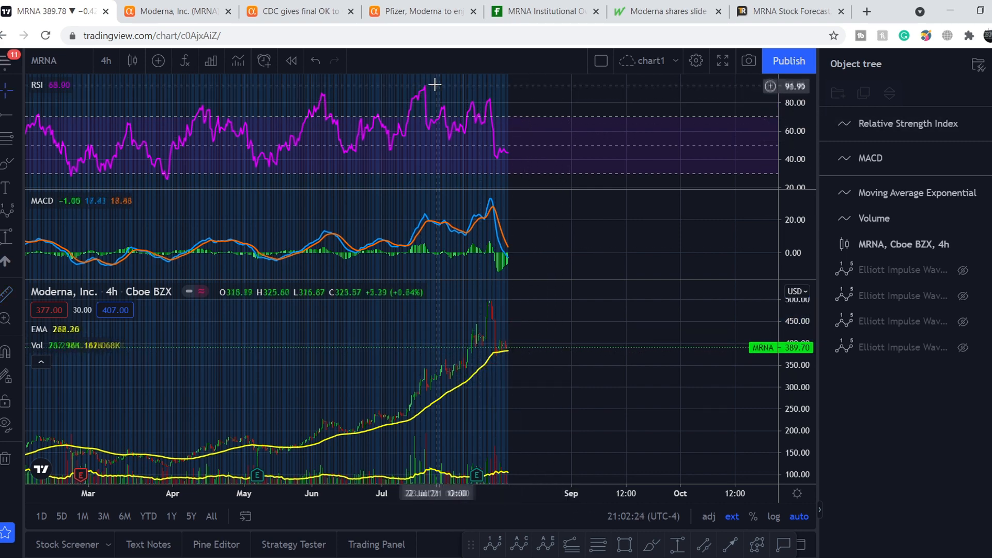
{"action": "mouse_move", "coordinate": [421, 83]}
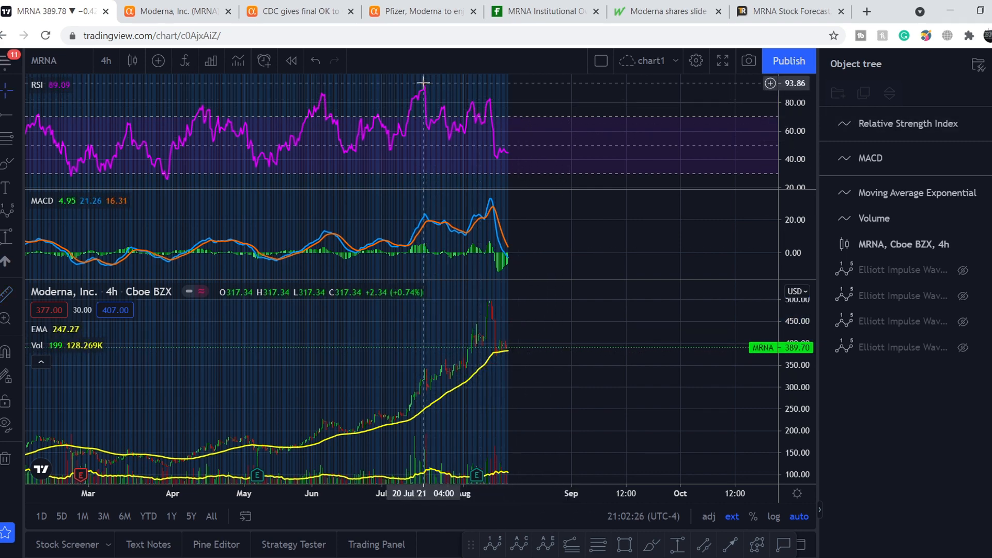
{"action": "mouse_move", "coordinate": [421, 83]}
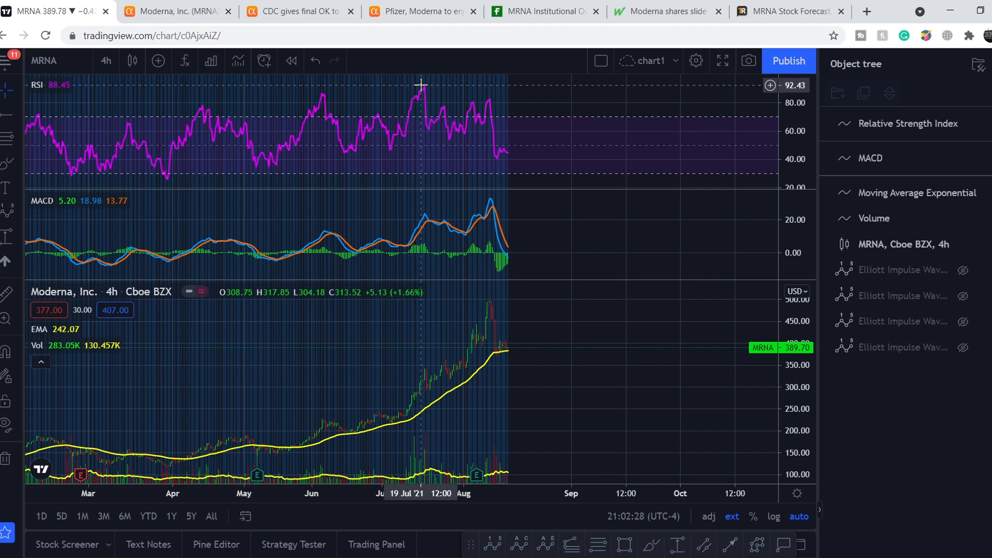
{"action": "mouse_move", "coordinate": [423, 379]}
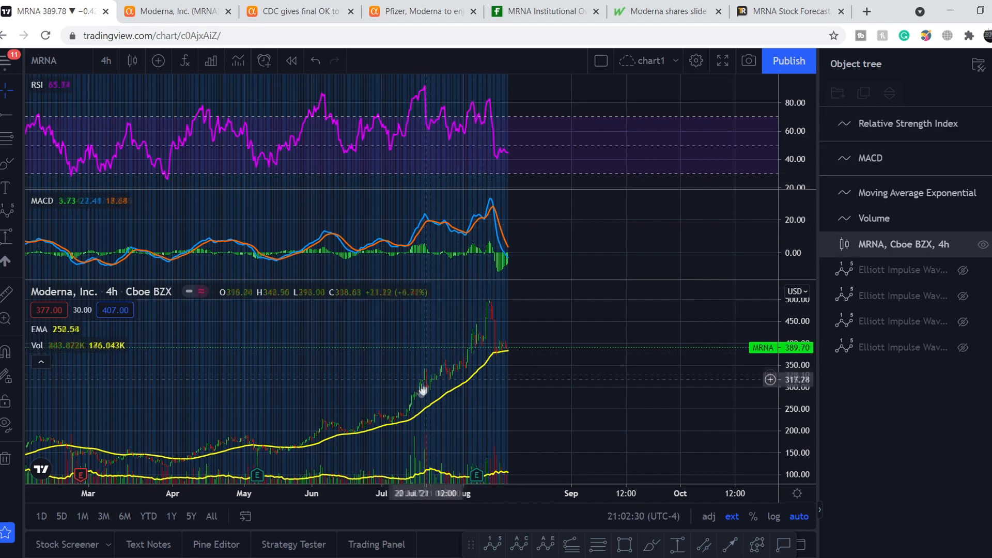
{"action": "mouse_move", "coordinate": [423, 366]}
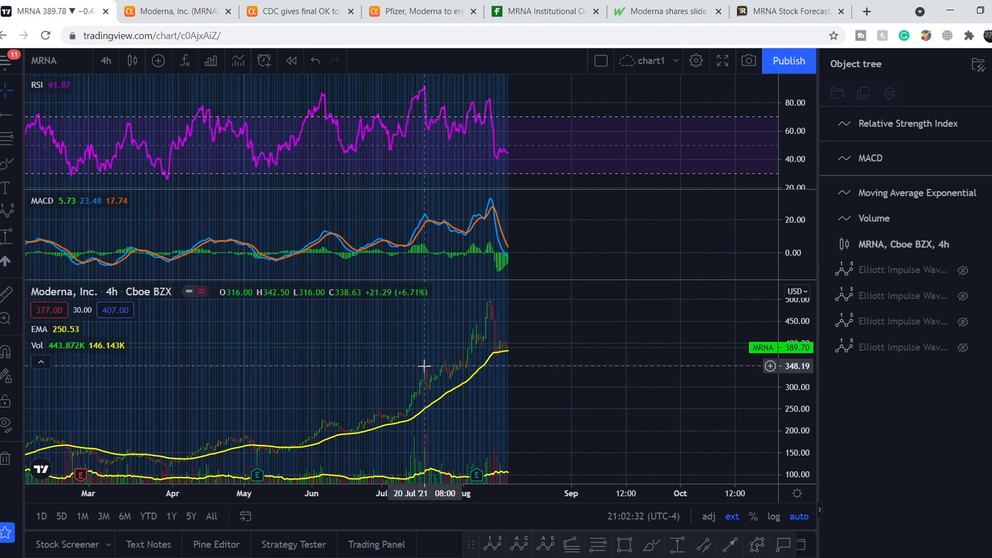
{"action": "mouse_move", "coordinate": [502, 300]}
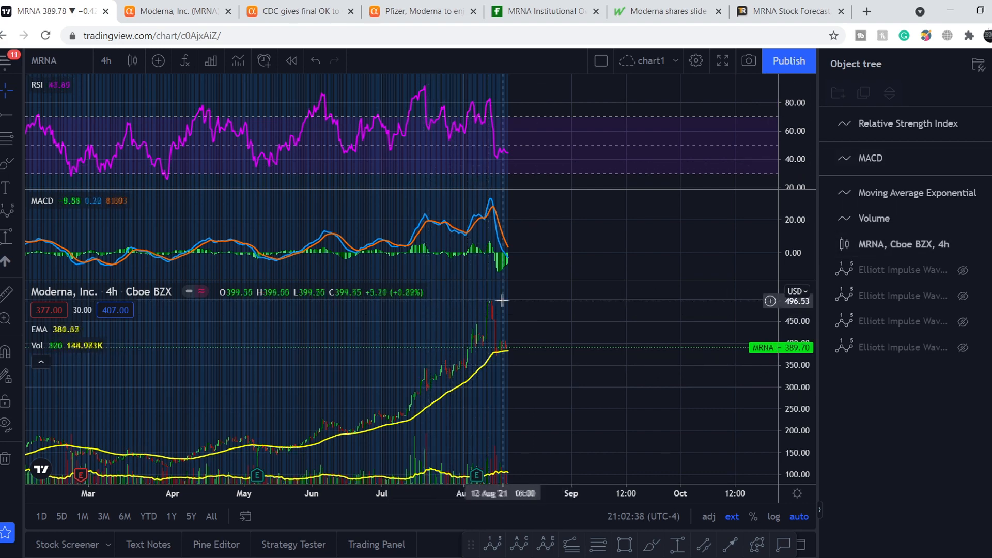
{"action": "mouse_move", "coordinate": [500, 355]}
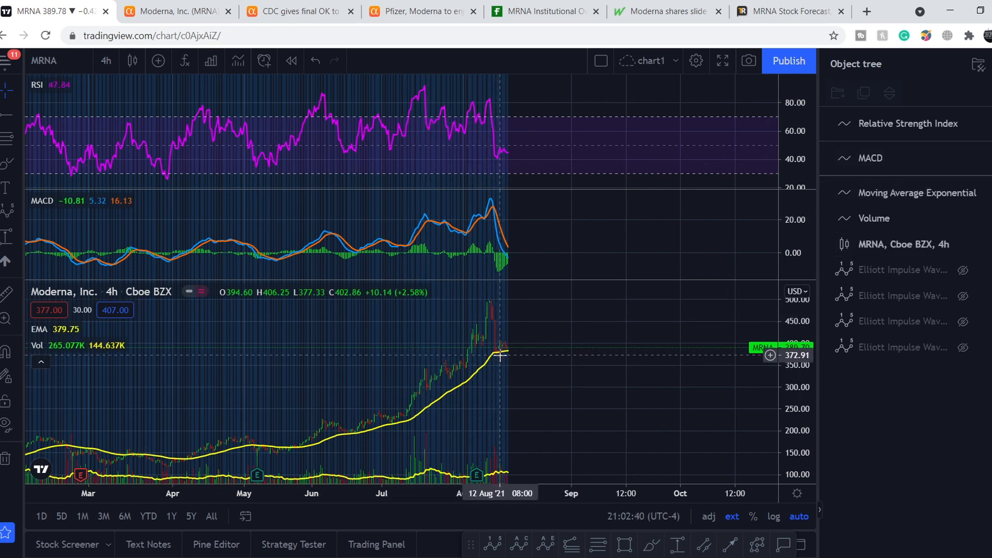
{"action": "mouse_move", "coordinate": [503, 374]}
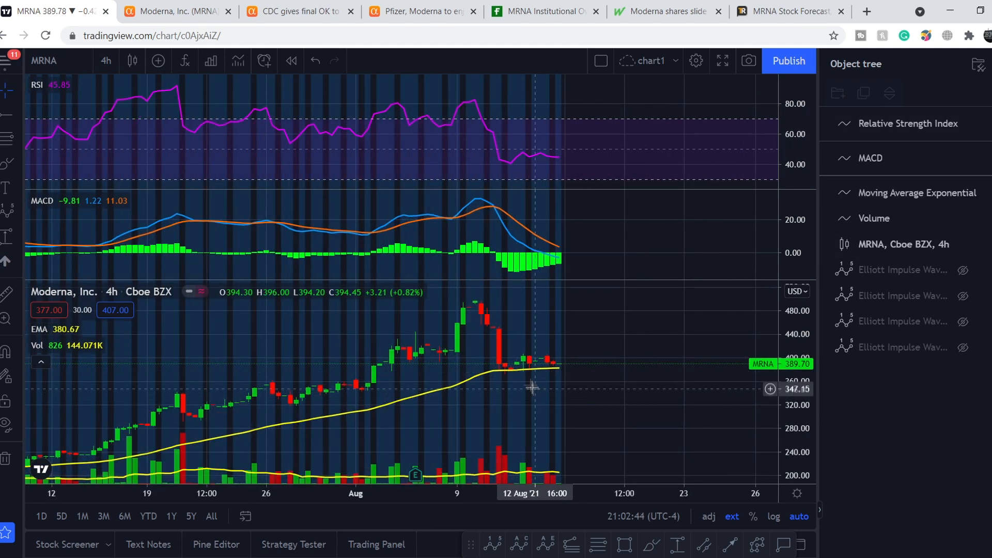
{"action": "mouse_move", "coordinate": [511, 373]}
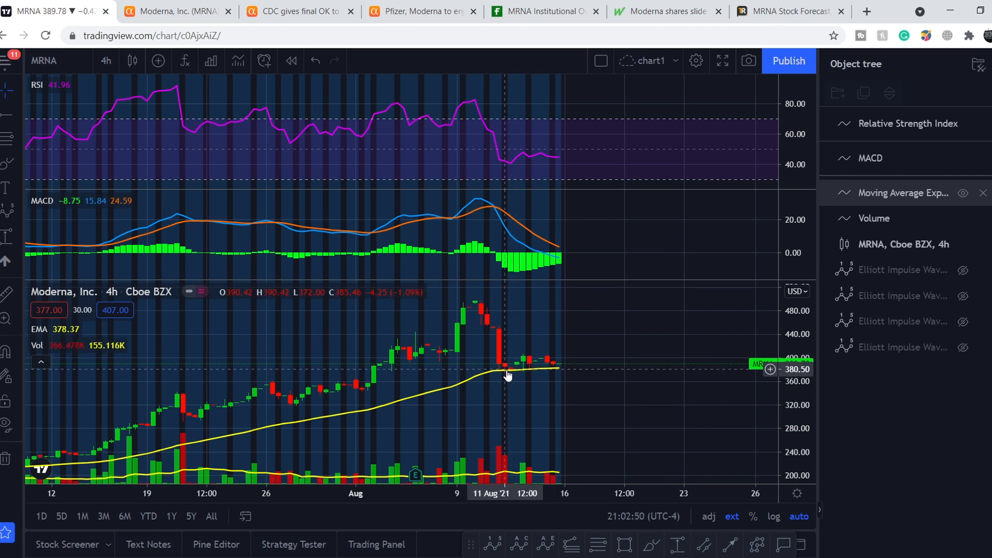
{"action": "mouse_move", "coordinate": [518, 377]}
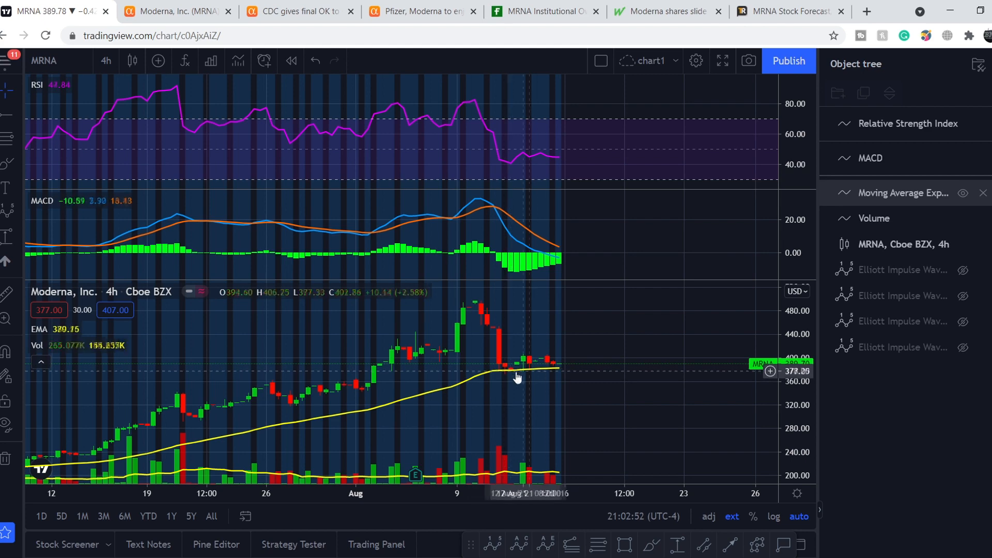
{"action": "mouse_move", "coordinate": [523, 374]}
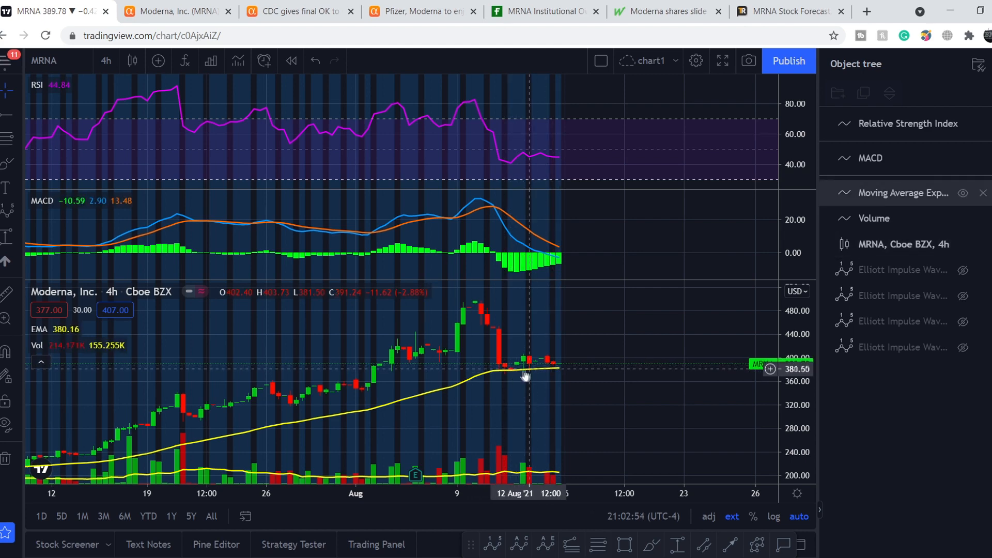
{"action": "mouse_move", "coordinate": [518, 373]}
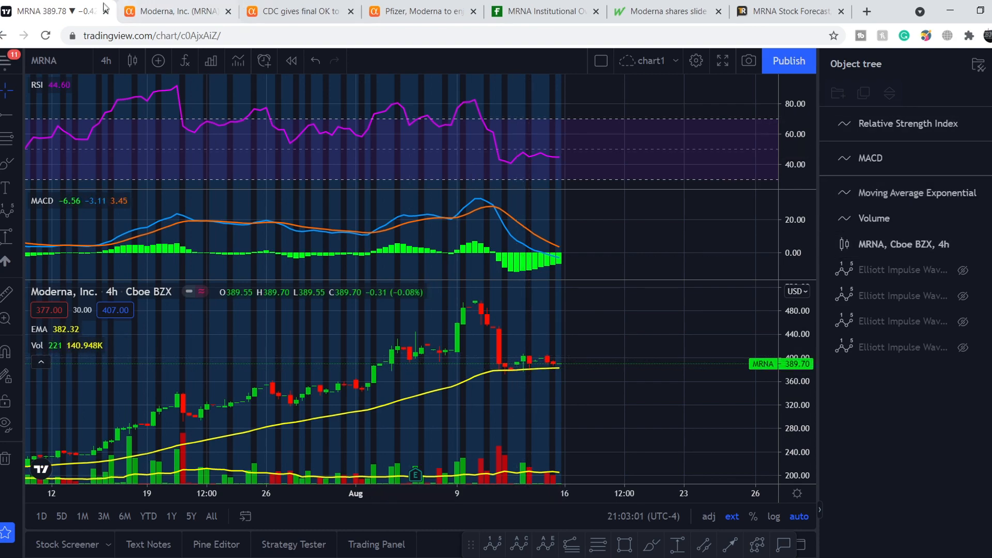
Step: Review MRNA's income statement on Seeking Alpha, highlighting the 6,515.77% revenue growth figure
{"action": "left_click", "coordinate": [171, 12]}
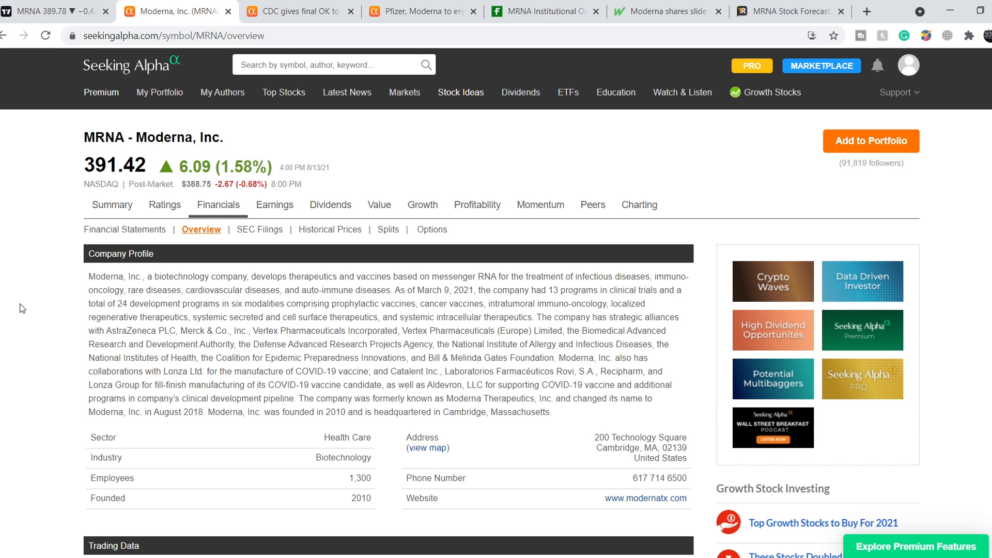
{"action": "scroll", "scroll_direction": "down", "scroll_amount": 3}
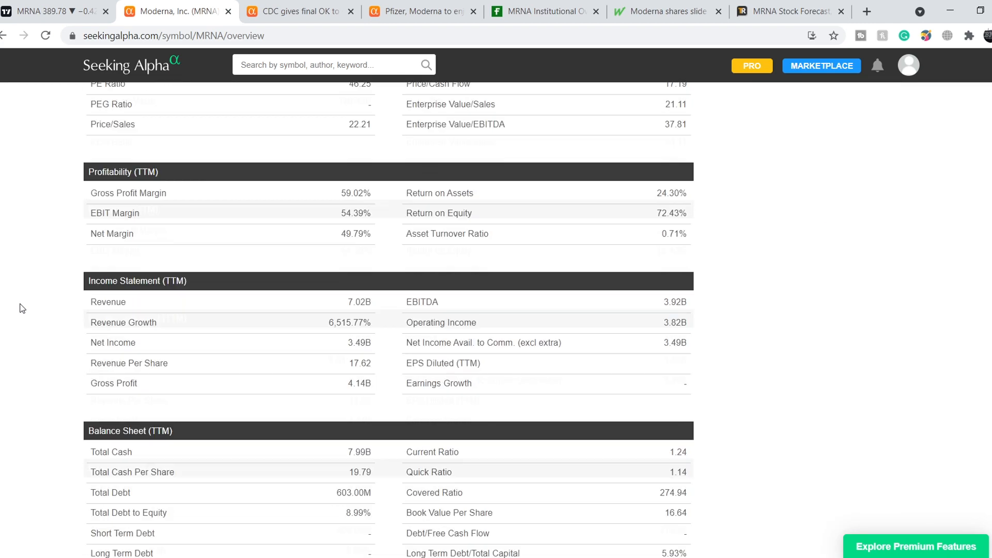
{"action": "scroll", "scroll_direction": "down", "scroll_amount": 3}
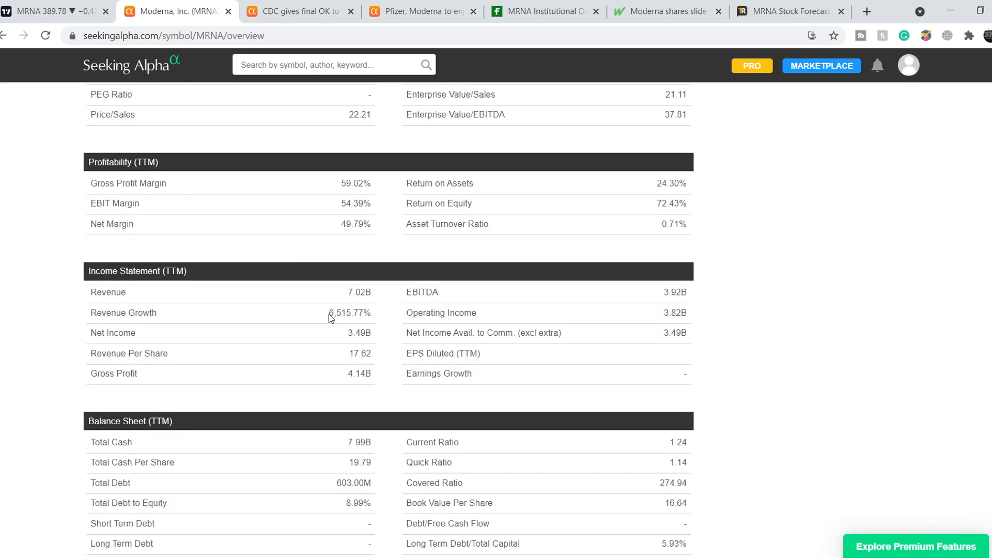
{"action": "double_click", "coordinate": [340, 312]}
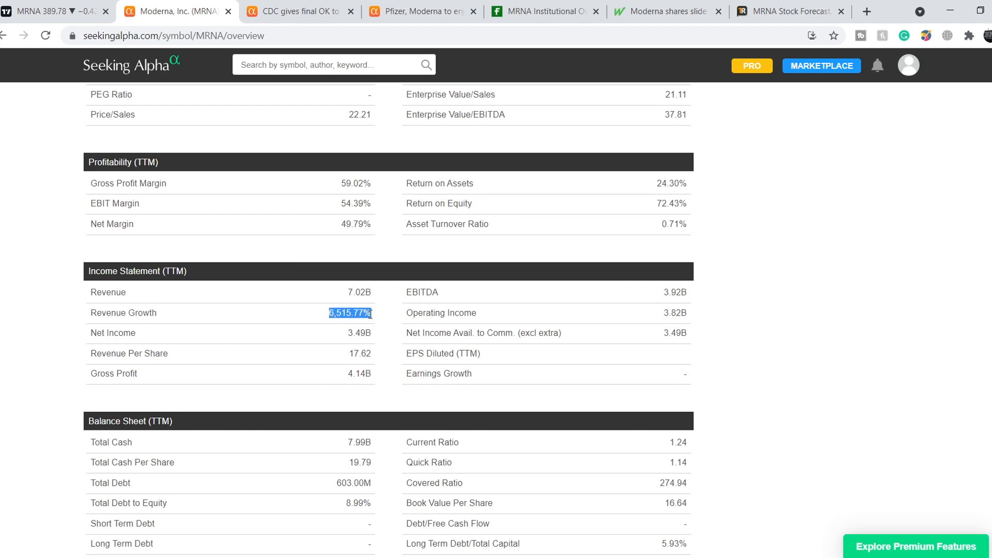
{"action": "scroll", "scroll_direction": "up", "scroll_amount": 3}
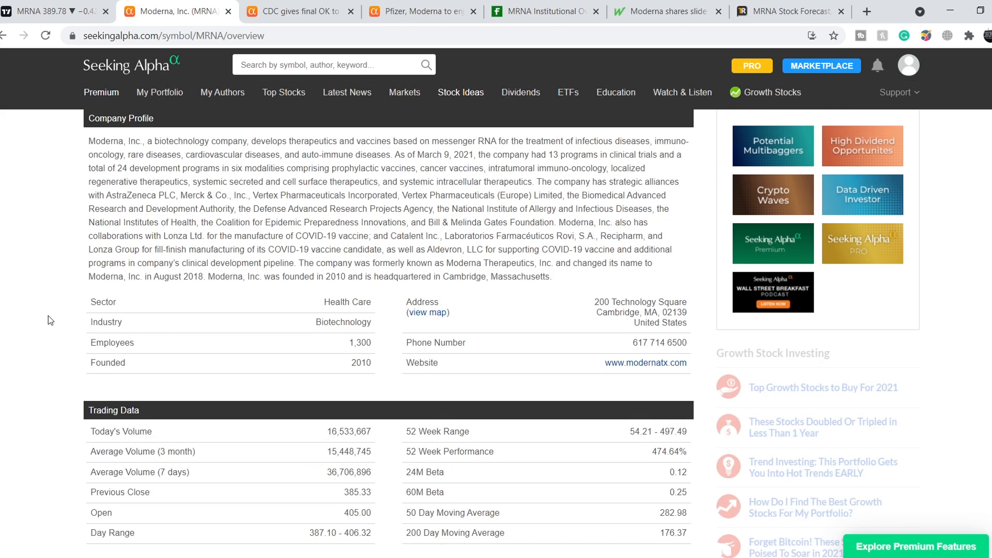
{"action": "scroll", "scroll_direction": "up", "scroll_amount": 3}
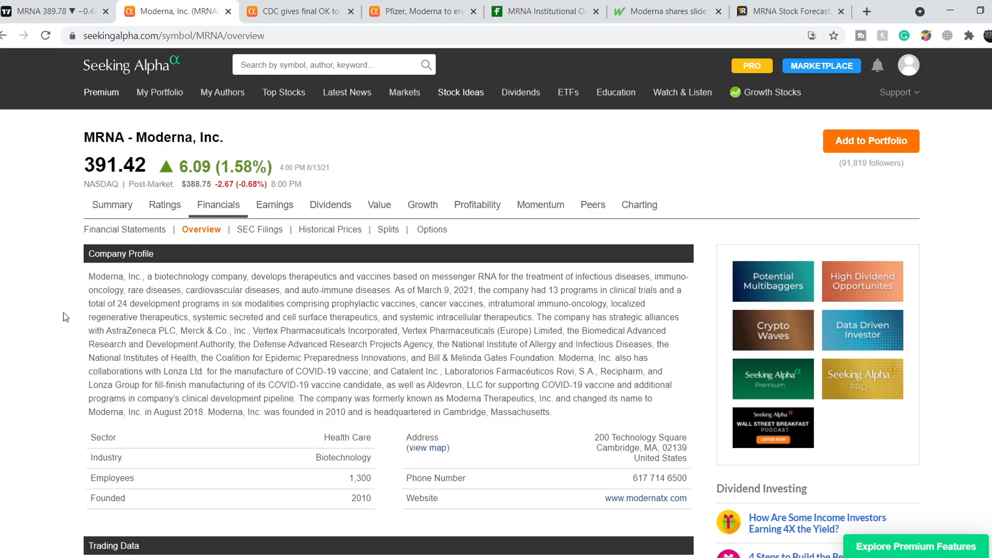
{"action": "scroll", "scroll_direction": "down", "scroll_amount": 3}
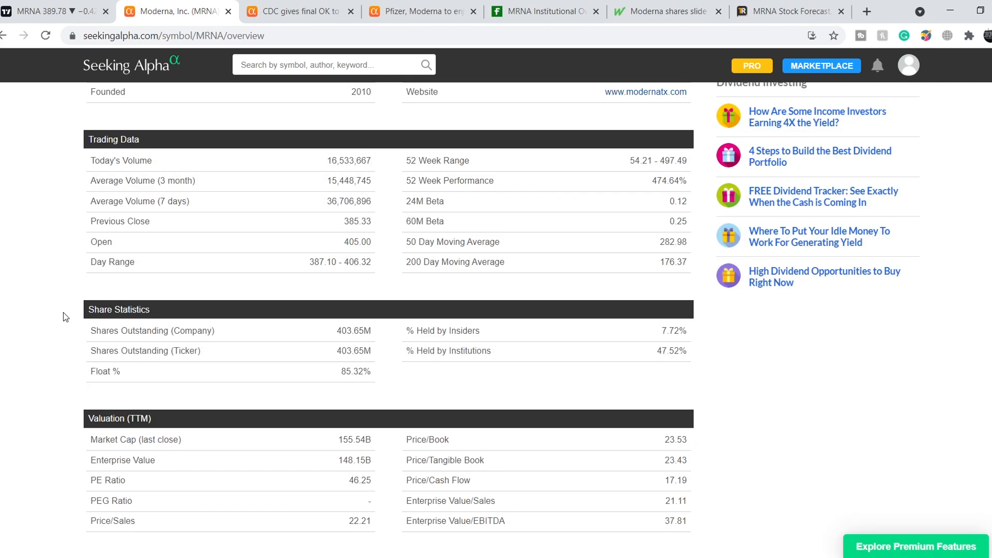
{"action": "mouse_move", "coordinate": [340, 441]}
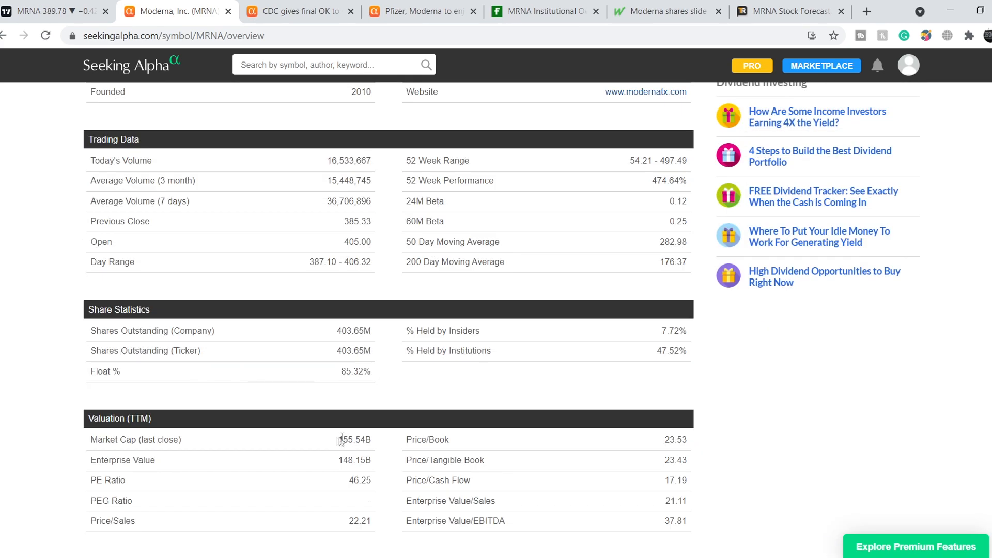
{"action": "mouse_move", "coordinate": [381, 441]}
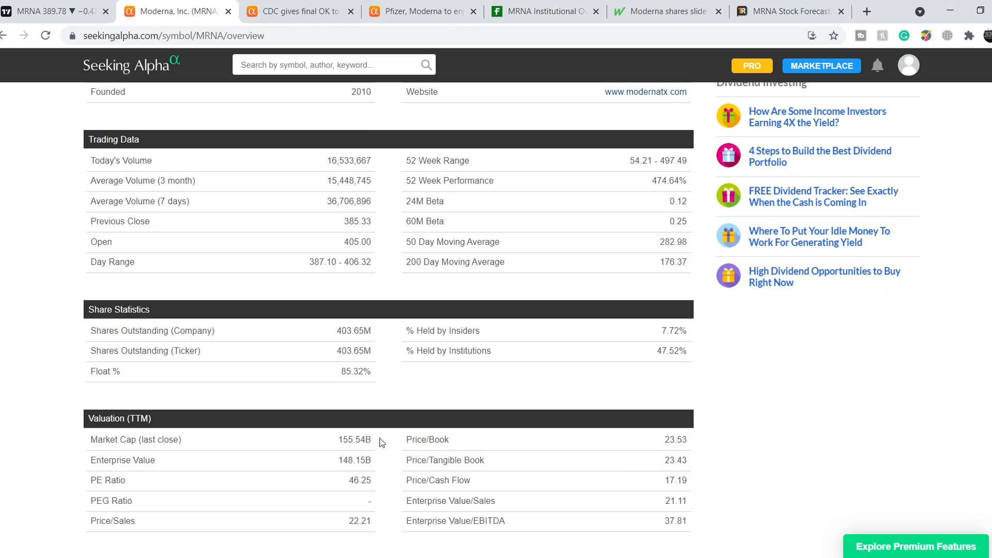
Step: Check the 7.02B revenue, balance sheet and cash flow figures, then return to the company profile
{"action": "scroll", "scroll_direction": "down", "scroll_amount": 3}
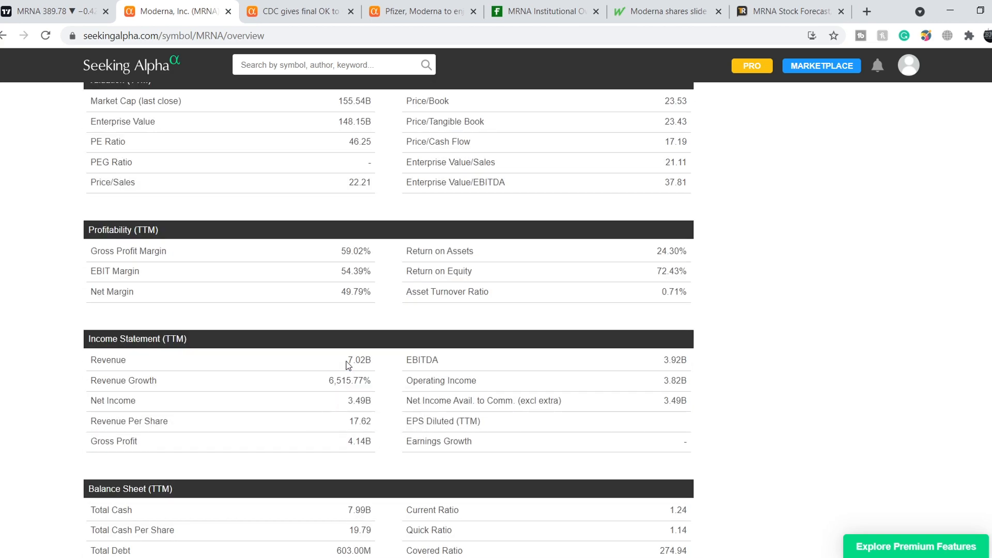
{"action": "double_click", "coordinate": [107, 359]}
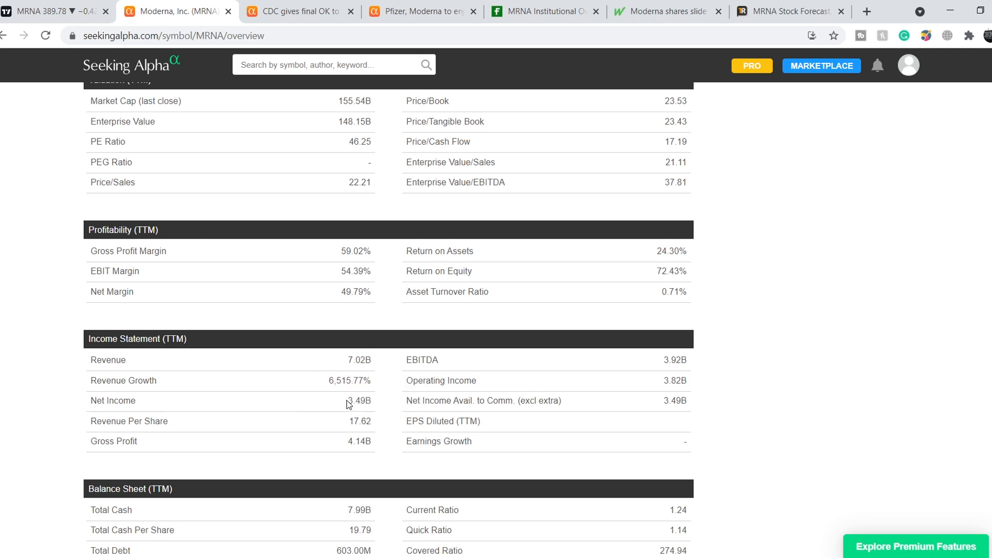
{"action": "mouse_move", "coordinate": [382, 396]}
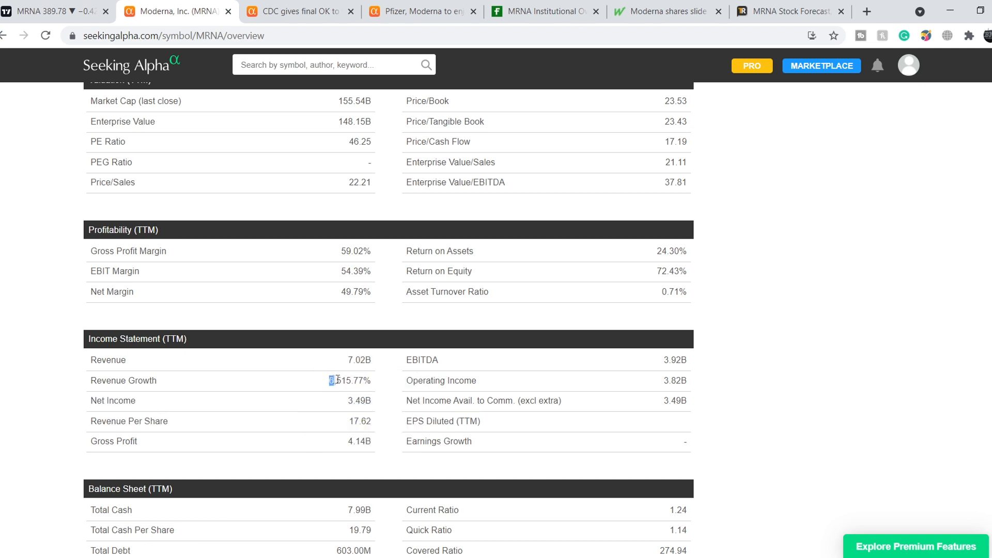
{"action": "double_click", "coordinate": [349, 381]}
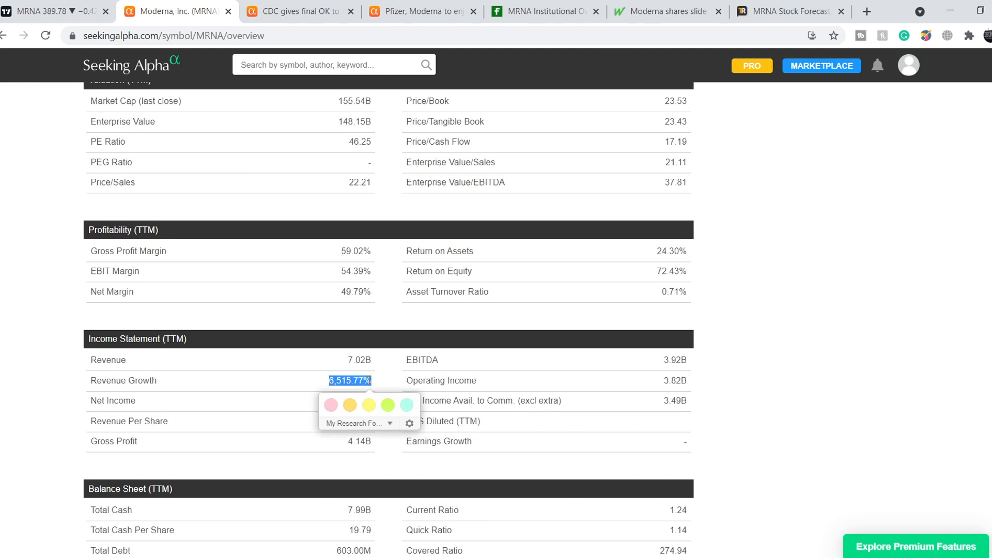
{"action": "mouse_move", "coordinate": [57, 491]}
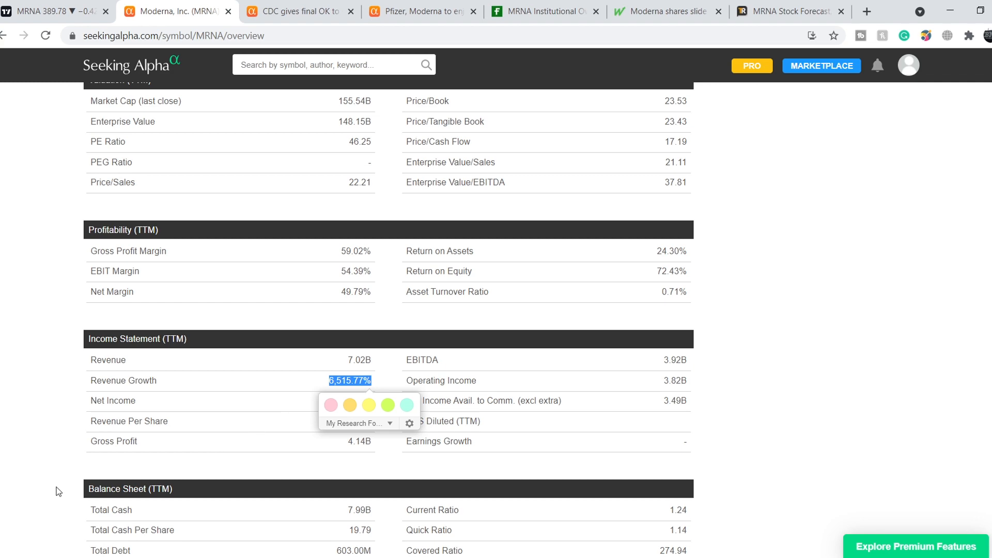
{"action": "scroll", "scroll_direction": "down", "scroll_amount": 3}
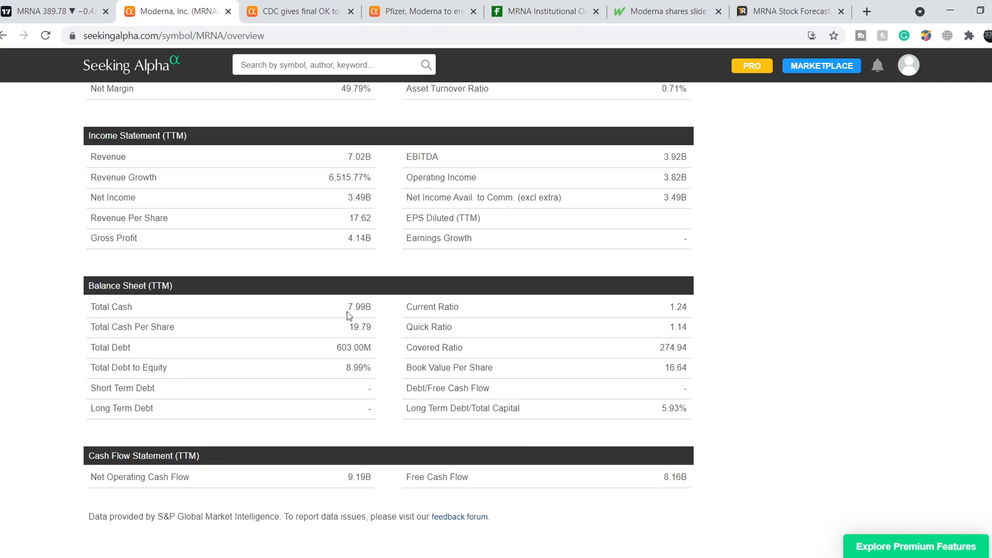
{"action": "double_click", "coordinate": [359, 307]}
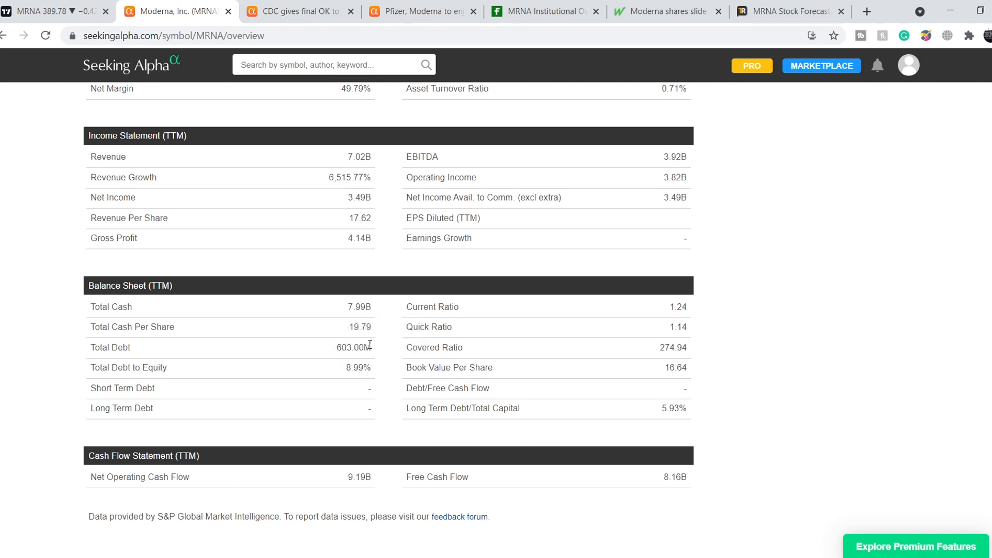
{"action": "mouse_move", "coordinate": [687, 310]}
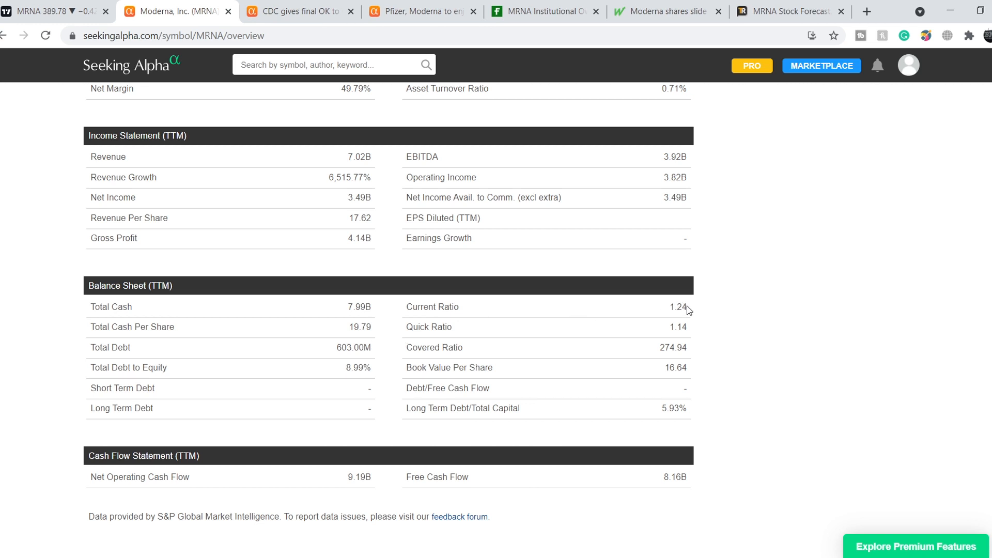
{"action": "mouse_move", "coordinate": [697, 303]}
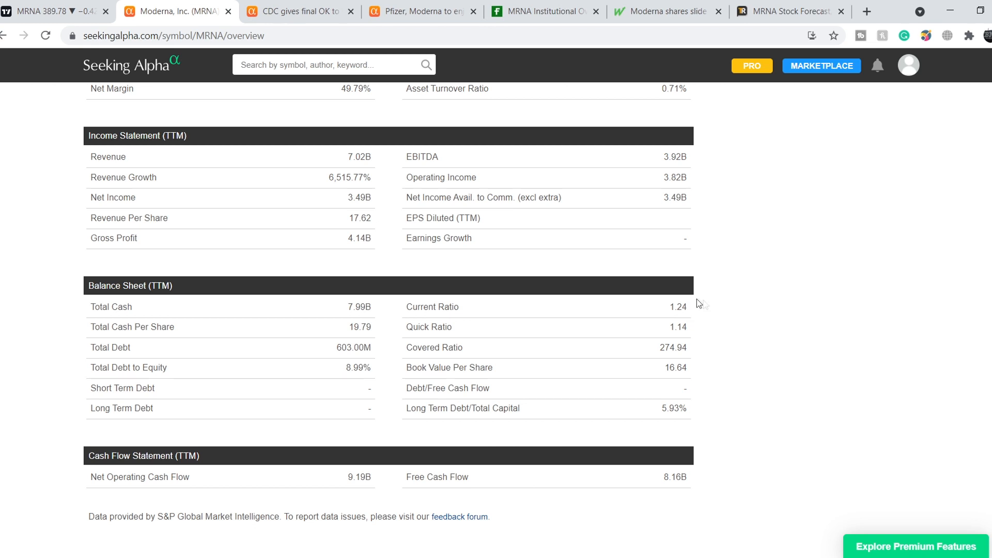
{"action": "mouse_move", "coordinate": [359, 199]}
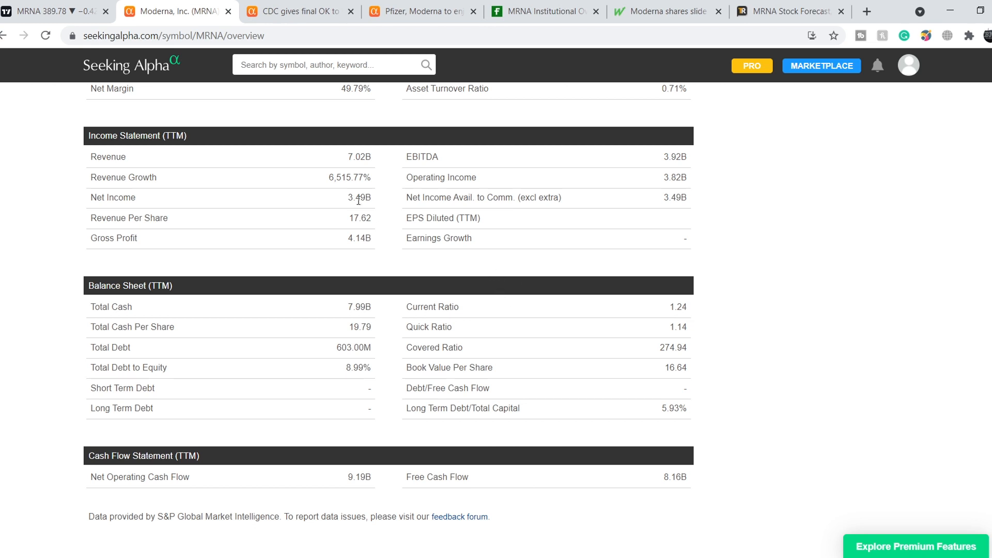
{"action": "mouse_move", "coordinate": [757, 370]}
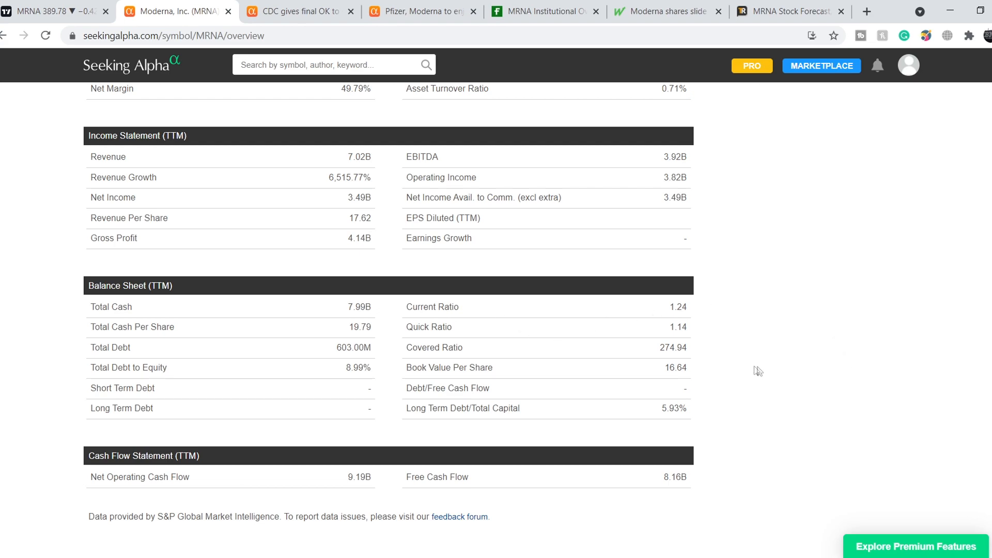
{"action": "scroll", "scroll_direction": "up", "scroll_amount": 3}
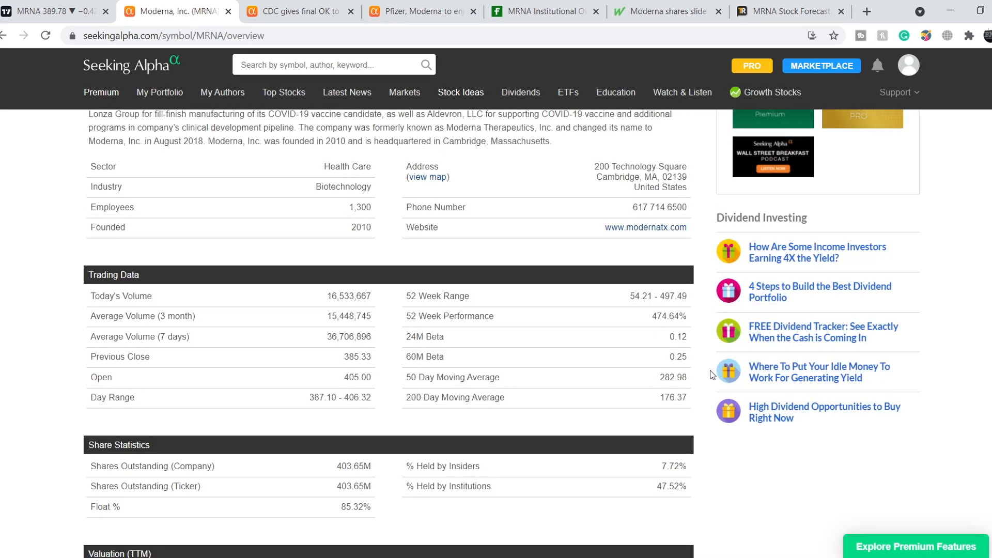
{"action": "scroll", "scroll_direction": "up", "scroll_amount": 3}
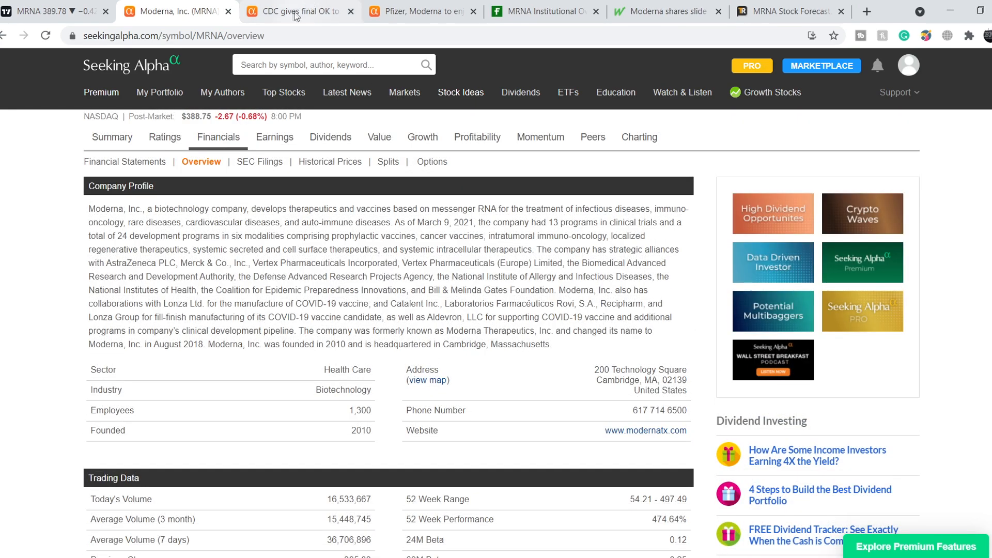
Step: Read the CDC booster-approval article down to its Update bullet points and the director quote
{"action": "left_click", "coordinate": [298, 11]}
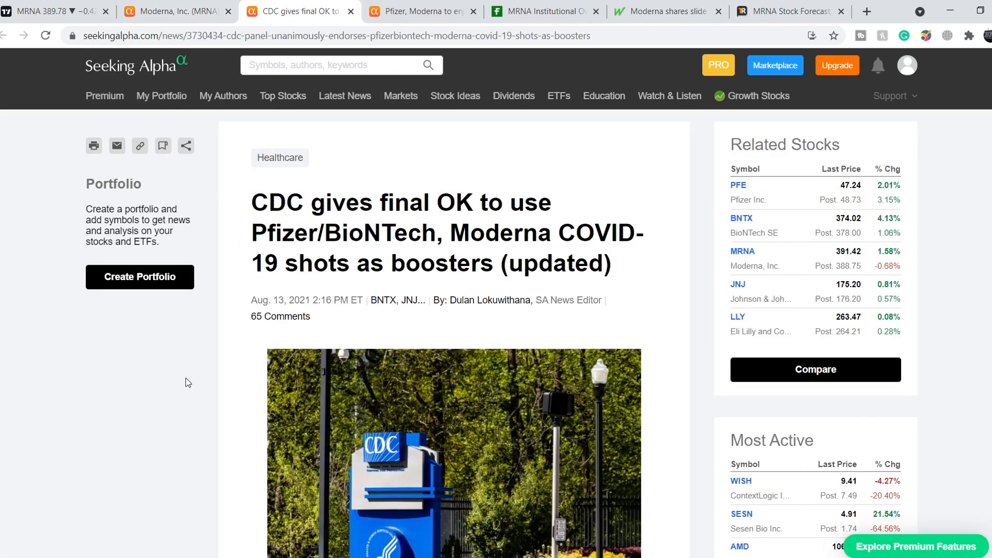
{"action": "mouse_move", "coordinate": [265, 299]}
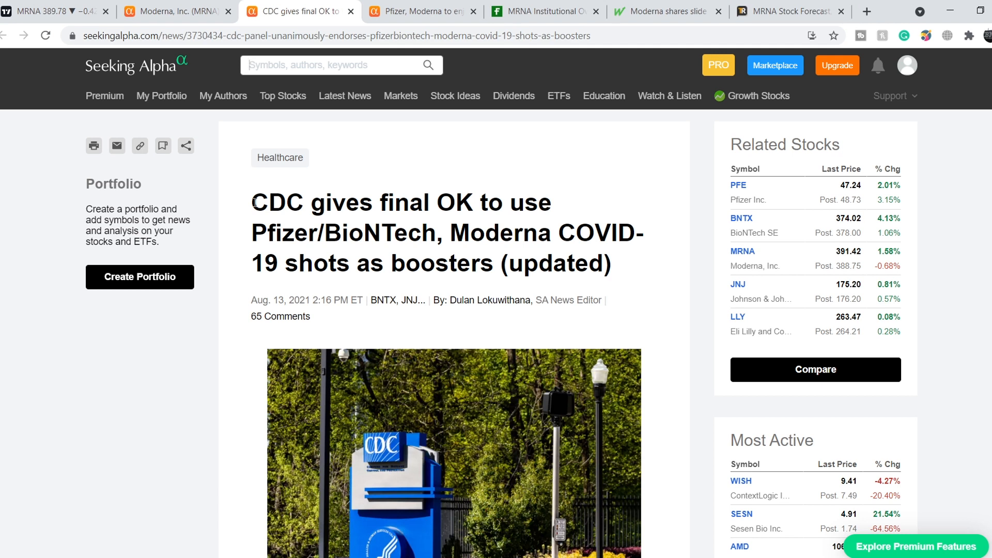
{"action": "scroll", "scroll_direction": "down", "scroll_amount": 3}
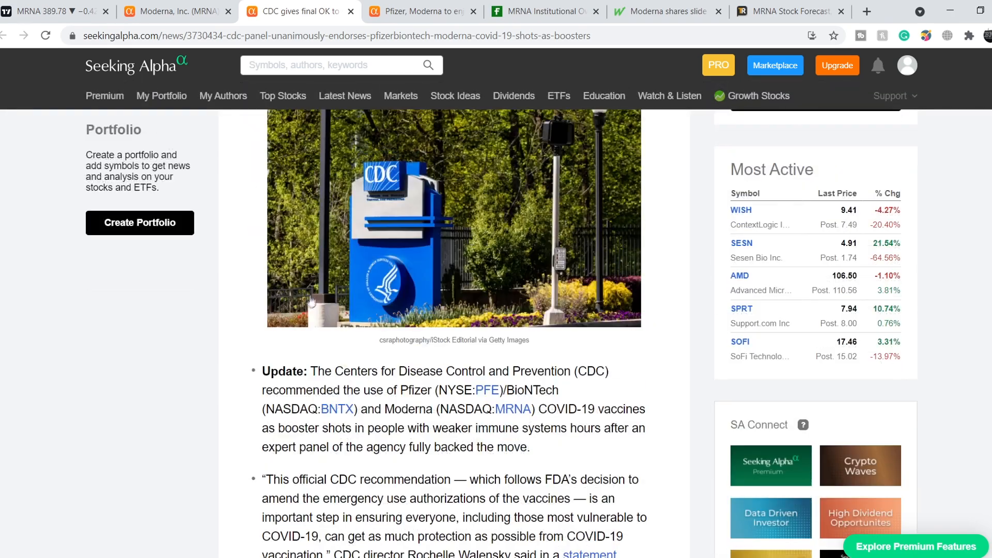
{"action": "scroll", "scroll_direction": "down", "scroll_amount": 3}
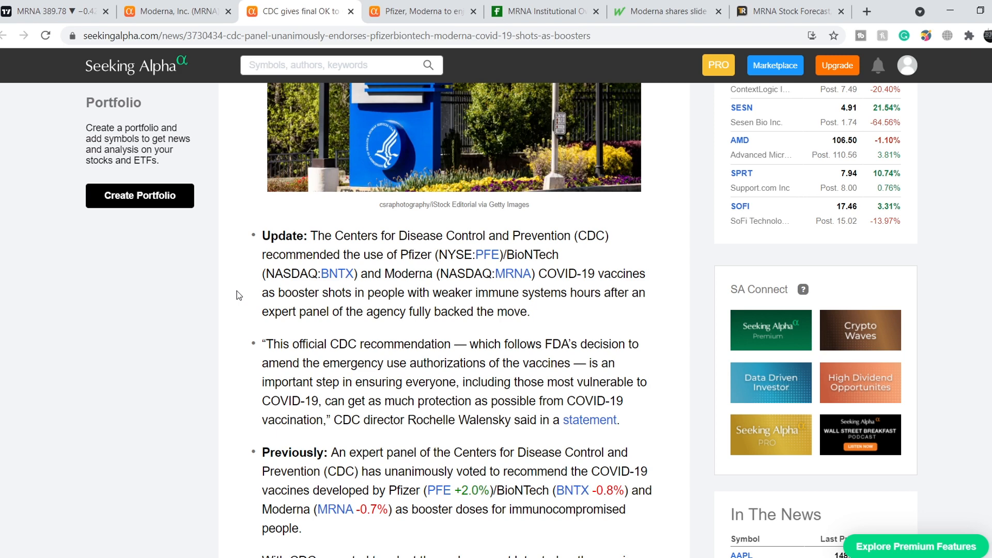
{"action": "mouse_move", "coordinate": [262, 258]}
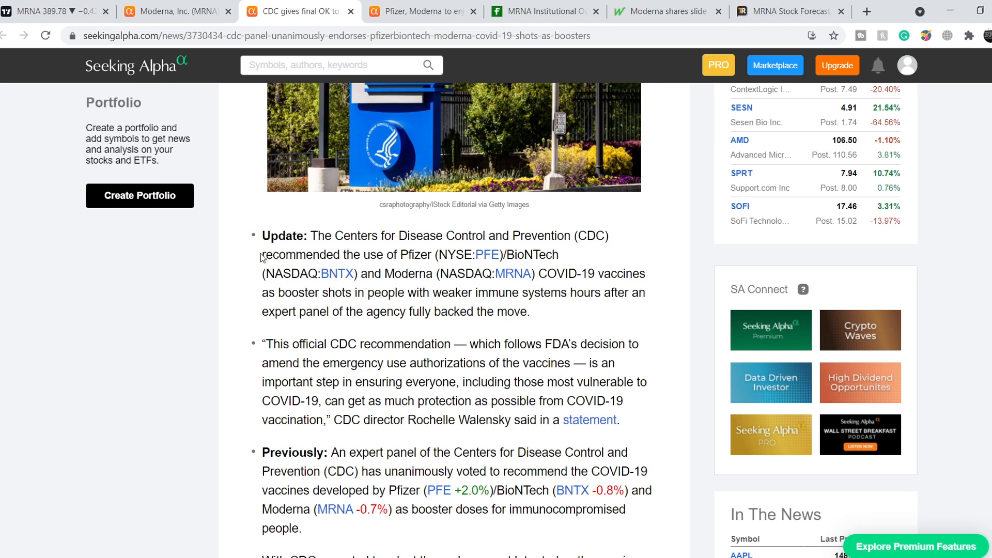
{"action": "mouse_move", "coordinate": [407, 270]}
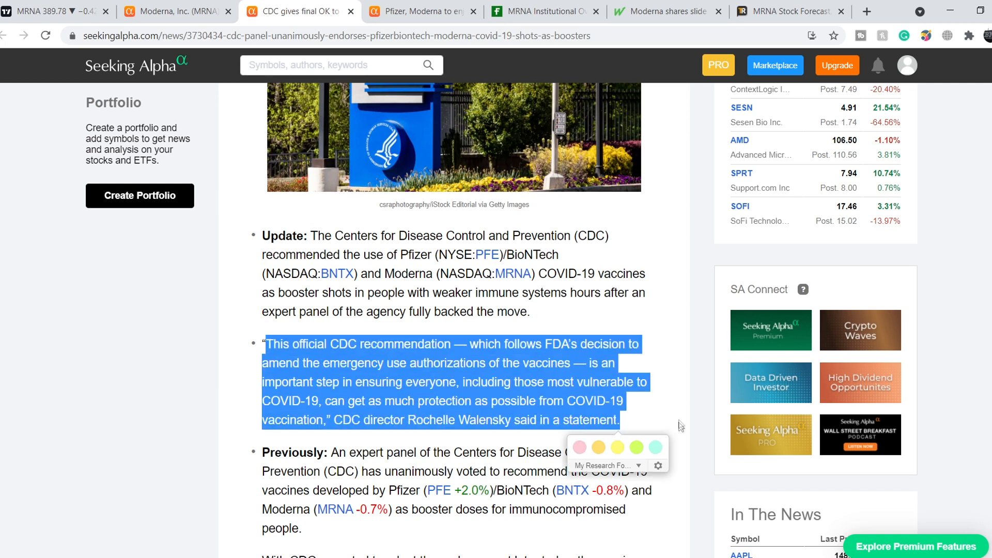
{"action": "left_click", "coordinate": [695, 417]}
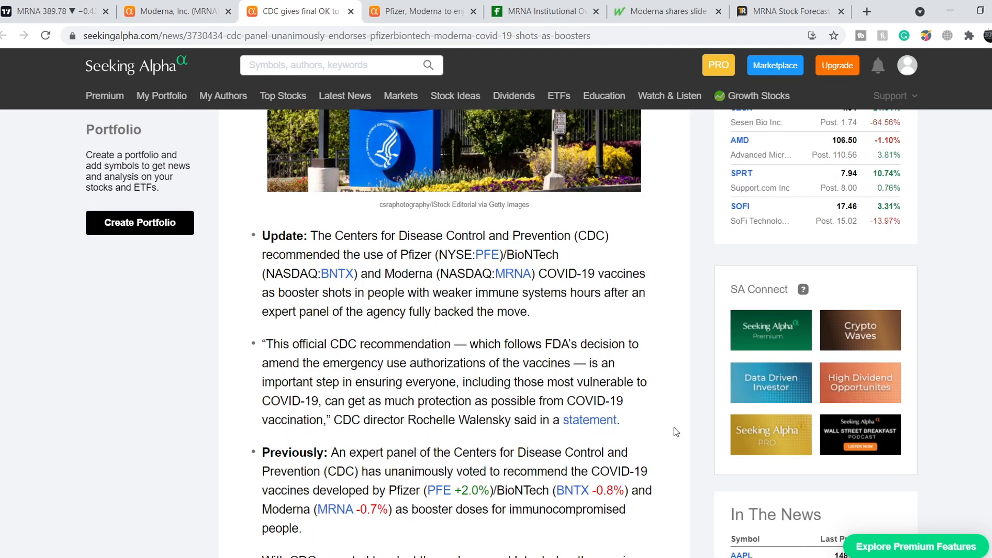
{"action": "mouse_move", "coordinate": [518, 360]}
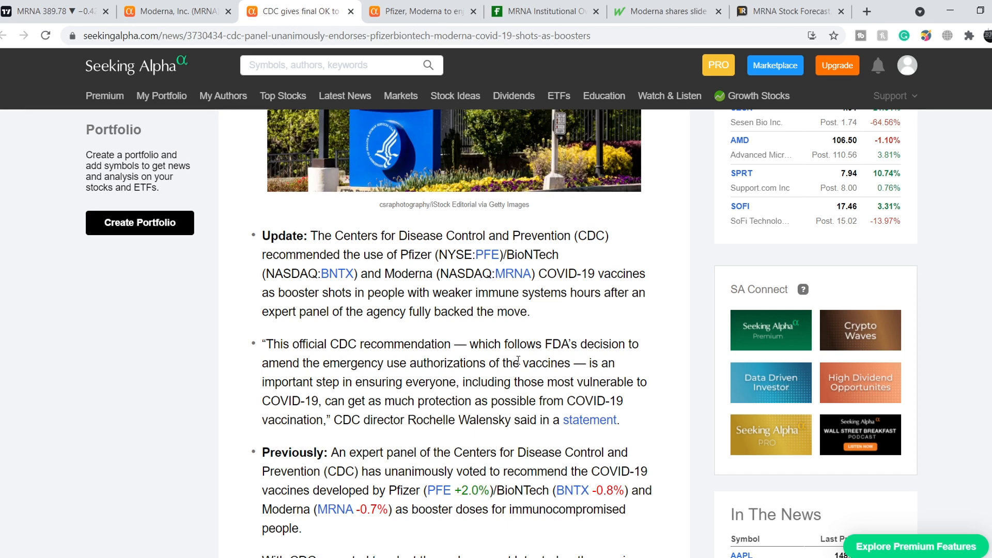
{"action": "mouse_move", "coordinate": [430, 325]}
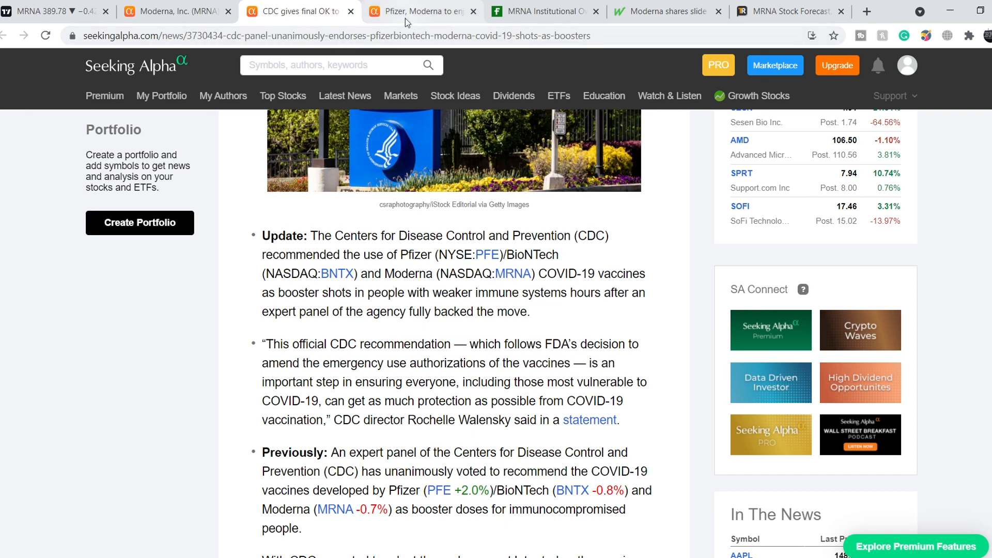
Step: Read the first-mover advantage article through the Gottlieb passage
{"action": "left_click", "coordinate": [417, 12]}
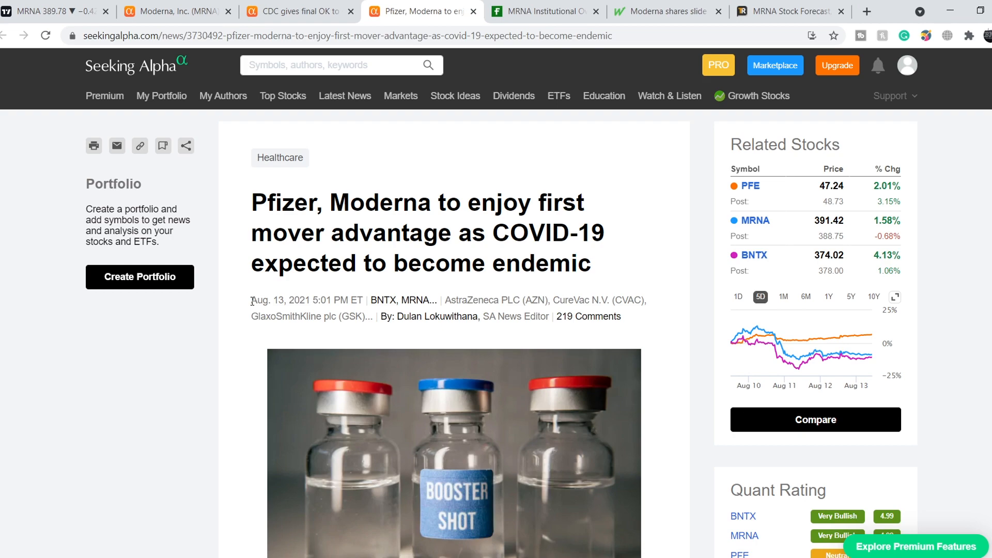
{"action": "scroll", "scroll_direction": "down", "scroll_amount": 3}
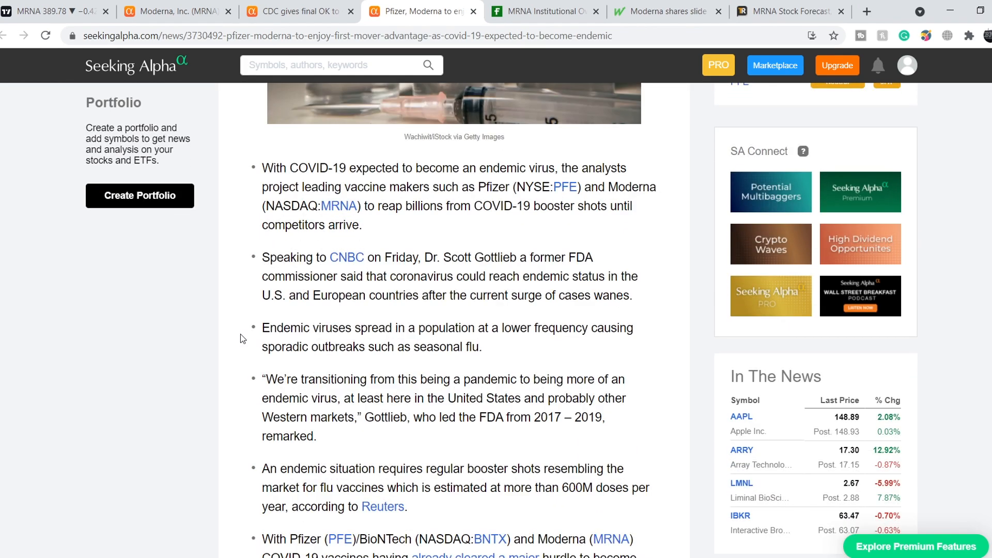
{"action": "scroll", "scroll_direction": "down", "scroll_amount": 3}
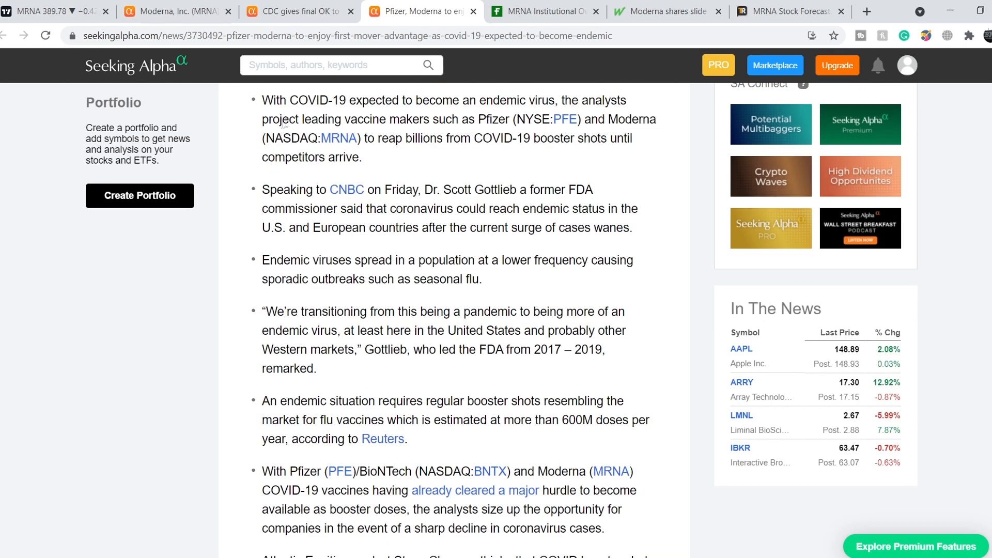
{"action": "mouse_move", "coordinate": [531, 101]}
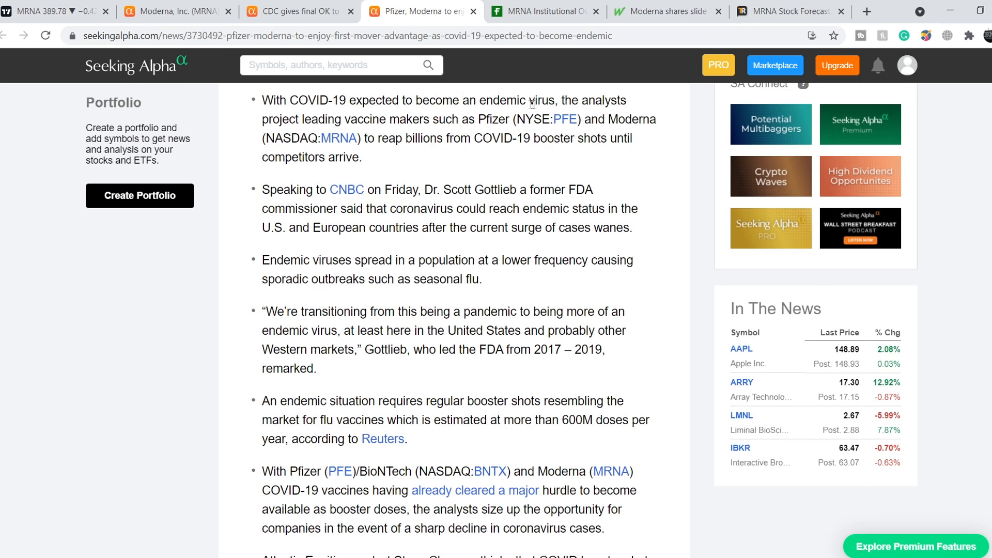
{"action": "mouse_move", "coordinate": [322, 130]}
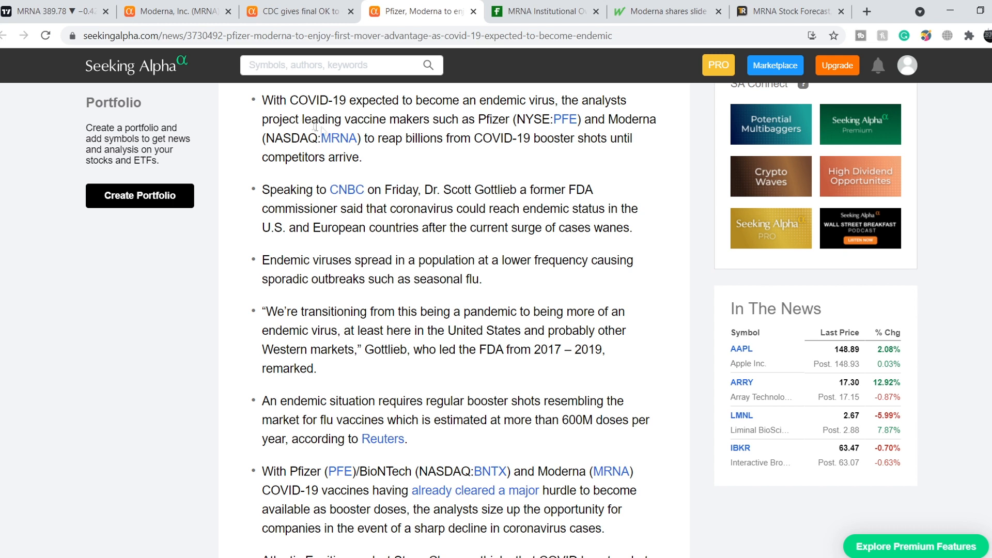
{"action": "mouse_move", "coordinate": [478, 131]}
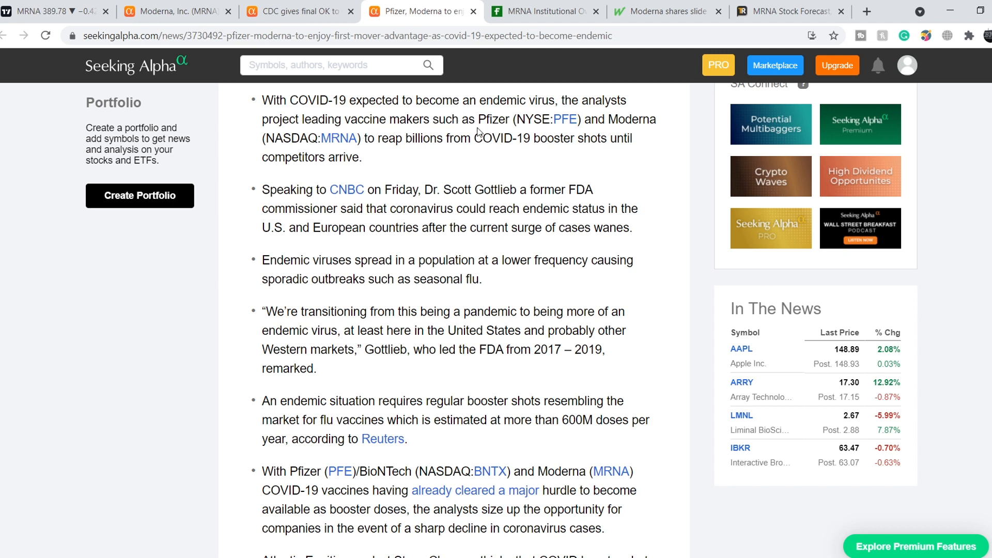
{"action": "mouse_move", "coordinate": [384, 151]}
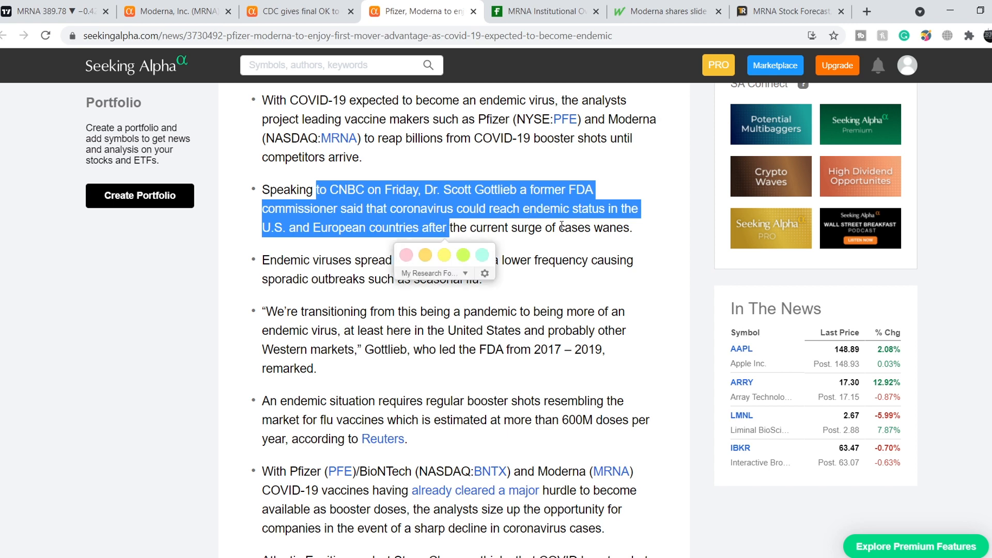
{"action": "left_click", "coordinate": [647, 238]}
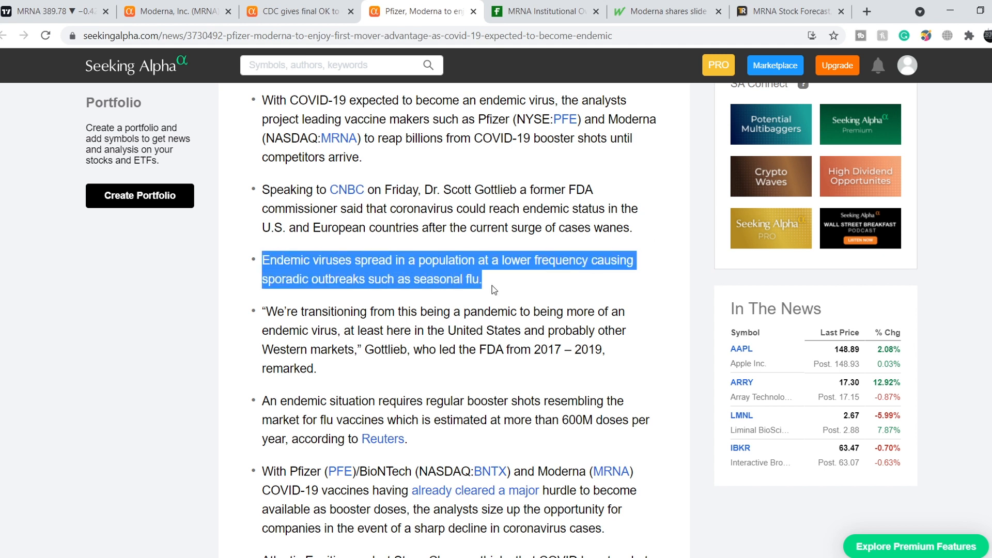
Step: Select a passage further down the article, then scroll back to its top
{"action": "left_click", "coordinate": [480, 279]}
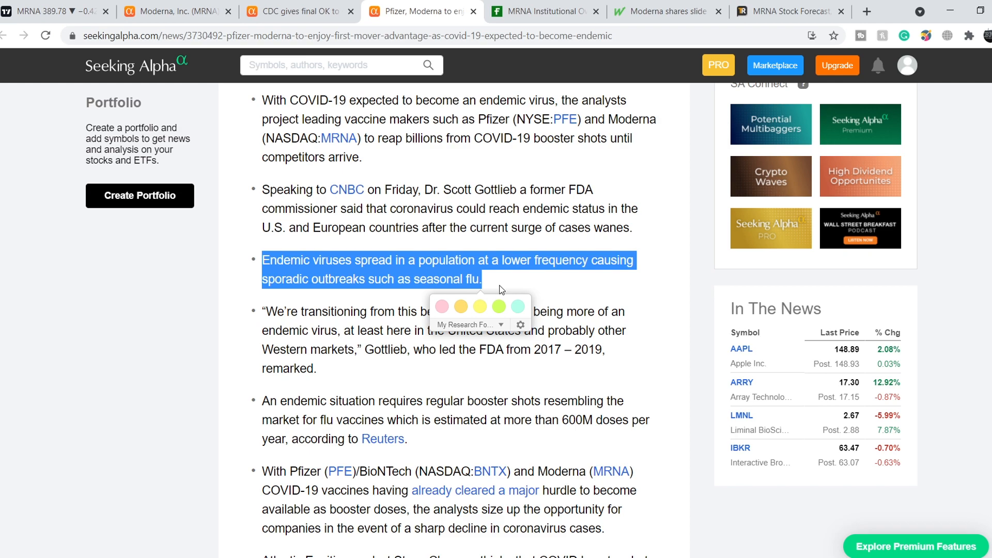
{"action": "scroll", "scroll_direction": "down", "scroll_amount": 3}
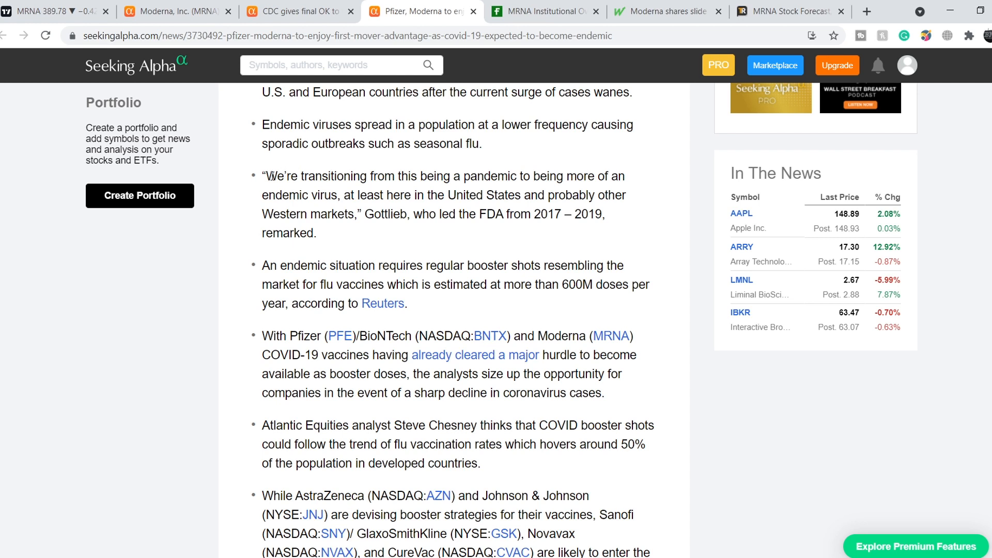
{"action": "left_click_drag", "start_coordinate": [264, 175], "coordinate": [316, 232]}
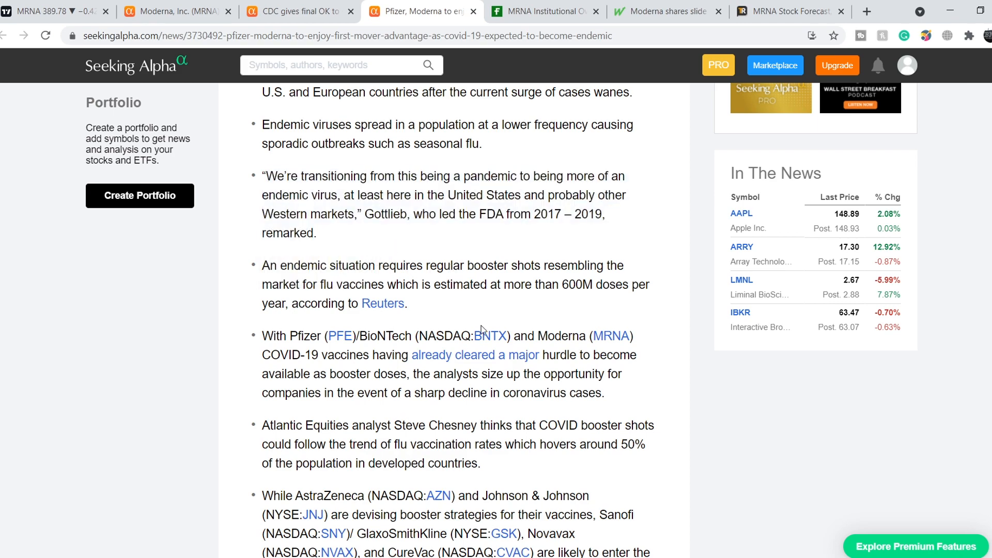
{"action": "scroll", "scroll_direction": "up", "scroll_amount": 3}
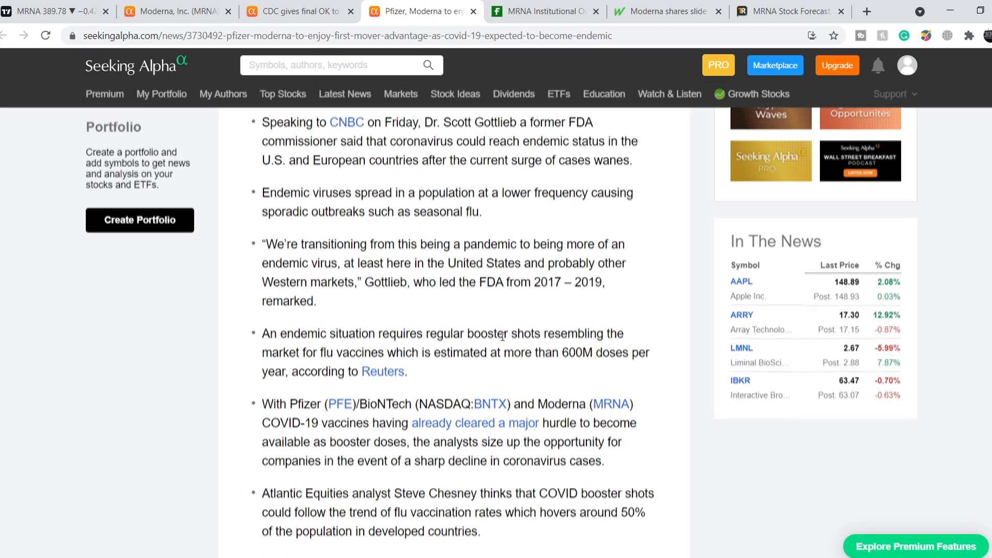
{"action": "scroll", "scroll_direction": "up", "scroll_amount": 3}
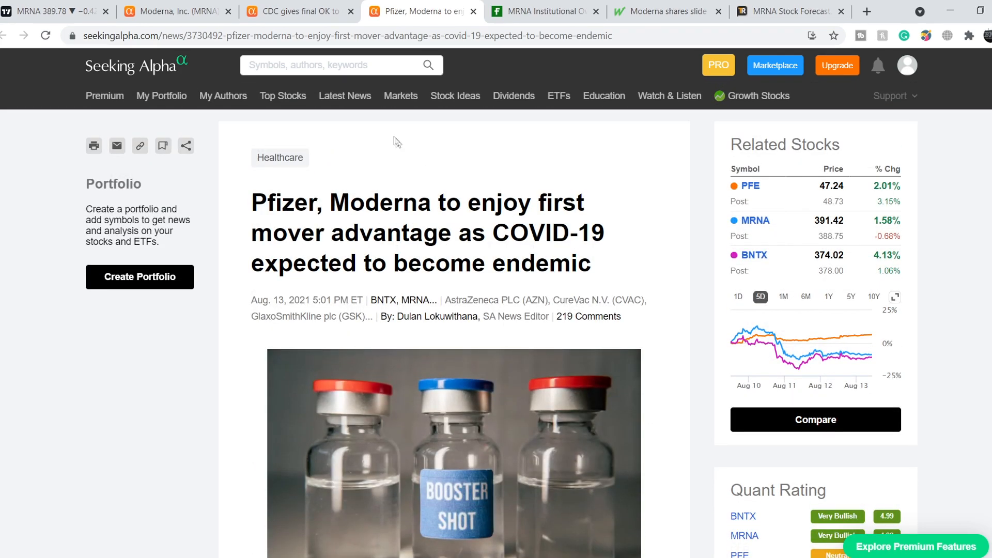
{"action": "mouse_move", "coordinate": [354, 179]}
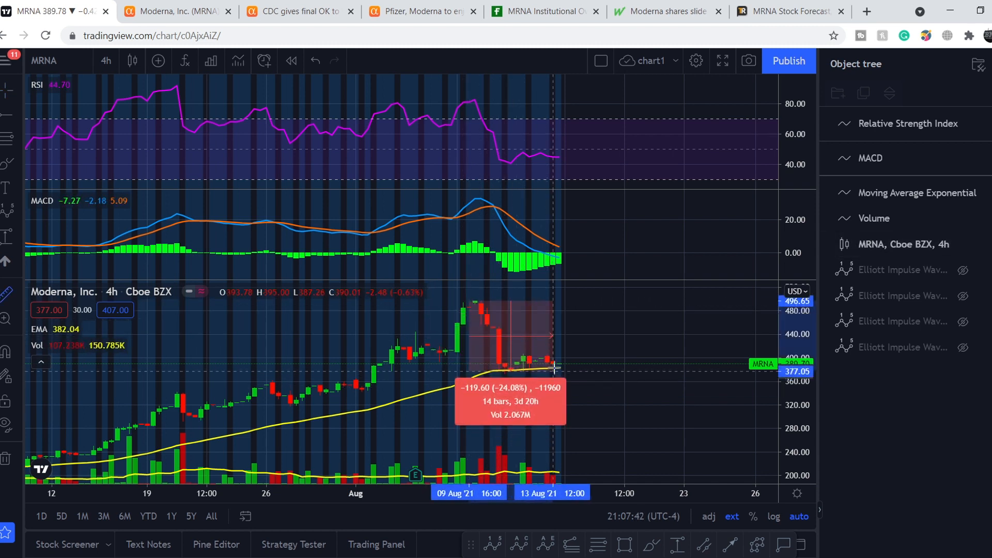
Step: Scroll the MarketWatch article on Moderna's 16% slide to the bearish BofA valuation passage
{"action": "left_click", "coordinate": [667, 11]}
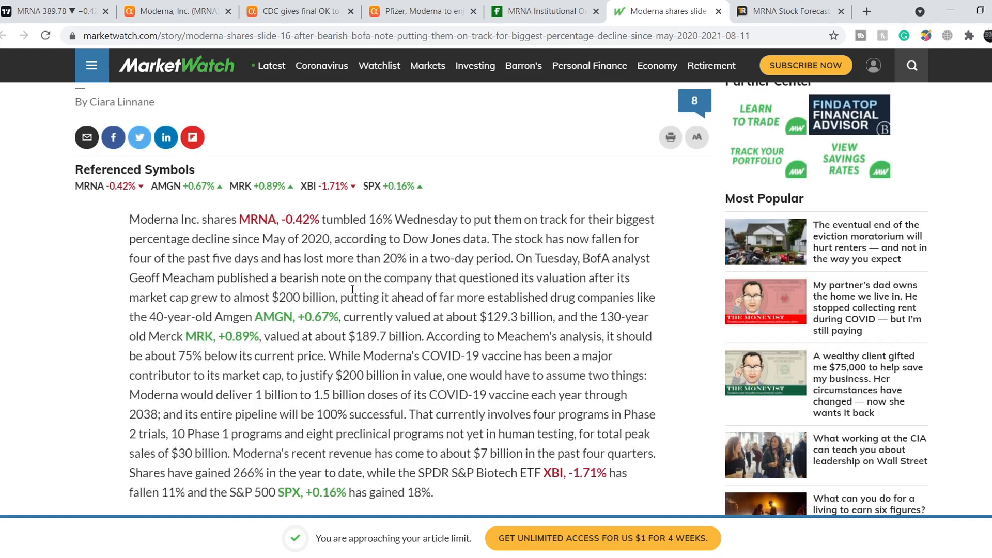
{"action": "scroll", "scroll_direction": "up", "scroll_amount": 3}
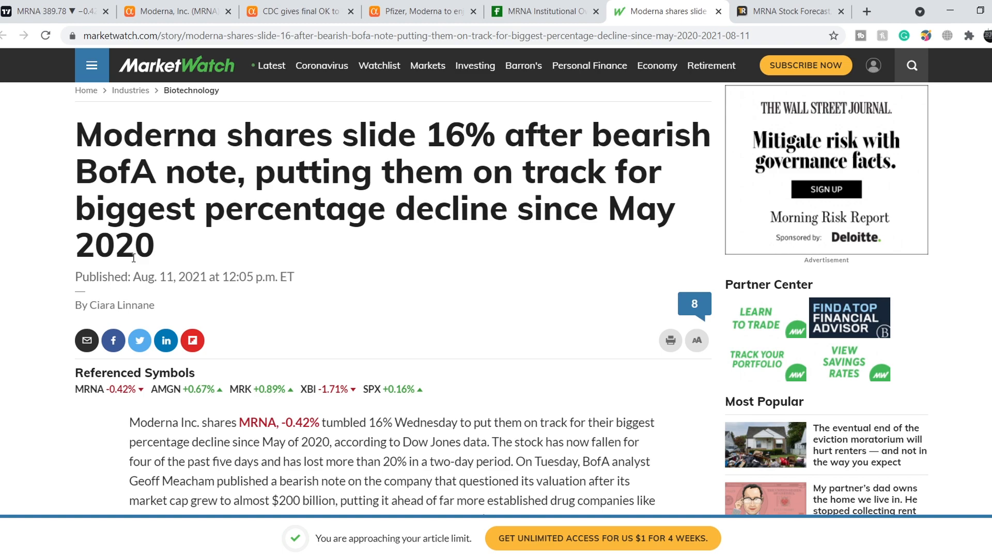
{"action": "scroll", "scroll_direction": "down", "scroll_amount": 3}
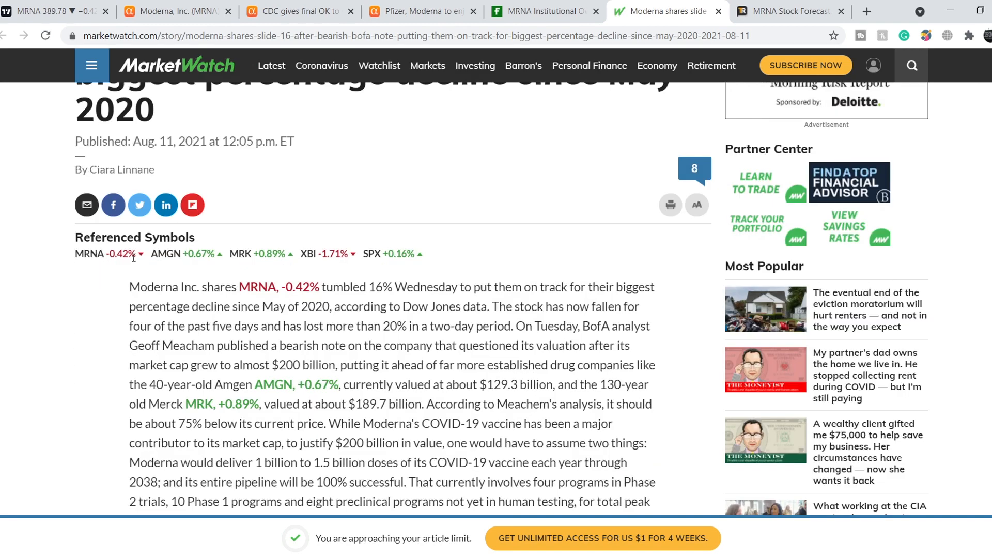
{"action": "scroll", "scroll_direction": "down", "scroll_amount": 3}
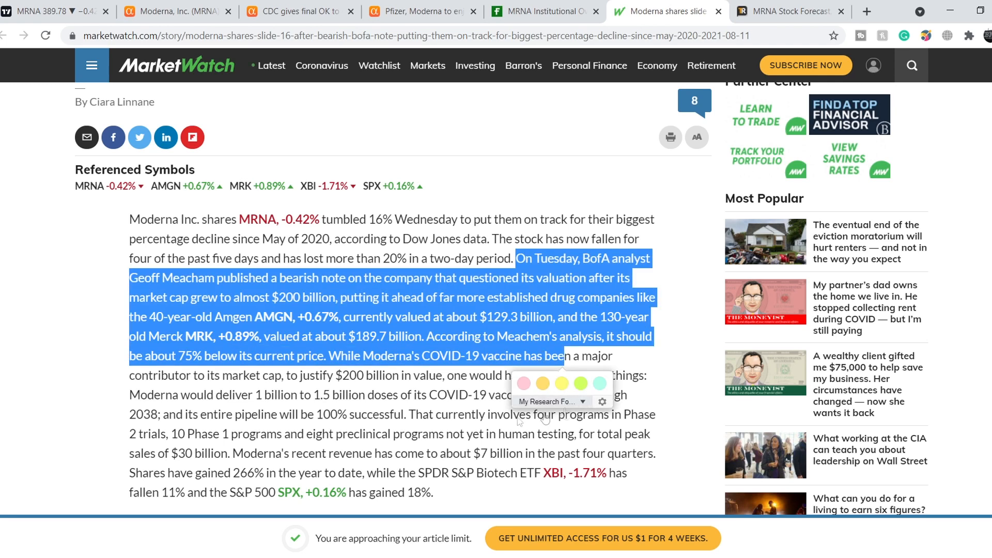
{"action": "mouse_move", "coordinate": [57, 350]}
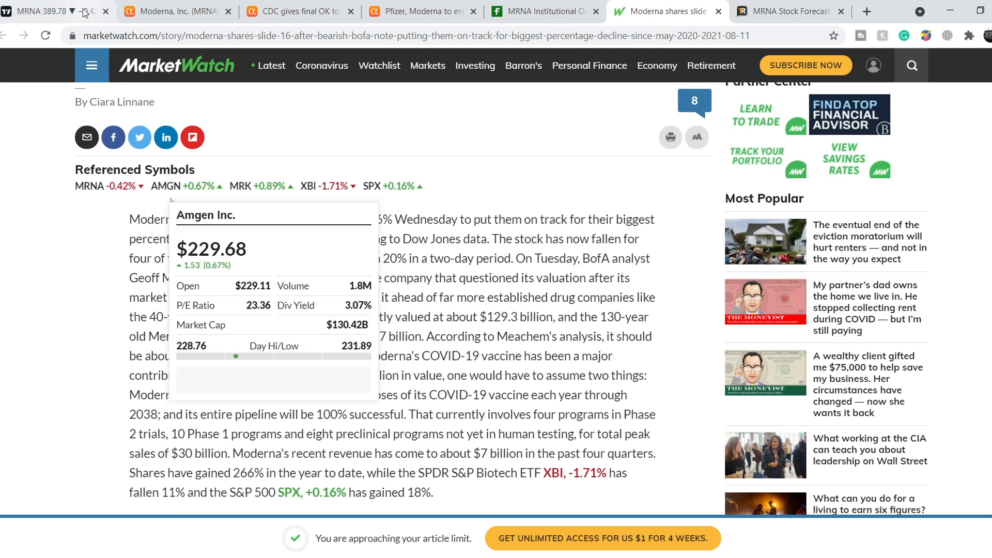
Step: Return to the MRNA 4h chart in TradingView
{"action": "left_click", "coordinate": [38, 11]}
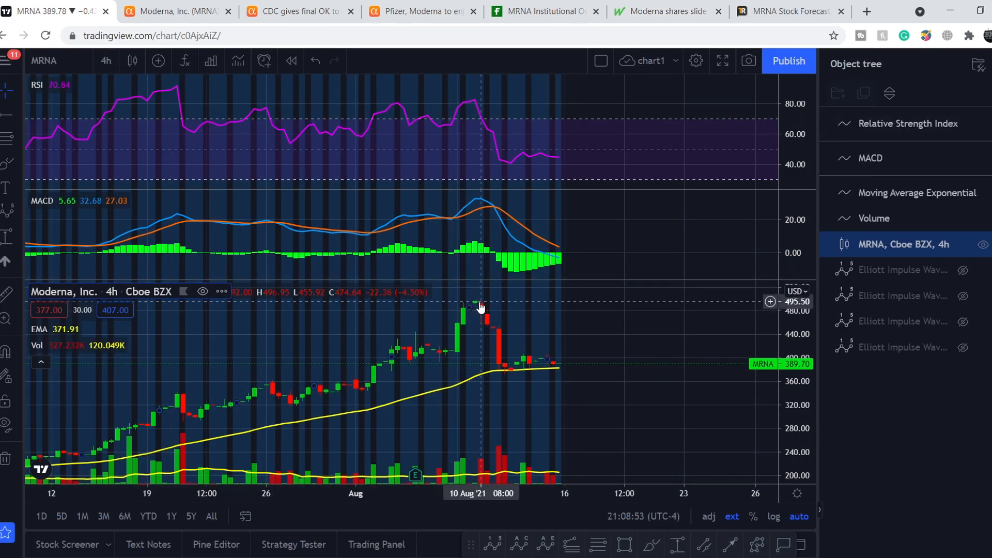
{"action": "mouse_move", "coordinate": [511, 304]}
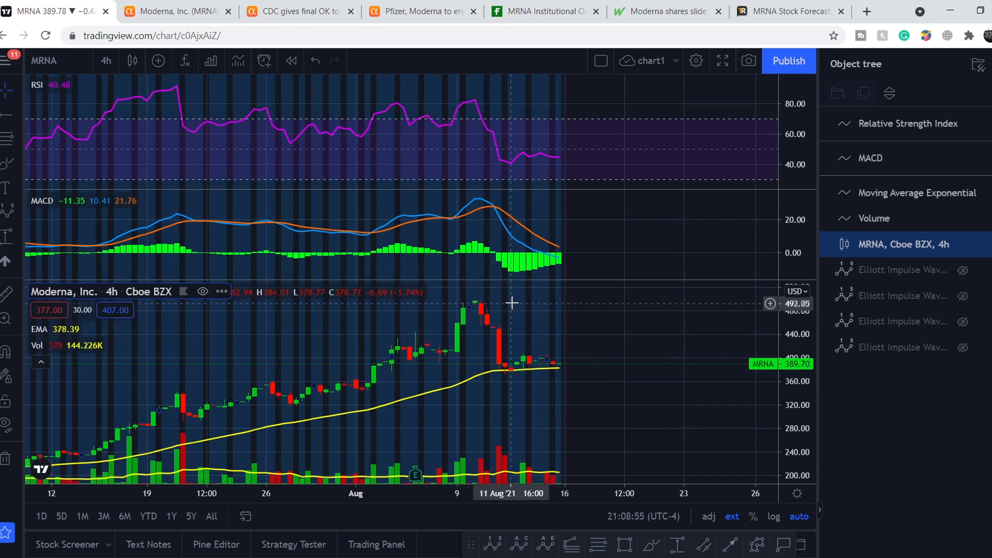
{"action": "mouse_move", "coordinate": [516, 303]}
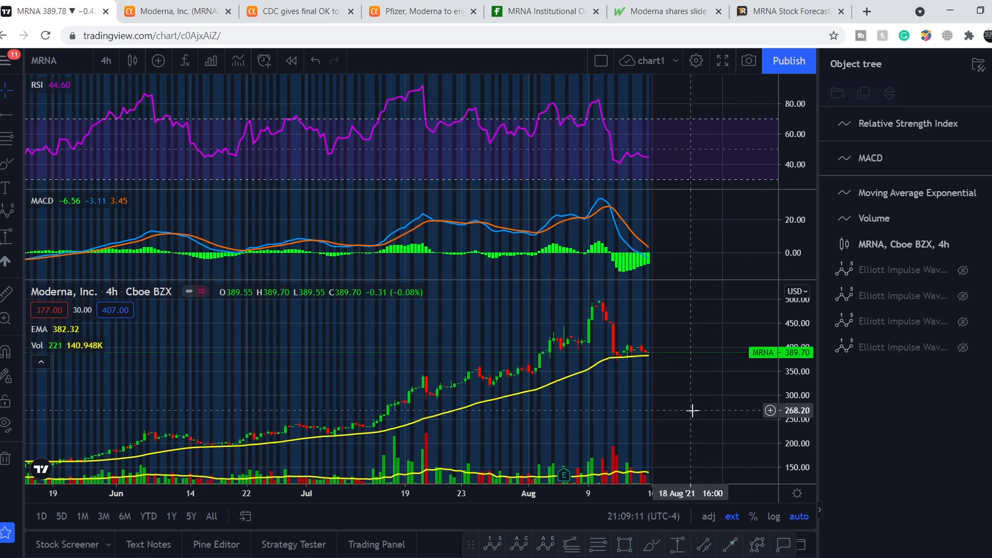
Step: Review MRNA's 13F holders on Fintel, highlighting the 35.40 shares-changed and Geode Capital's 787,178 figures
{"action": "left_click", "coordinate": [545, 10]}
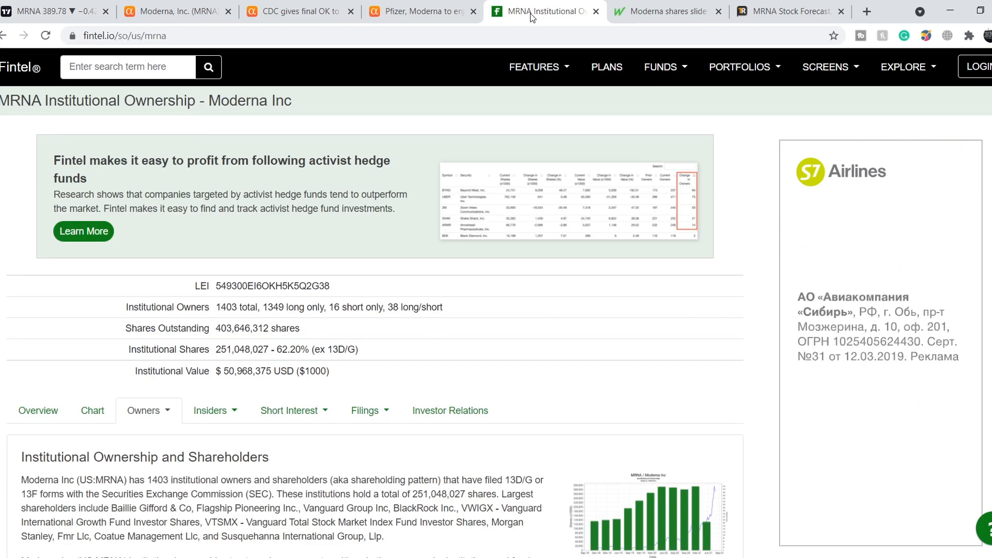
{"action": "scroll", "scroll_direction": "down", "scroll_amount": 3}
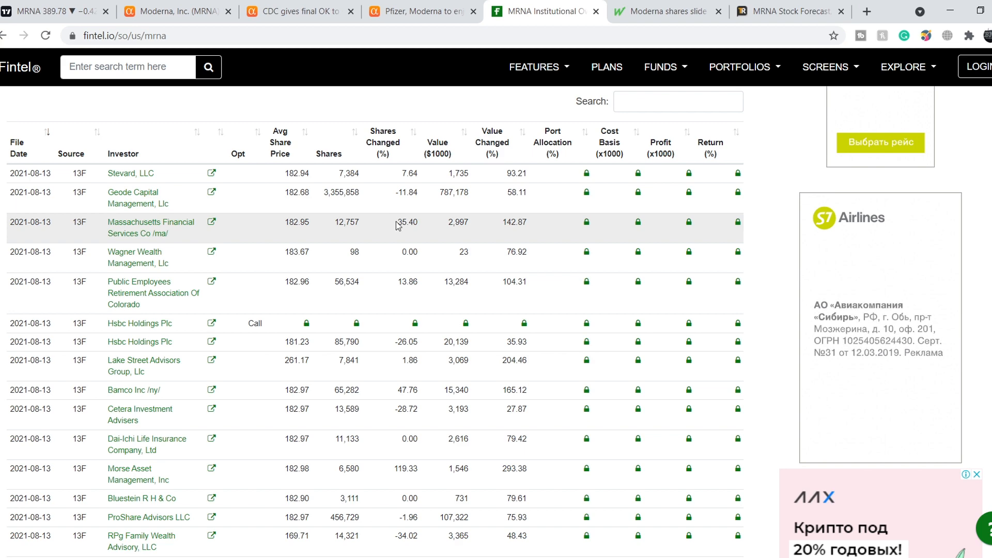
{"action": "double_click", "coordinate": [407, 222]}
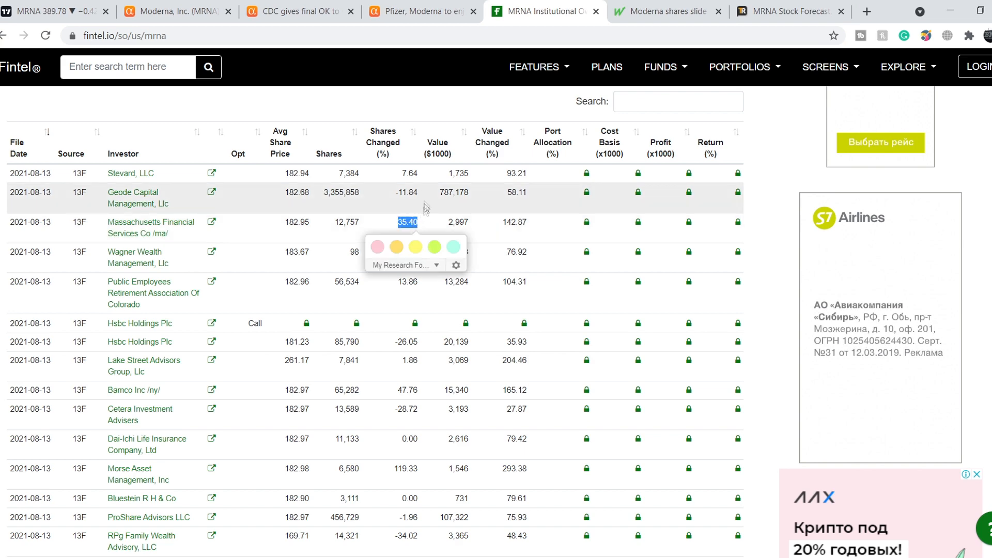
{"action": "scroll", "scroll_direction": "down", "scroll_amount": 3}
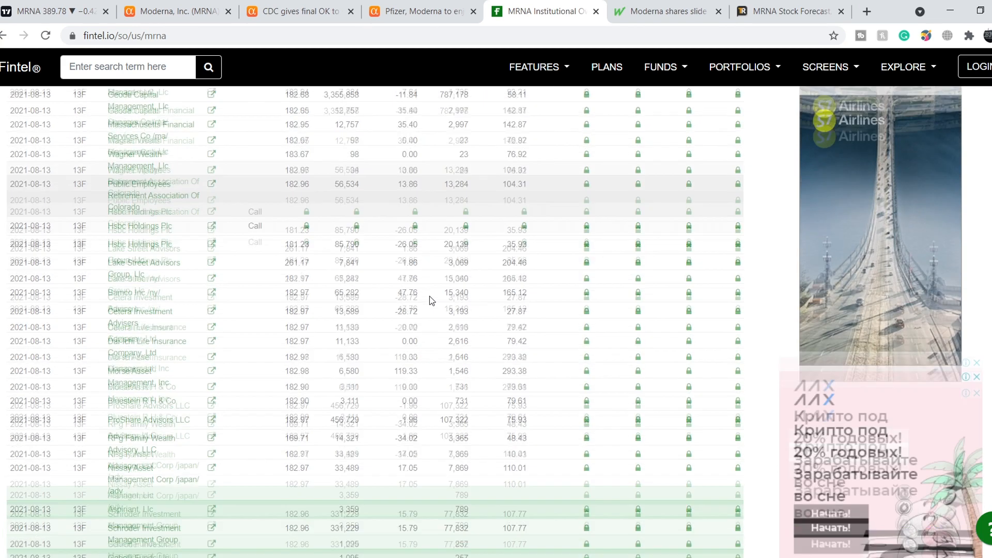
{"action": "scroll", "scroll_direction": "down", "scroll_amount": 3}
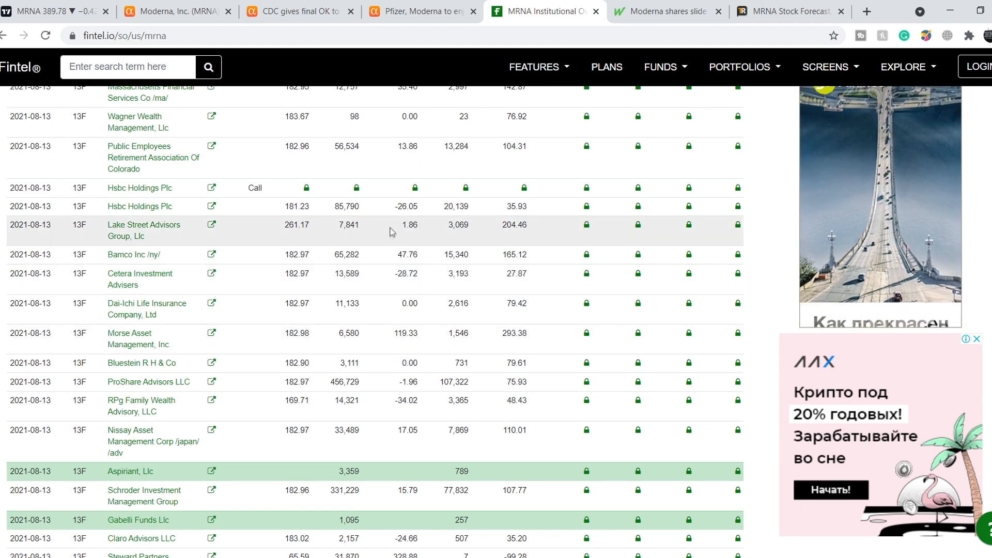
{"action": "scroll", "scroll_direction": "up", "scroll_amount": 3}
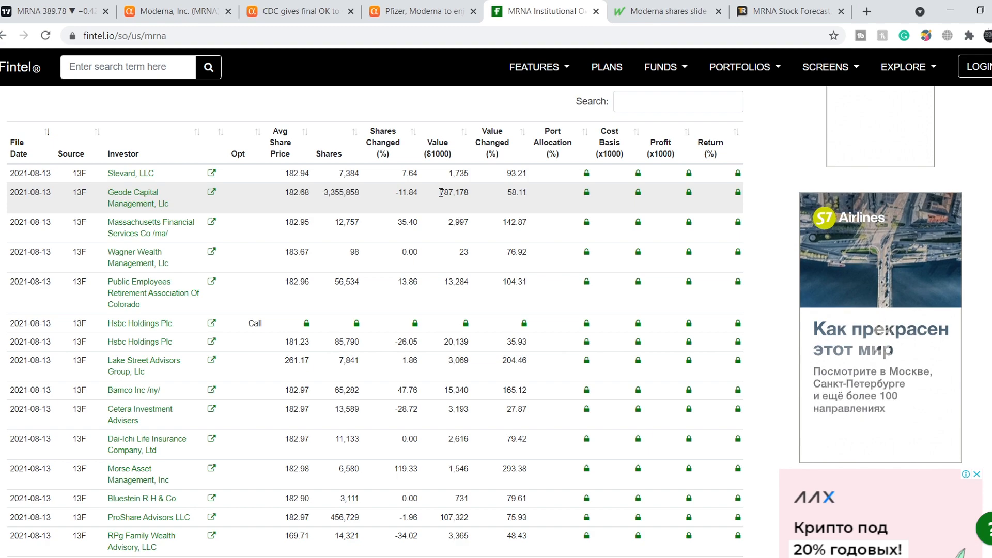
{"action": "double_click", "coordinate": [447, 192]}
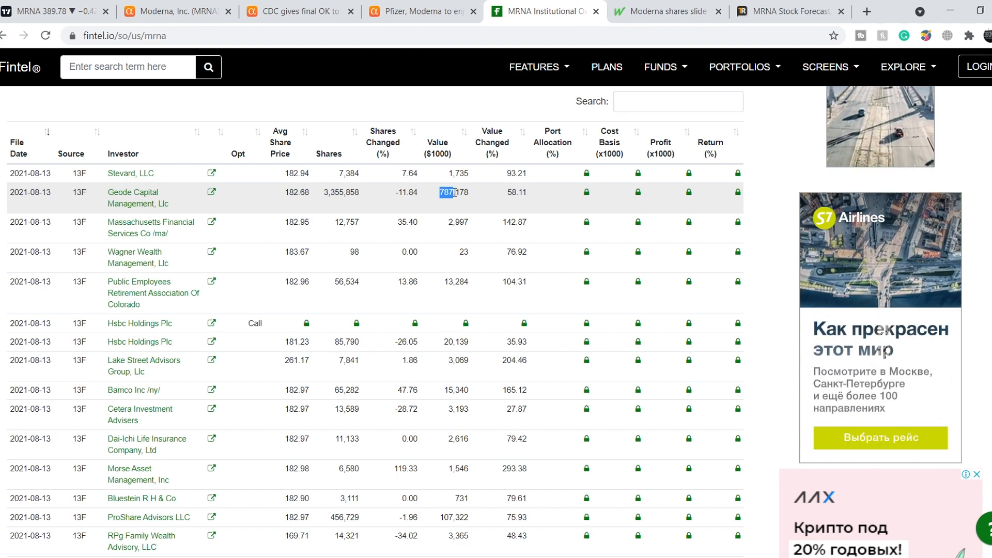
Step: Scroll further down the owners table and highlight Vanguard Group's holding value
{"action": "scroll", "scroll_direction": "down", "scroll_amount": 3}
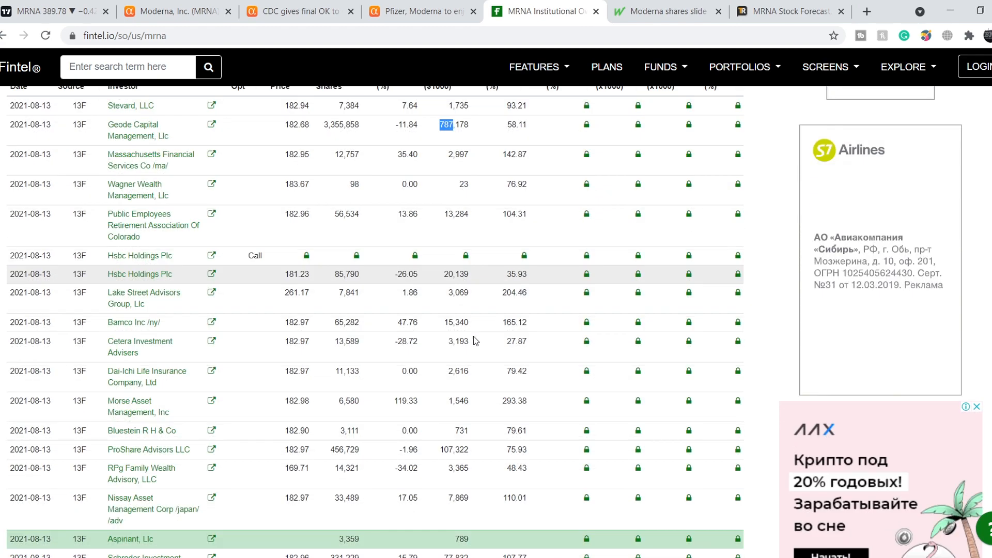
{"action": "scroll", "scroll_direction": "down", "scroll_amount": 3}
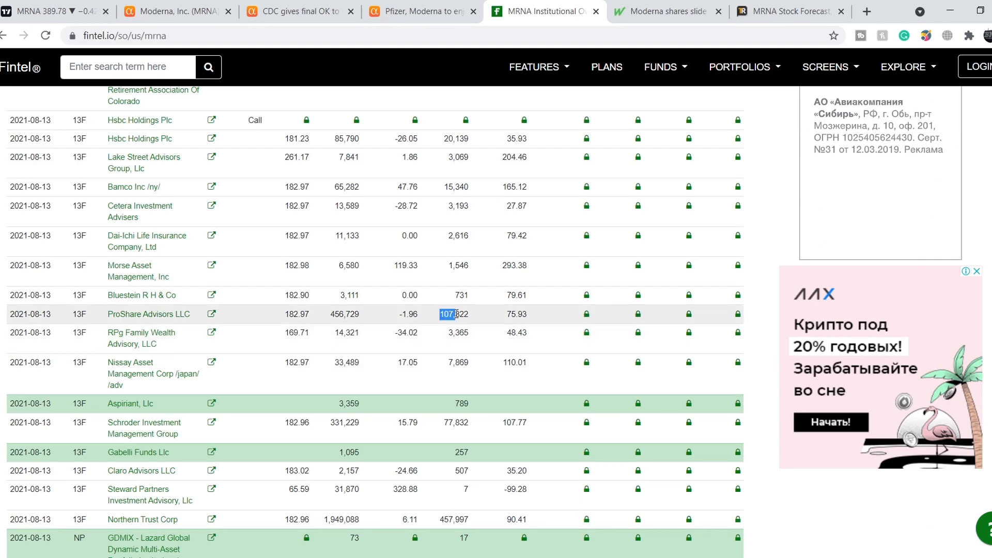
{"action": "scroll", "scroll_direction": "down", "scroll_amount": 3}
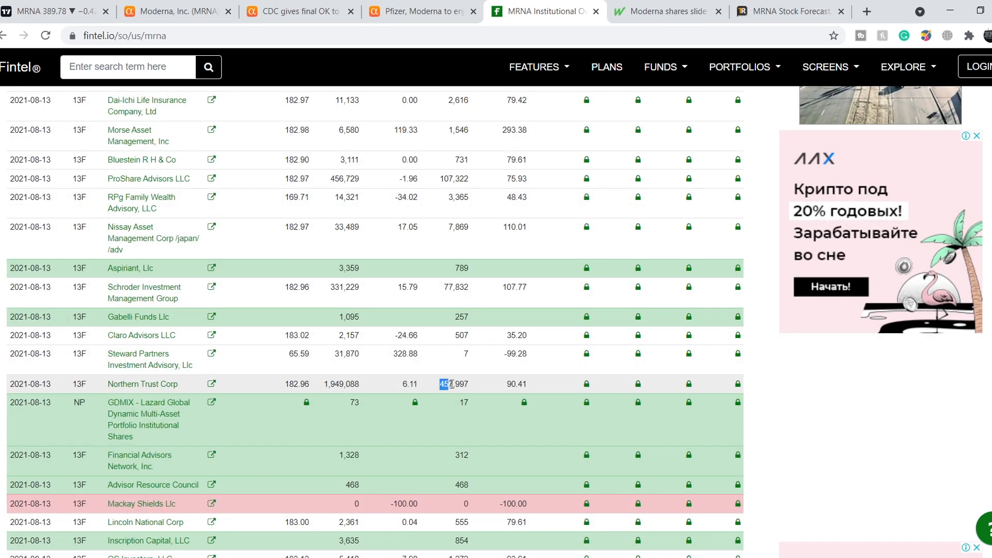
{"action": "scroll", "scroll_direction": "down", "scroll_amount": 3}
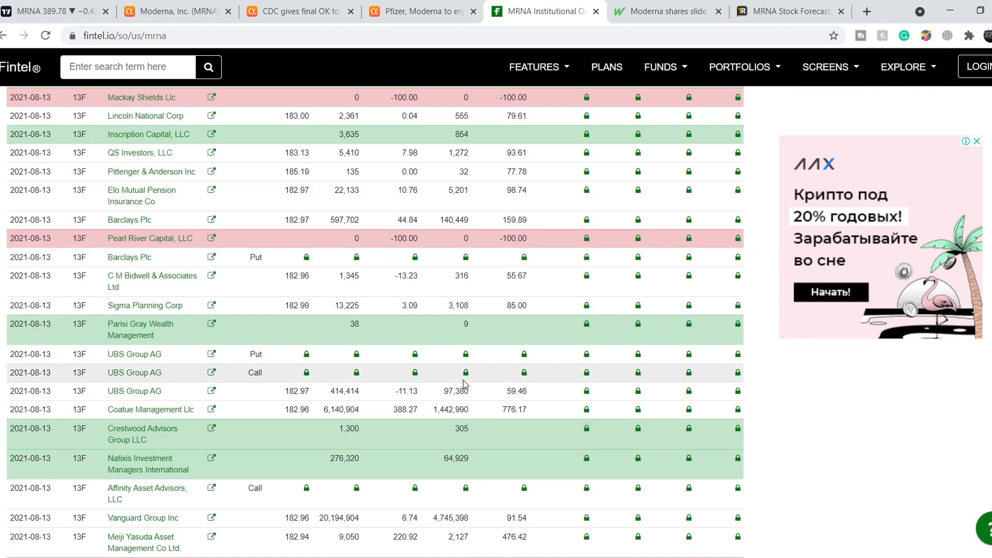
{"action": "double_click", "coordinate": [436, 409]}
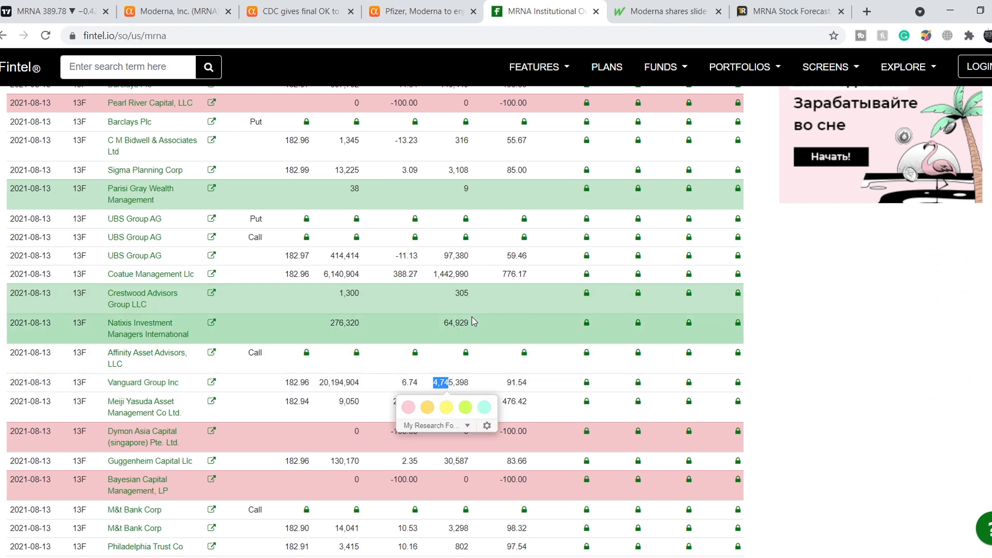
{"action": "mouse_move", "coordinate": [513, 250]}
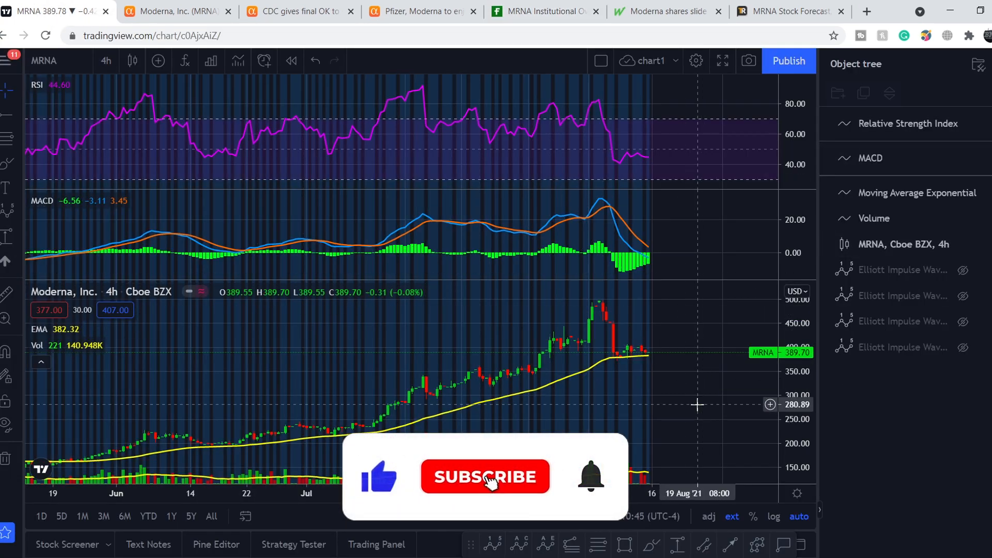
Step: Show only the larger-degree (i)–(v) impulse wave count via the Object tree
{"action": "left_click", "coordinate": [485, 476]}
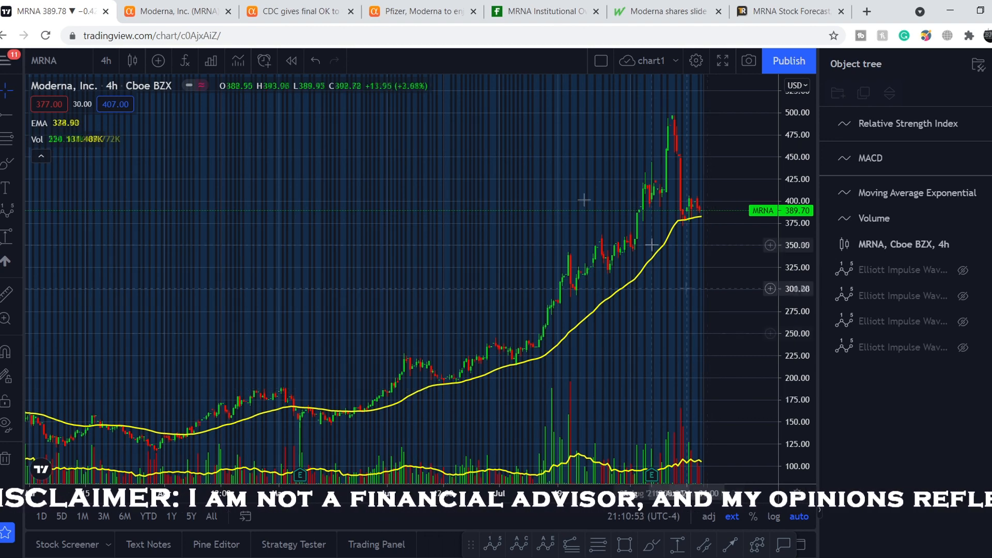
{"action": "mouse_move", "coordinate": [319, 334]}
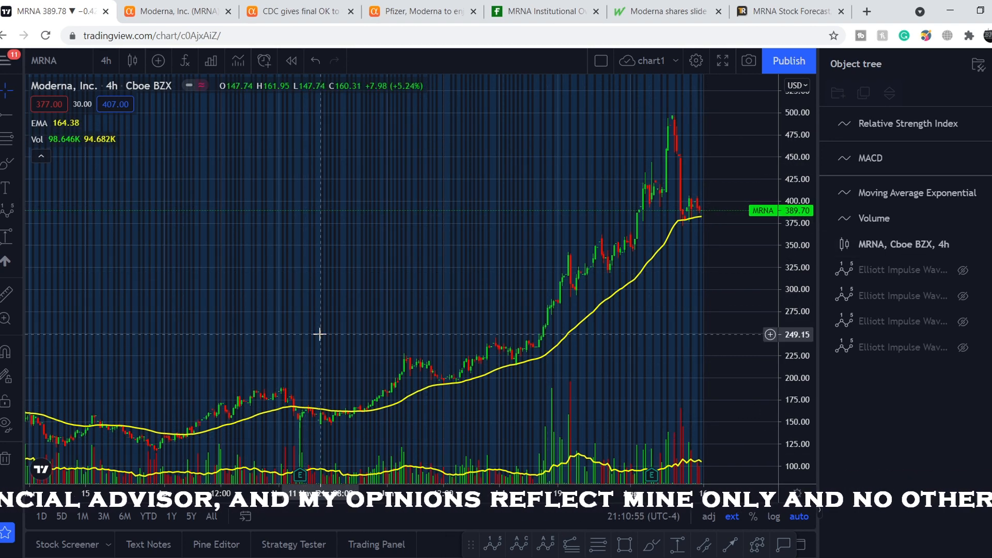
{"action": "mouse_move", "coordinate": [514, 443]}
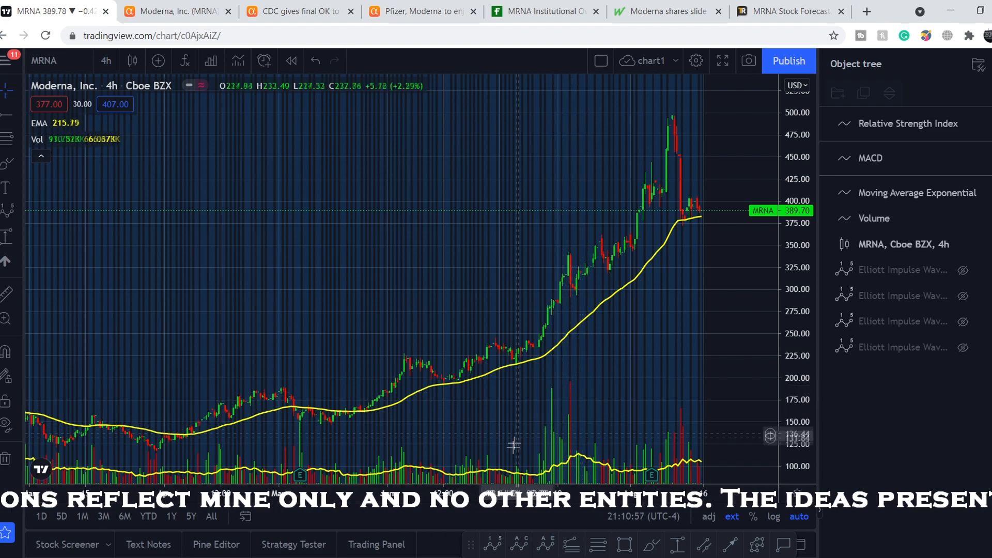
{"action": "mouse_move", "coordinate": [573, 378]}
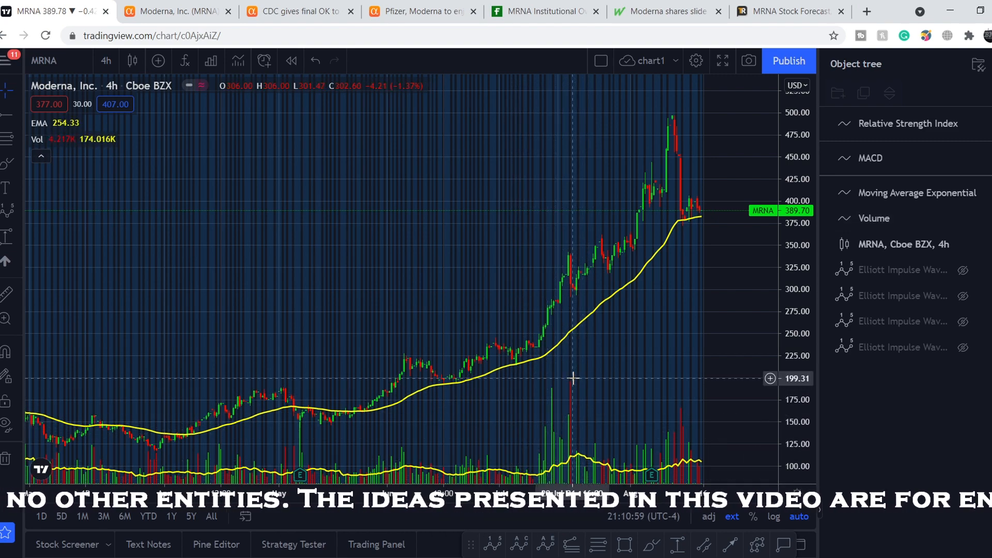
{"action": "mouse_move", "coordinate": [522, 361]}
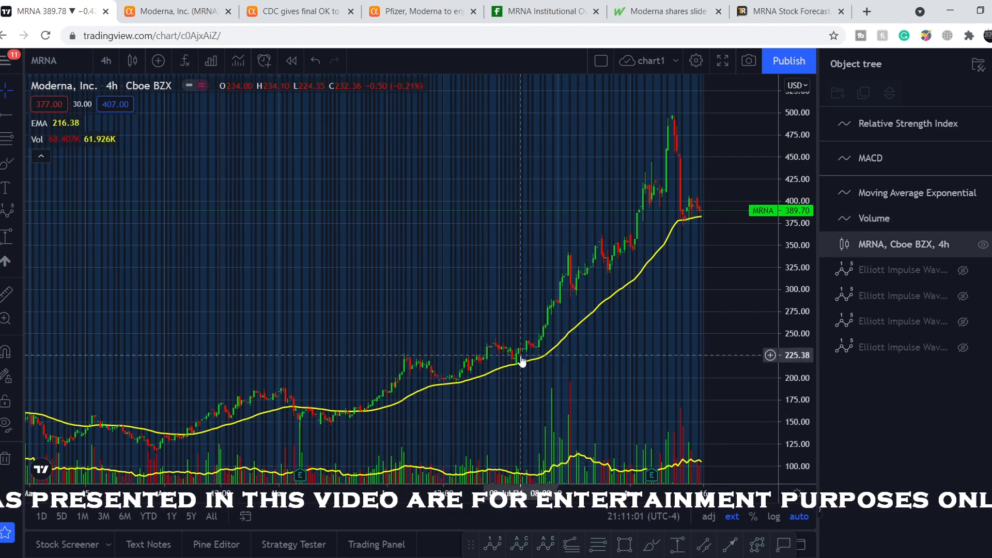
{"action": "mouse_move", "coordinate": [588, 349]}
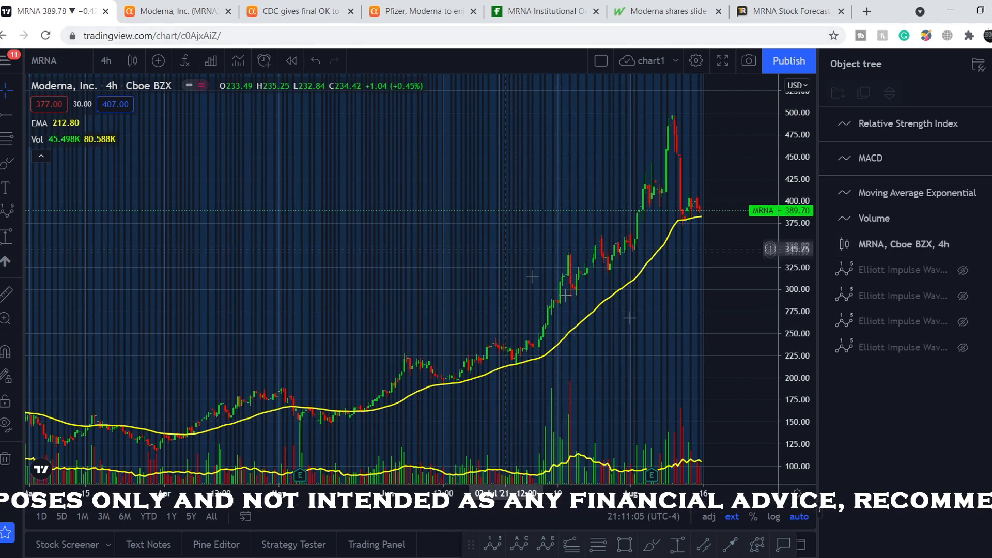
{"action": "left_click", "coordinate": [963, 347]}
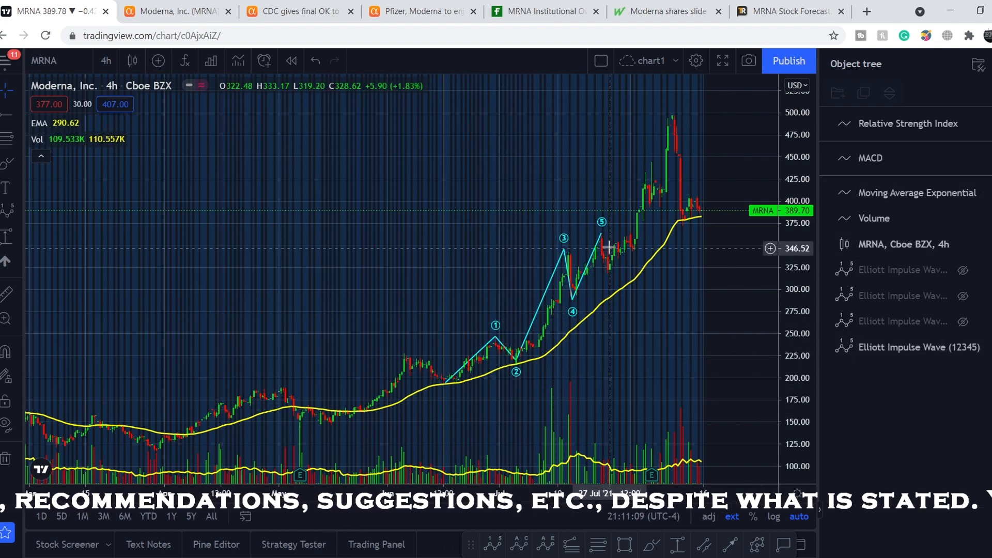
{"action": "mouse_move", "coordinate": [608, 241]}
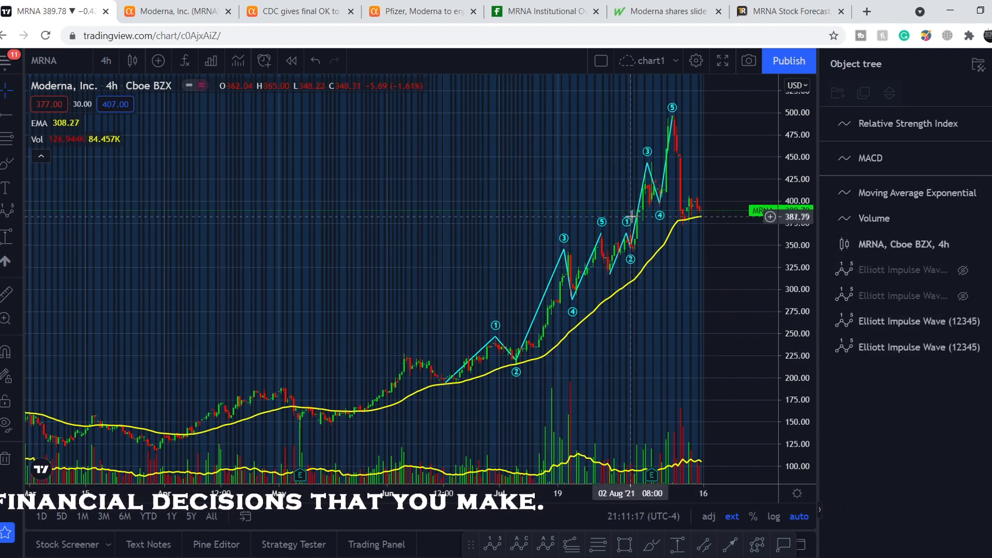
{"action": "mouse_move", "coordinate": [682, 135]}
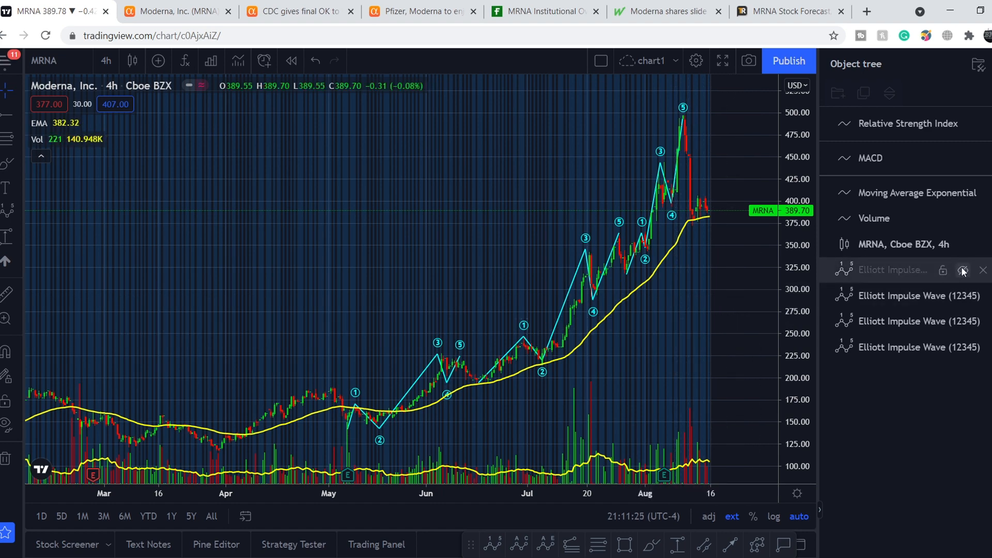
{"action": "left_click", "coordinate": [962, 270]}
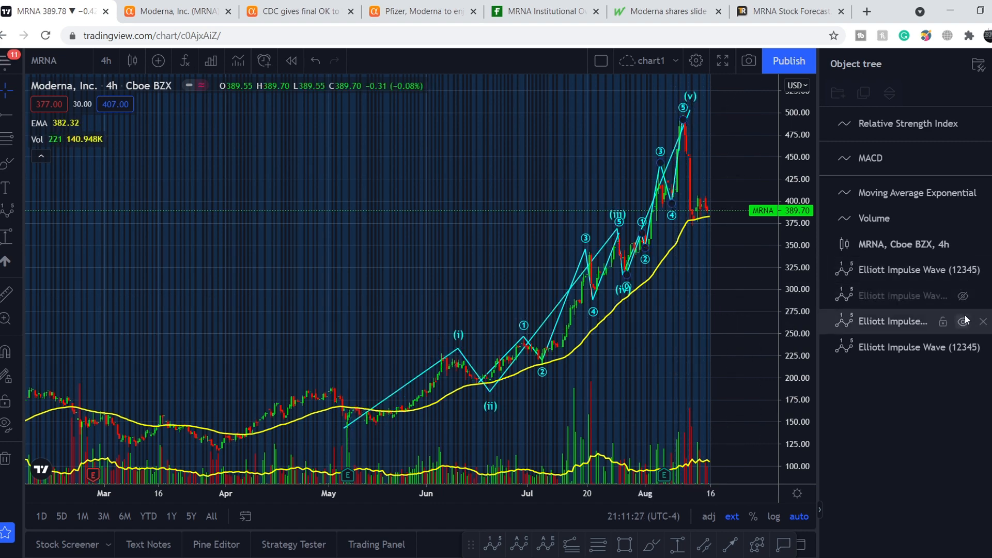
{"action": "left_click", "coordinate": [964, 321]}
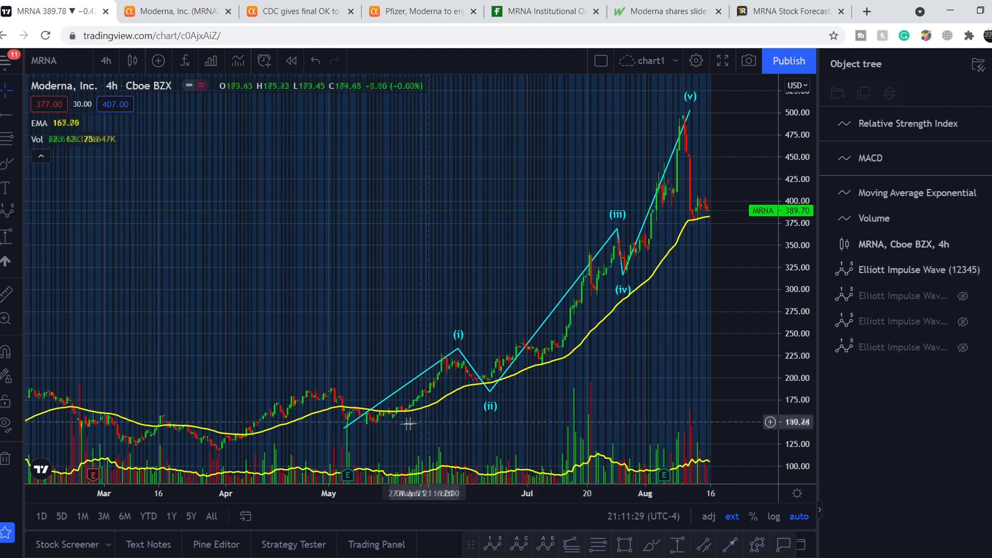
{"action": "mouse_move", "coordinate": [488, 386]}
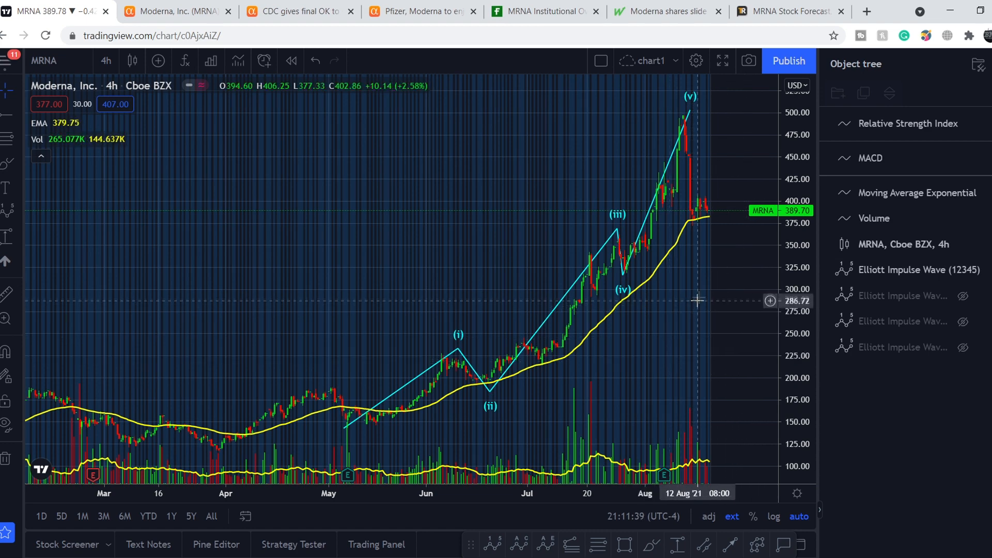
{"action": "mouse_move", "coordinate": [462, 393]}
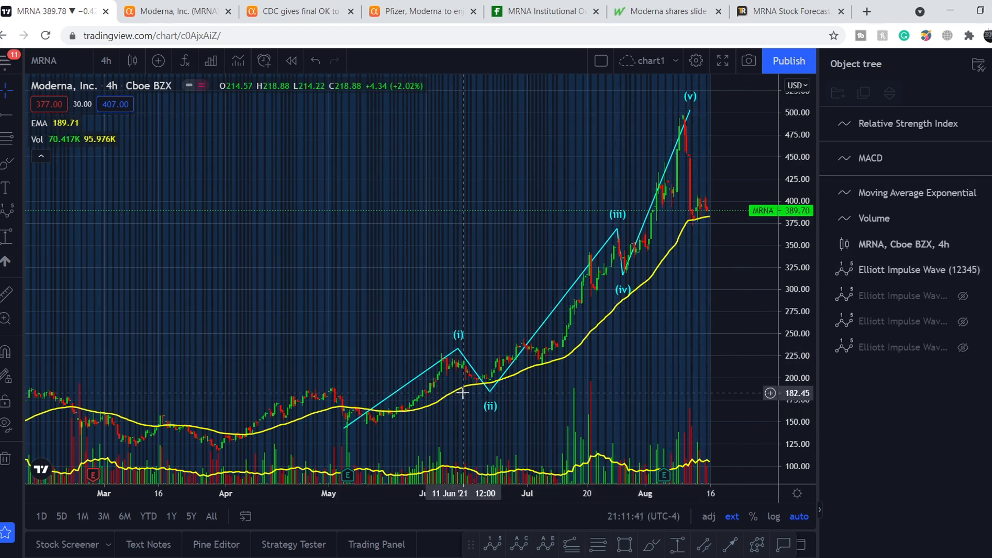
{"action": "mouse_move", "coordinate": [587, 216]}
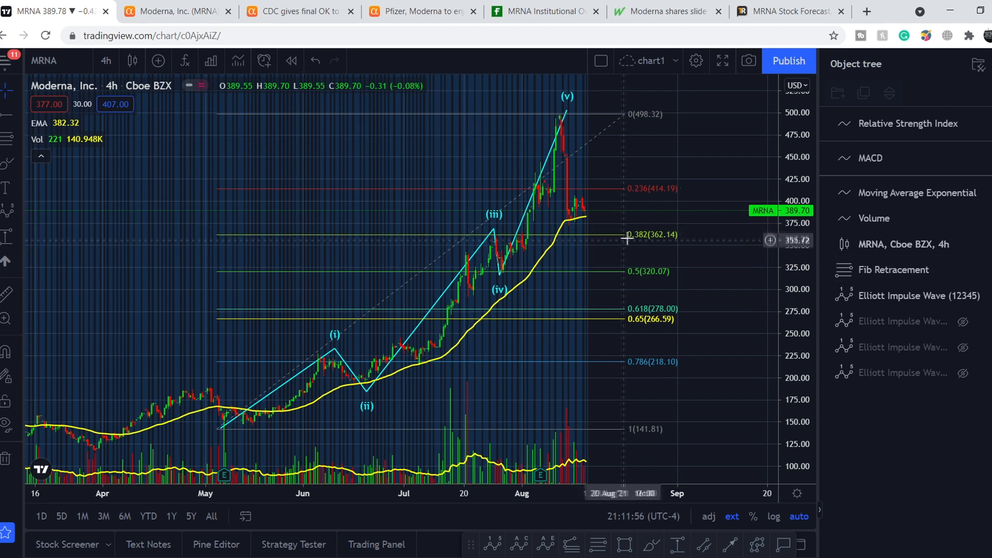
{"action": "mouse_move", "coordinate": [577, 219]}
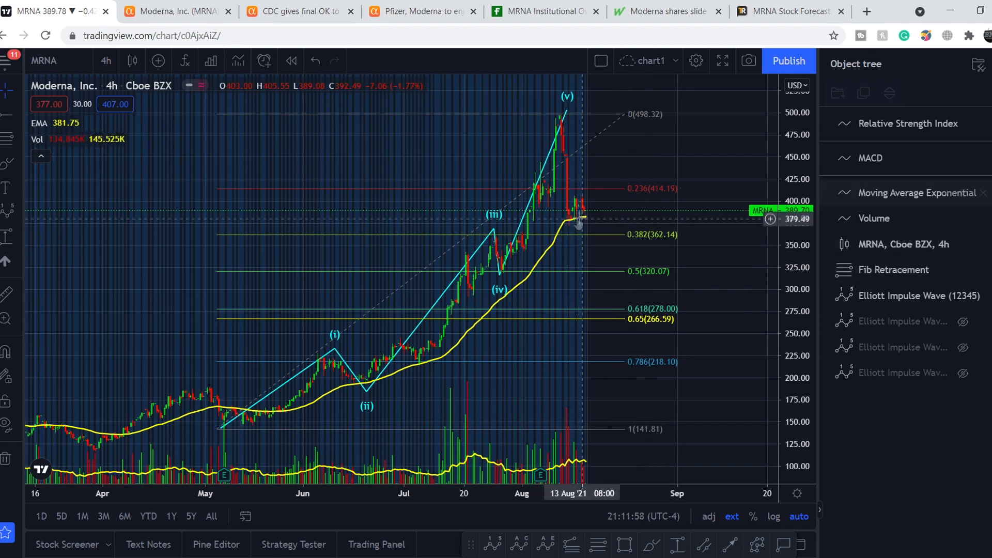
{"action": "mouse_move", "coordinate": [577, 221]}
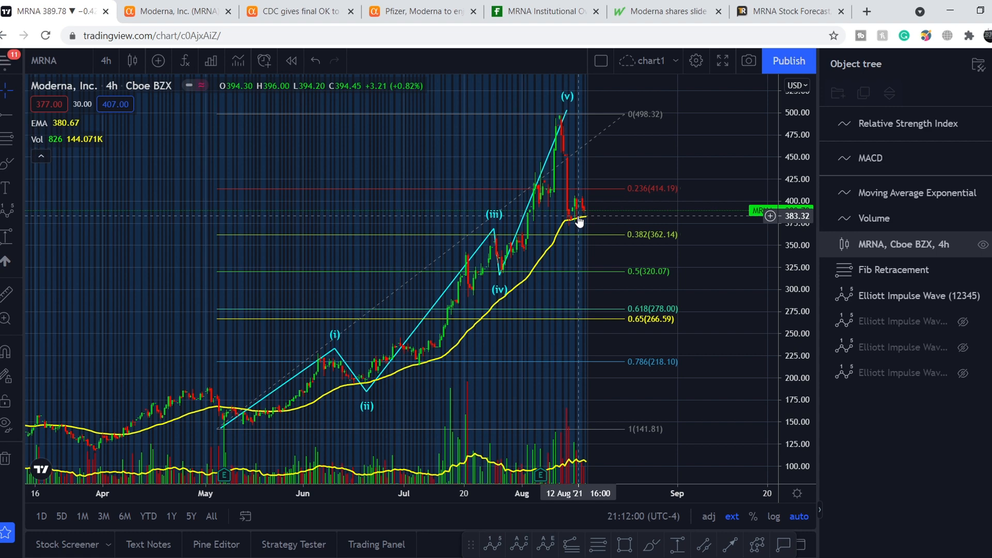
{"action": "mouse_move", "coordinate": [628, 209]}
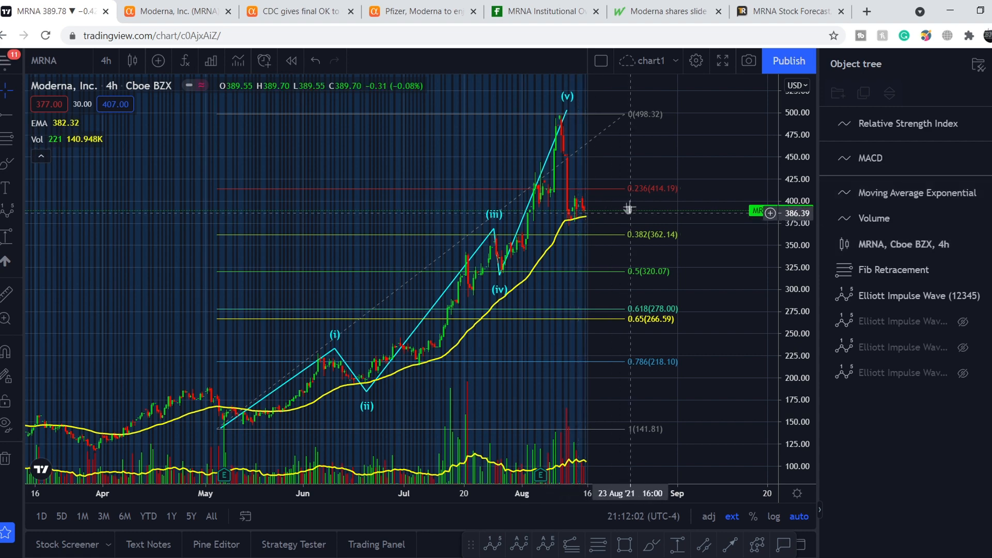
{"action": "mouse_move", "coordinate": [578, 212]}
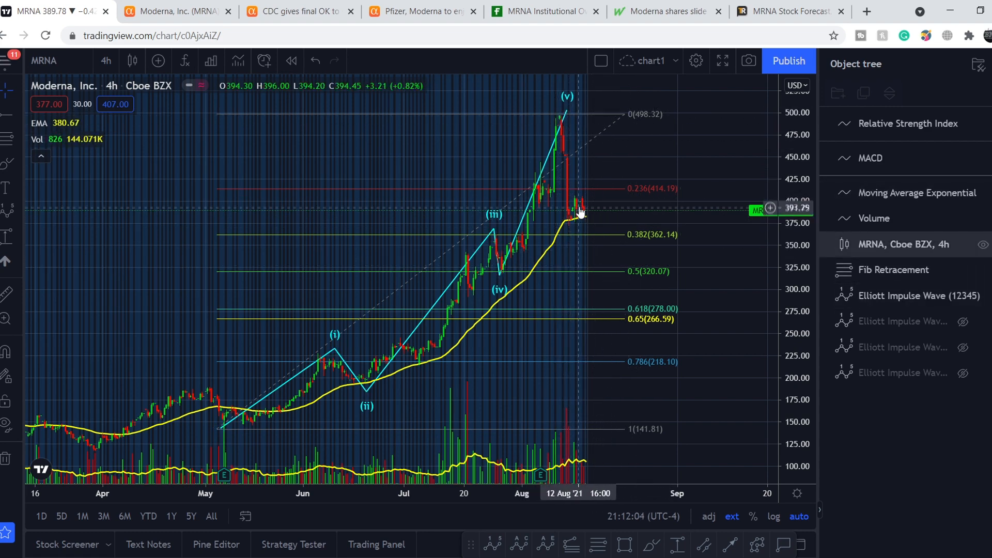
{"action": "mouse_move", "coordinate": [580, 206]}
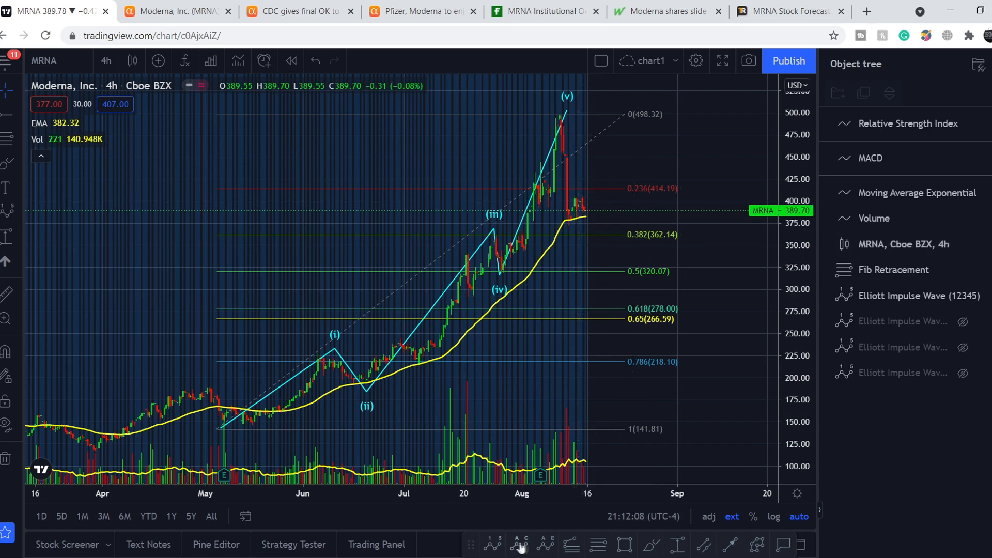
{"action": "mouse_move", "coordinate": [553, 117]}
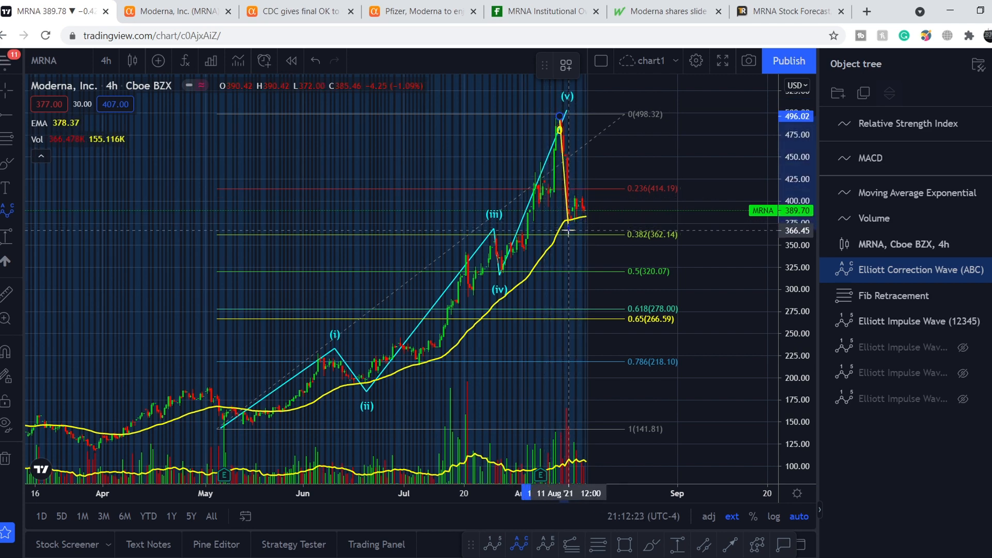
{"action": "mouse_move", "coordinate": [563, 228]}
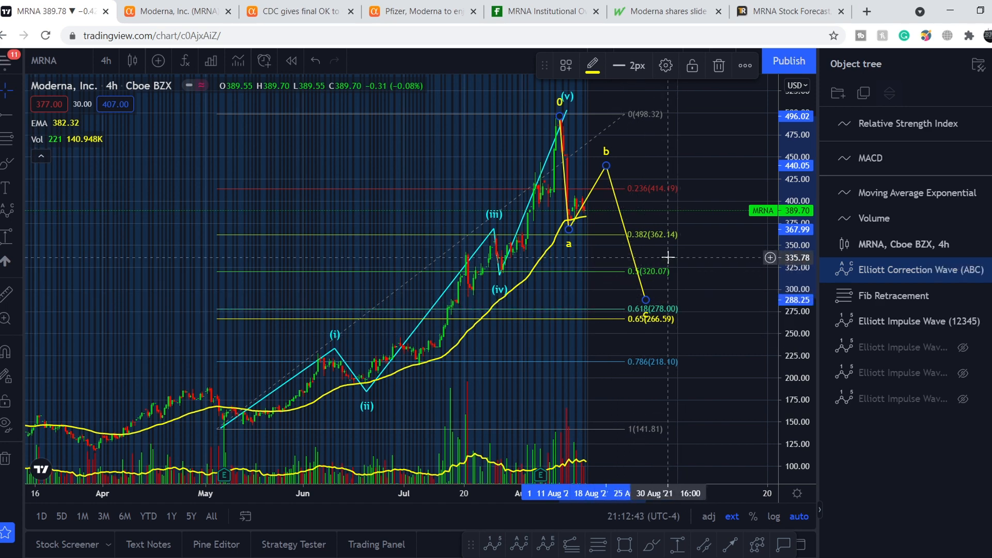
{"action": "mouse_move", "coordinate": [629, 286]}
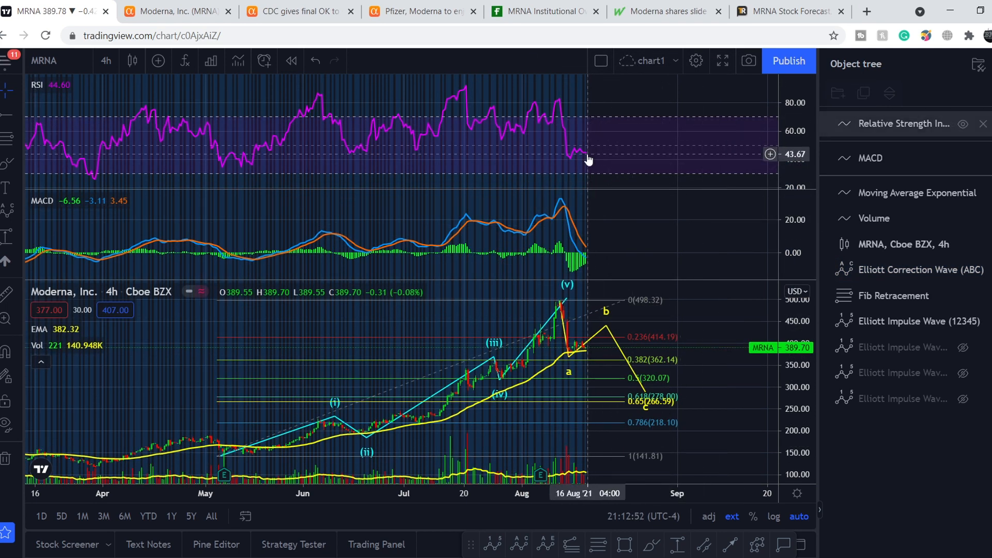
{"action": "mouse_move", "coordinate": [590, 152]}
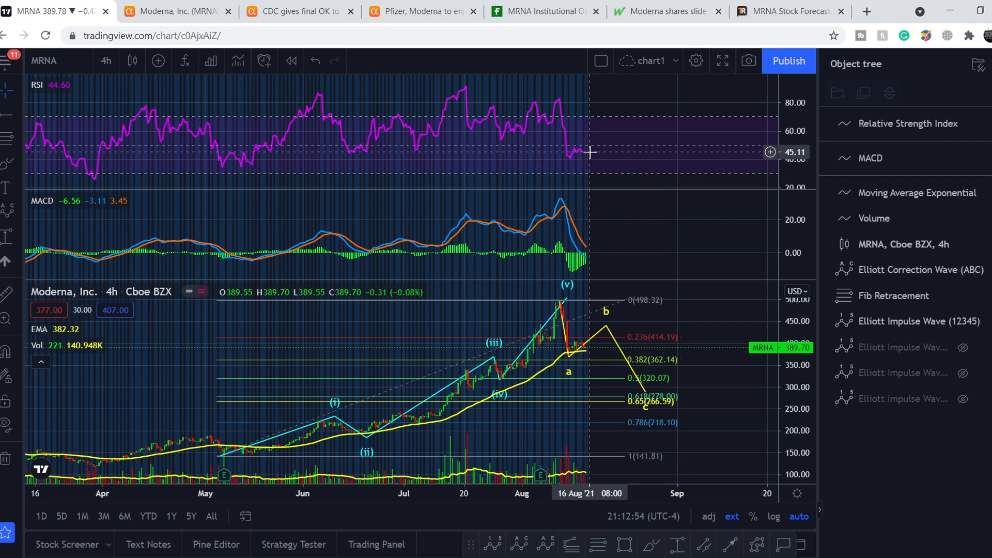
{"action": "mouse_move", "coordinate": [582, 157]}
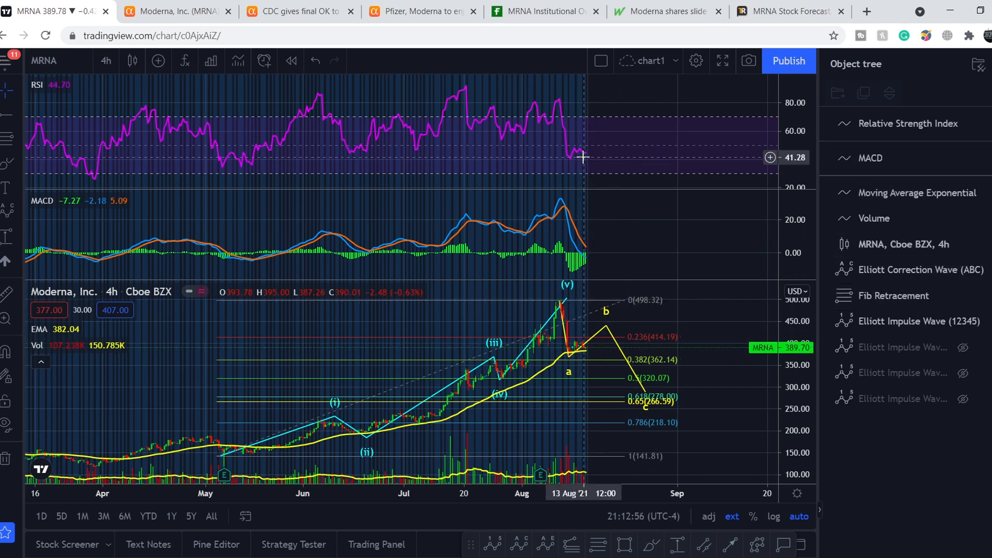
{"action": "mouse_move", "coordinate": [598, 147]}
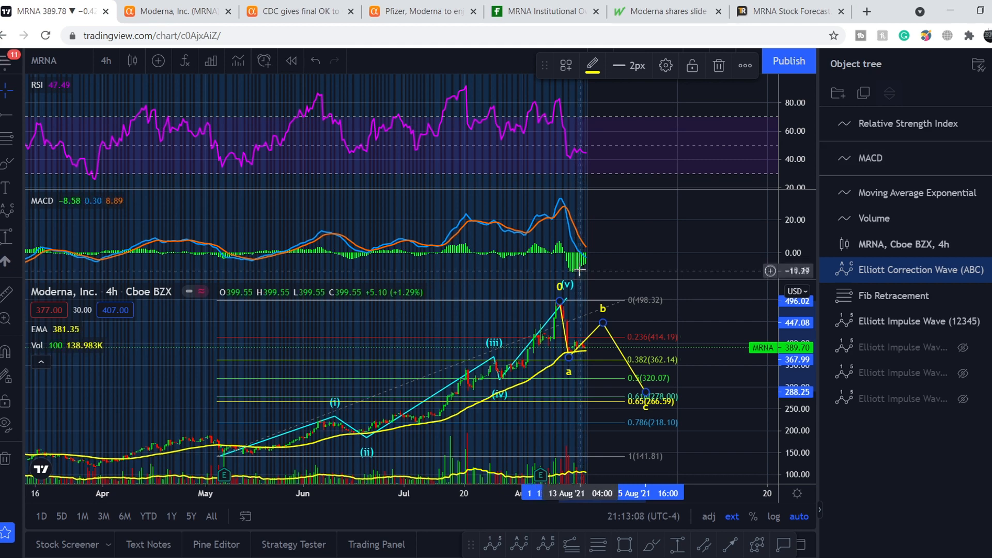
{"action": "mouse_move", "coordinate": [583, 265]}
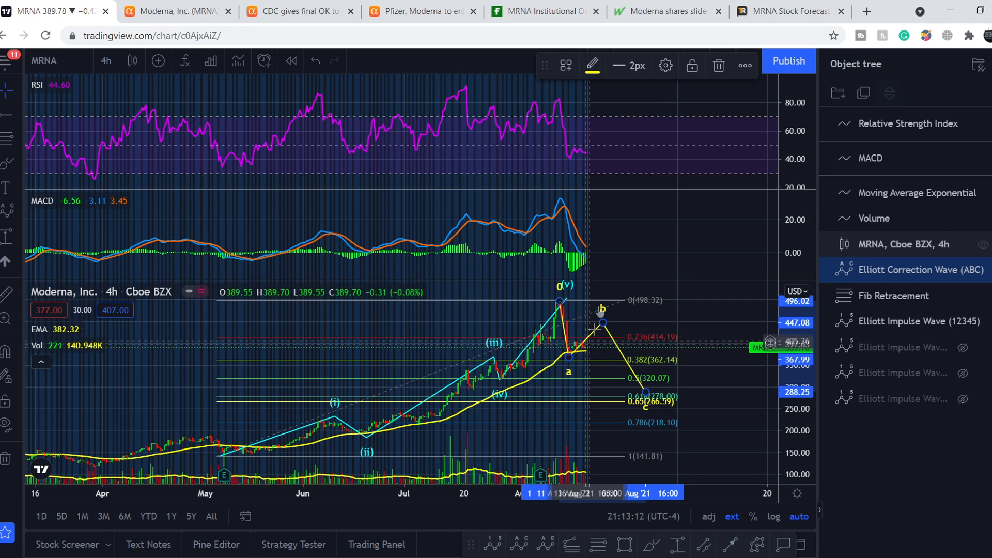
Step: Bring up the list of chart intervals from the 4h button
{"action": "left_click", "coordinate": [106, 61]}
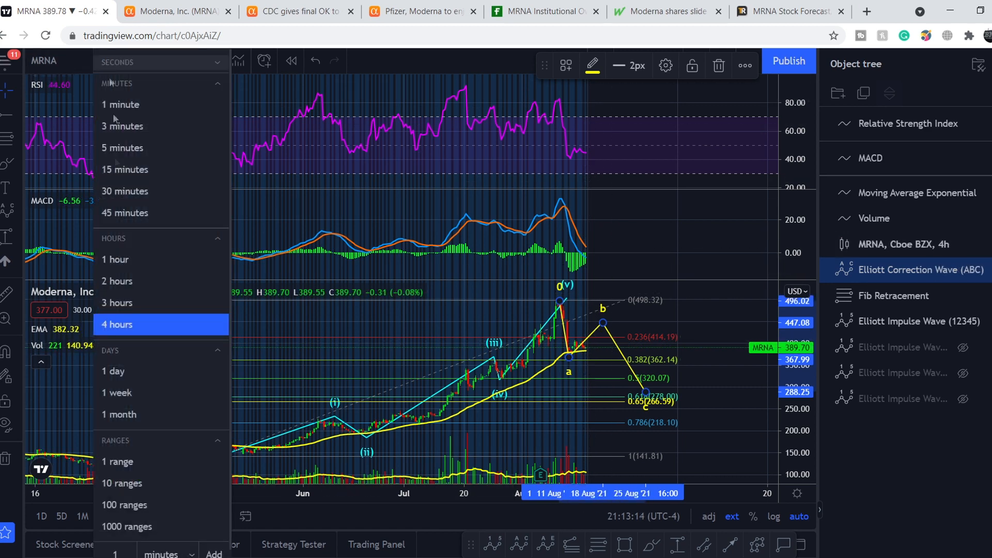
Step: View the MRNA chart on daily then weekly candles, ending with the interval list open
{"action": "left_click", "coordinate": [113, 371]}
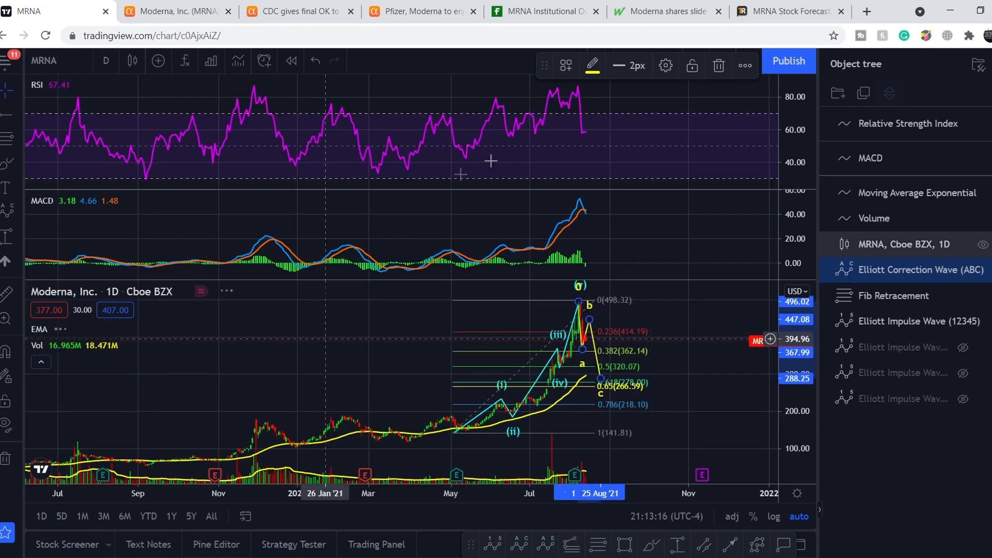
{"action": "mouse_move", "coordinate": [578, 93]}
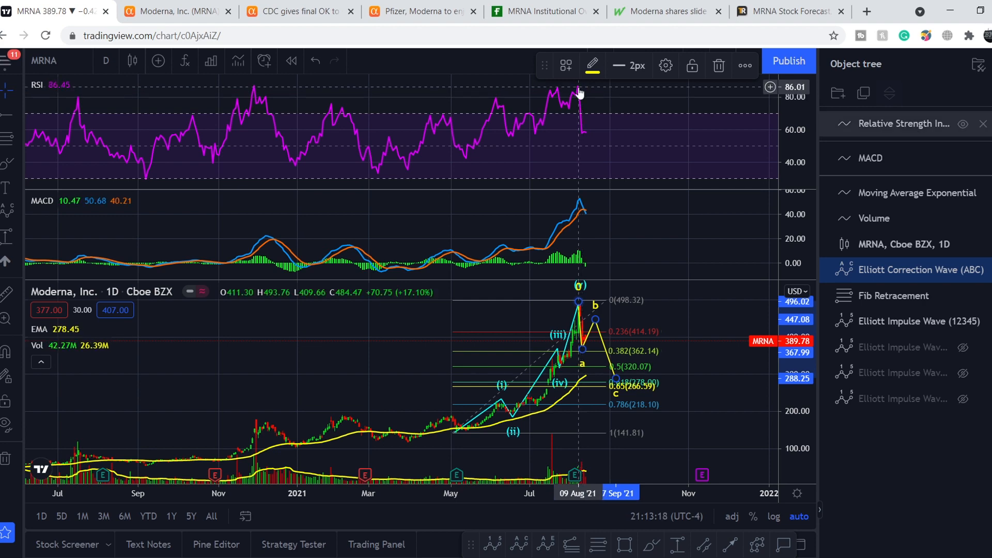
{"action": "mouse_move", "coordinate": [587, 144]}
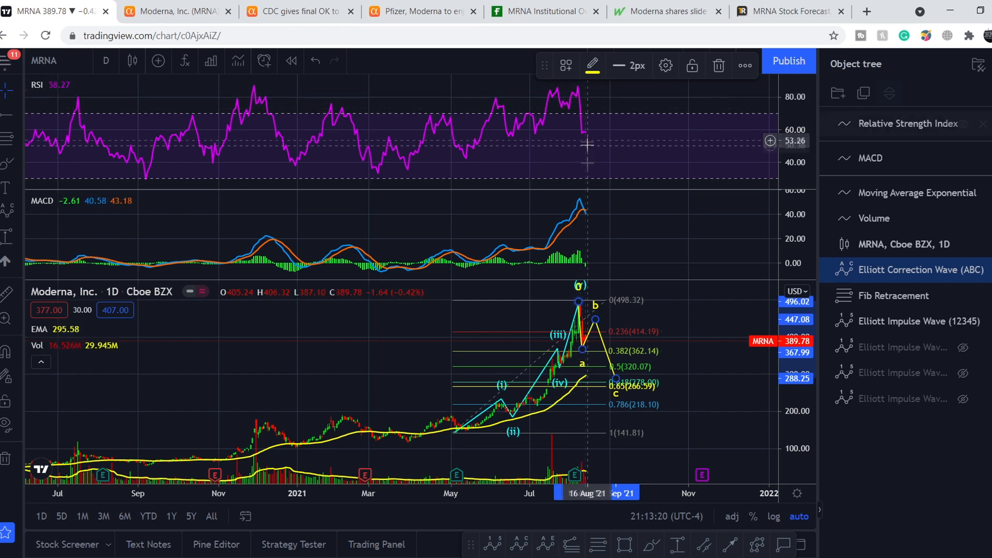
{"action": "left_click", "coordinate": [105, 61]}
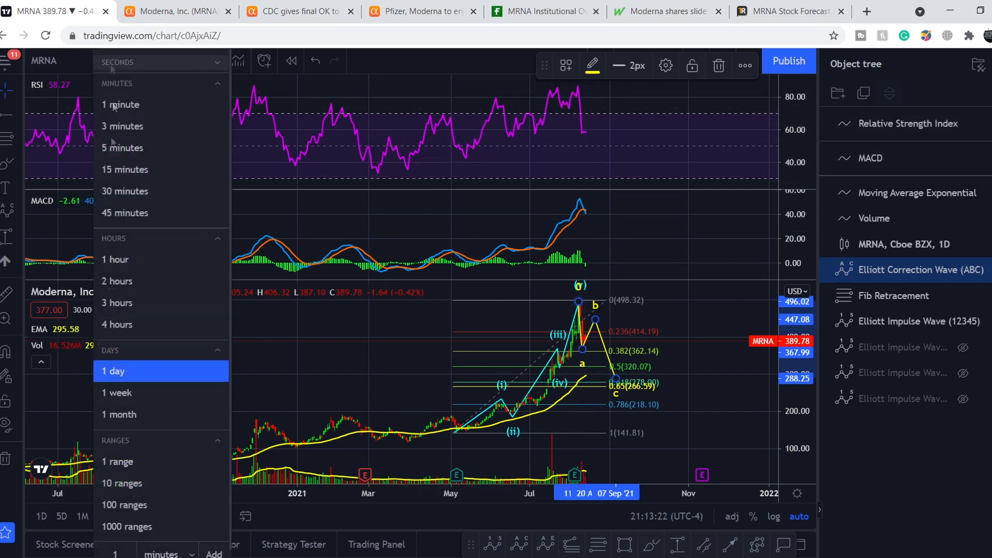
{"action": "left_click", "coordinate": [116, 393]}
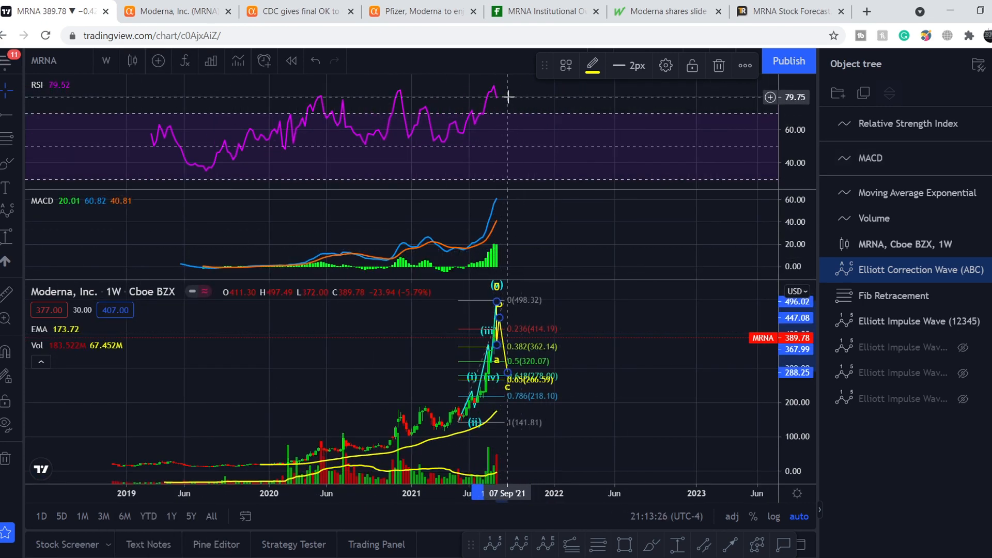
{"action": "mouse_move", "coordinate": [537, 94]}
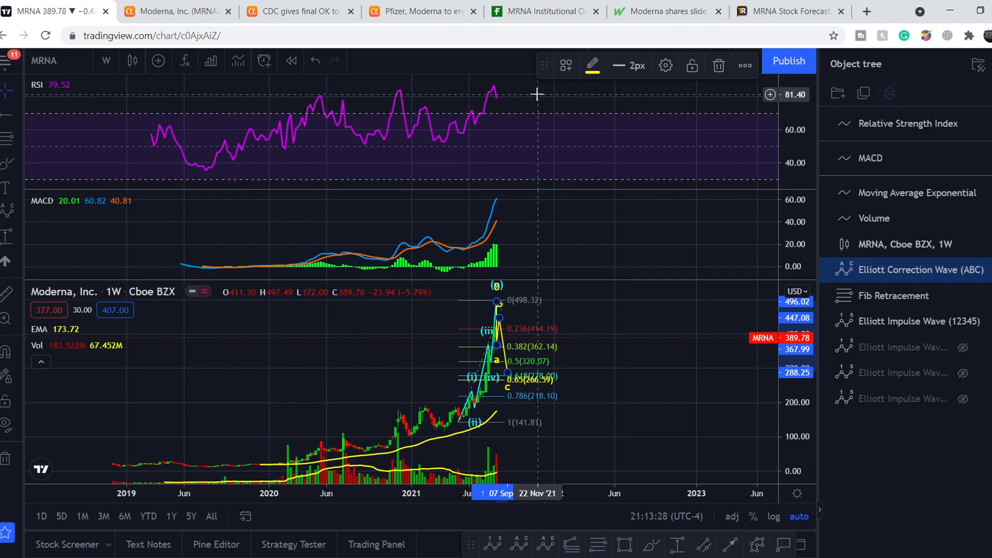
{"action": "mouse_move", "coordinate": [543, 131]}
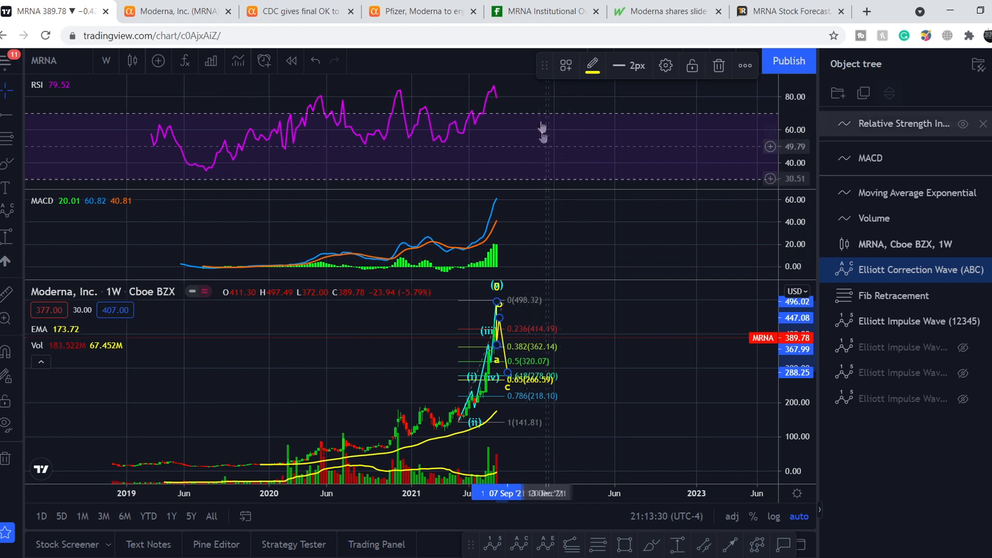
{"action": "mouse_move", "coordinate": [569, 354]}
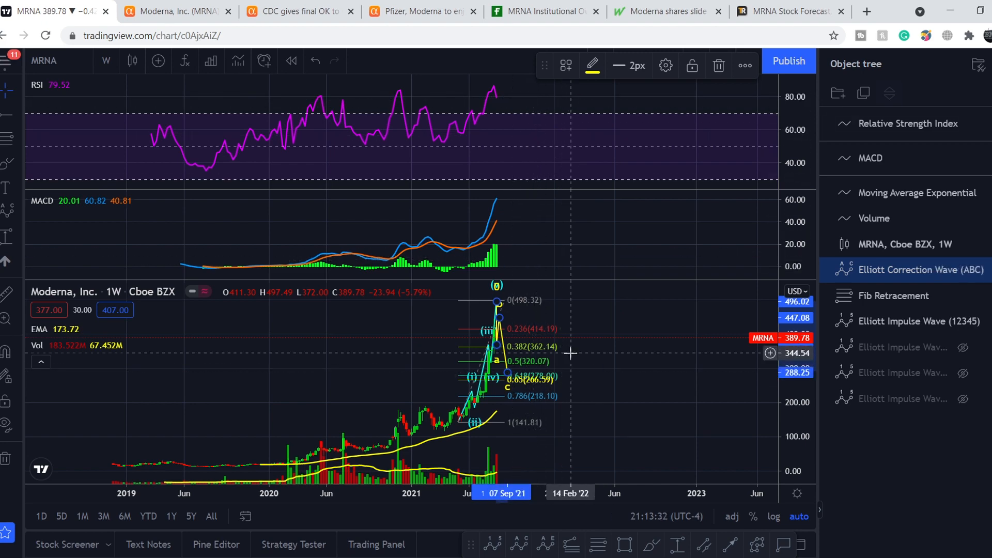
{"action": "mouse_move", "coordinate": [567, 291]}
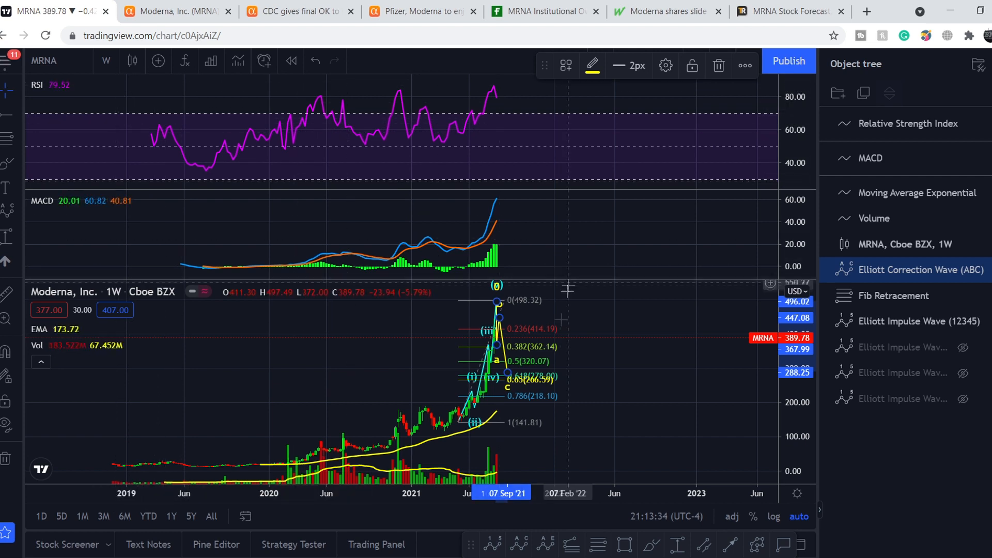
{"action": "mouse_move", "coordinate": [560, 352]}
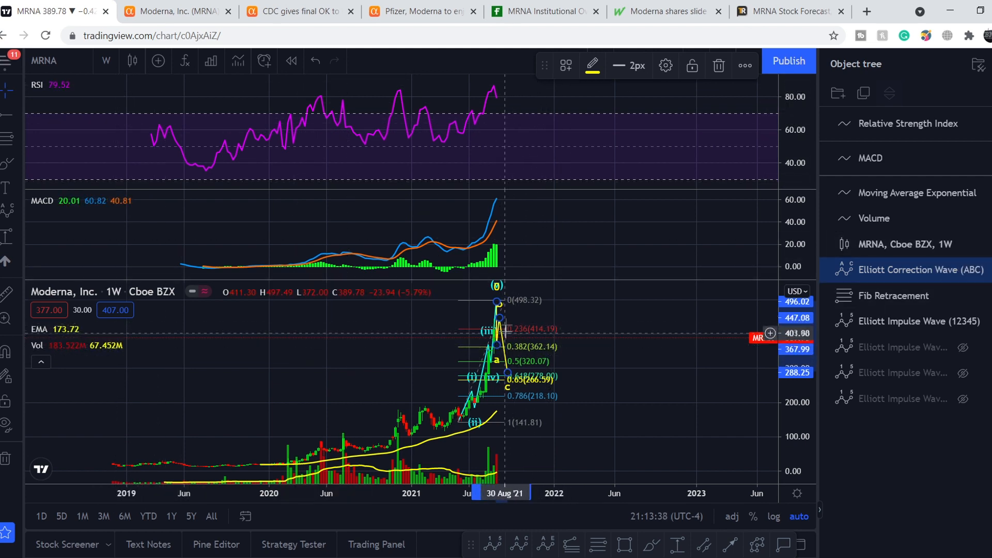
{"action": "mouse_move", "coordinate": [502, 318]}
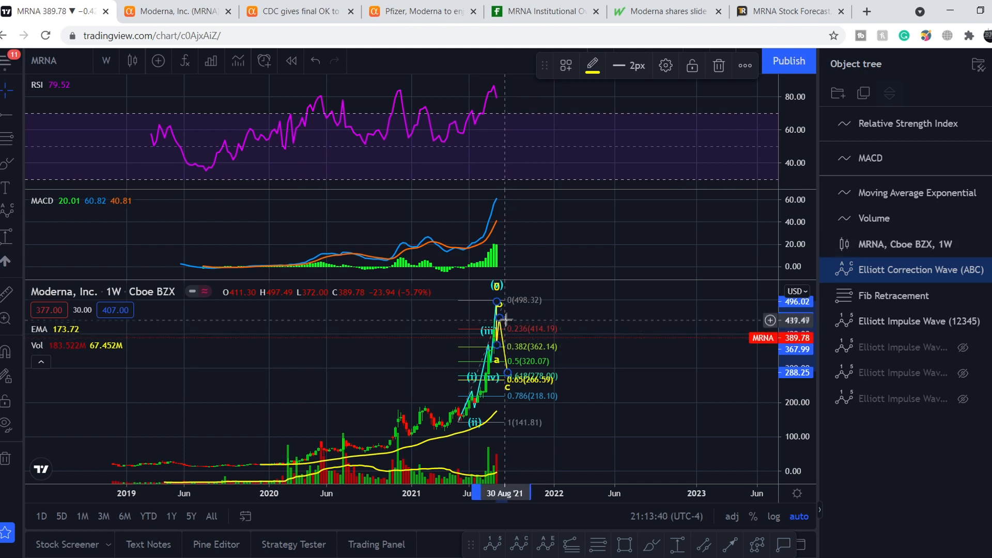
{"action": "mouse_move", "coordinate": [504, 318]}
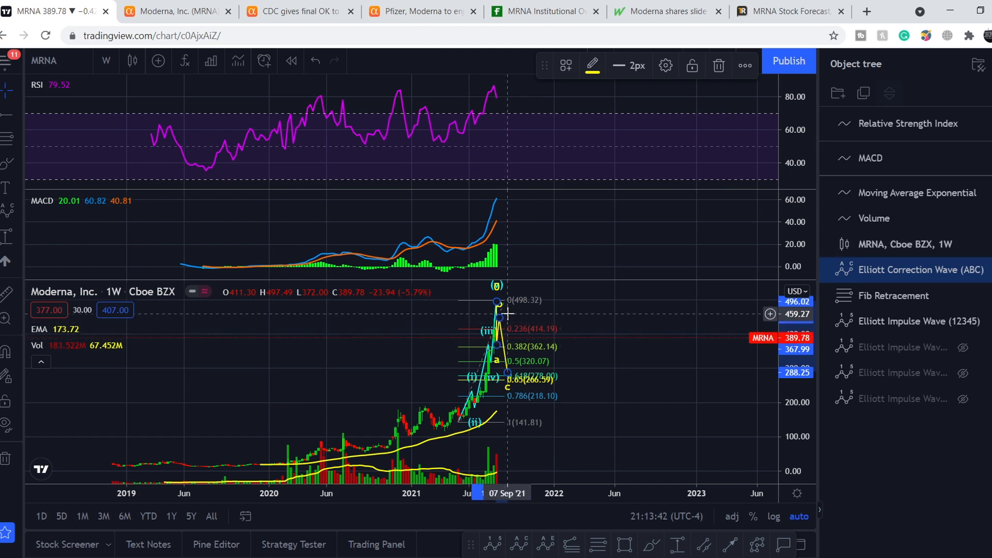
{"action": "mouse_move", "coordinate": [531, 363]}
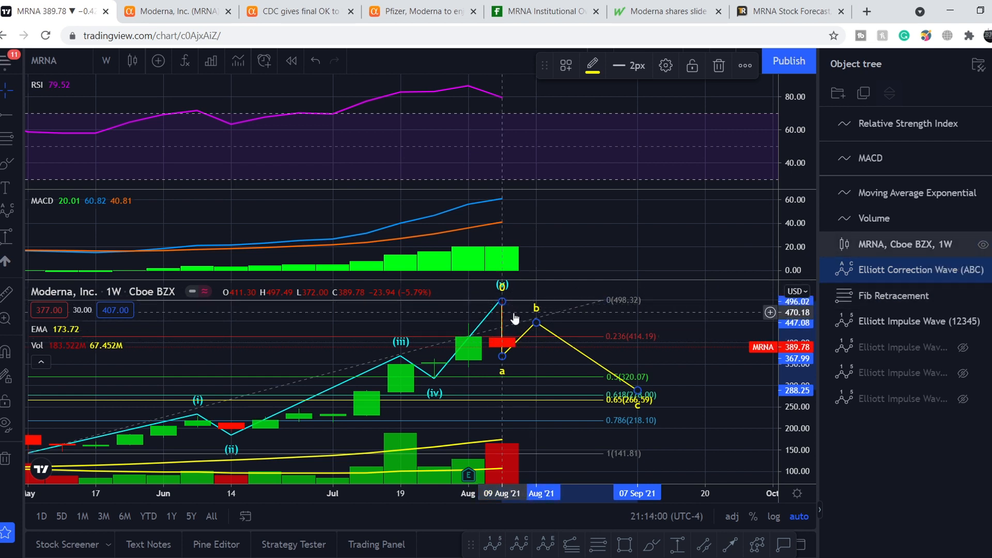
{"action": "left_click", "coordinate": [908, 270]}
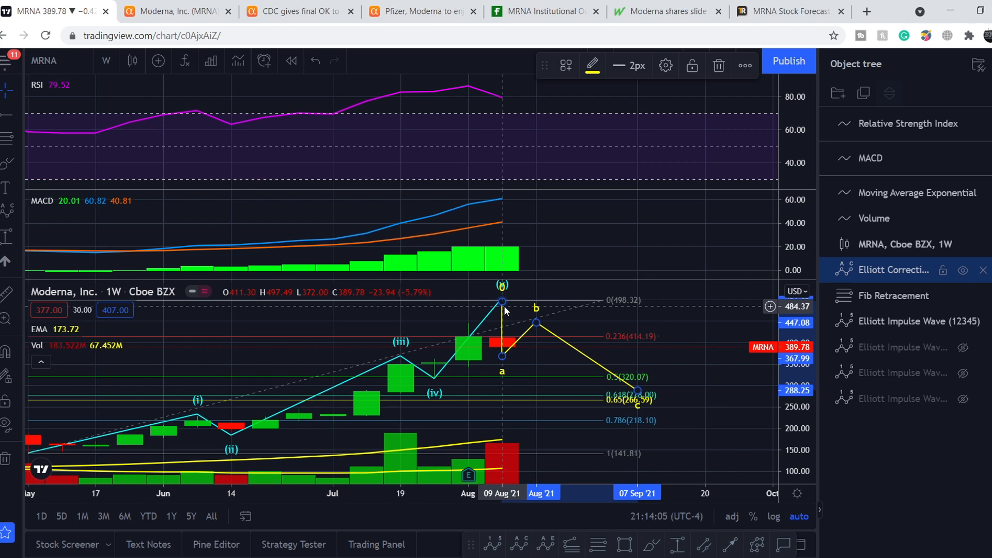
{"action": "left_click", "coordinate": [106, 61]}
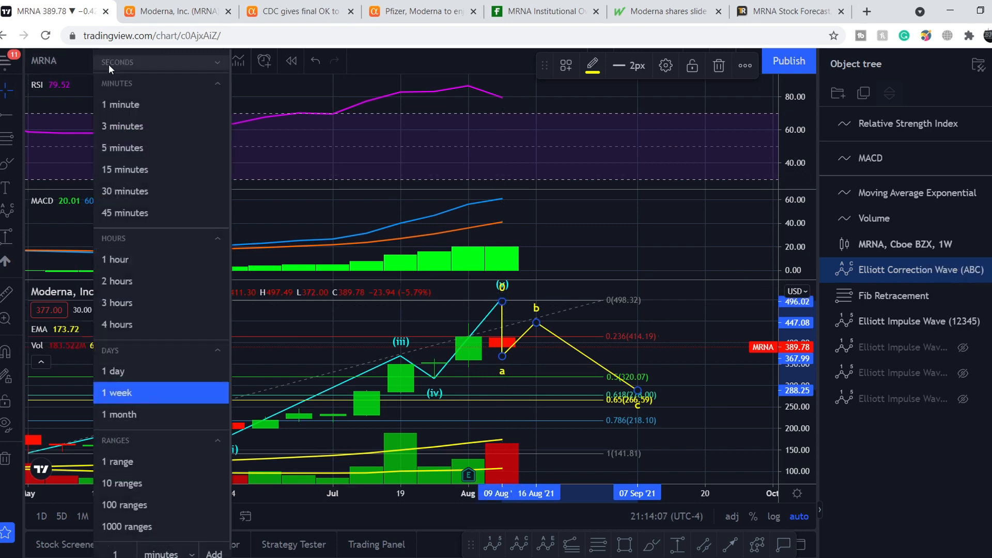
Step: Switch to monthly candles to read RSI and MACD, then reopen the interval list
{"action": "left_click", "coordinate": [118, 414]}
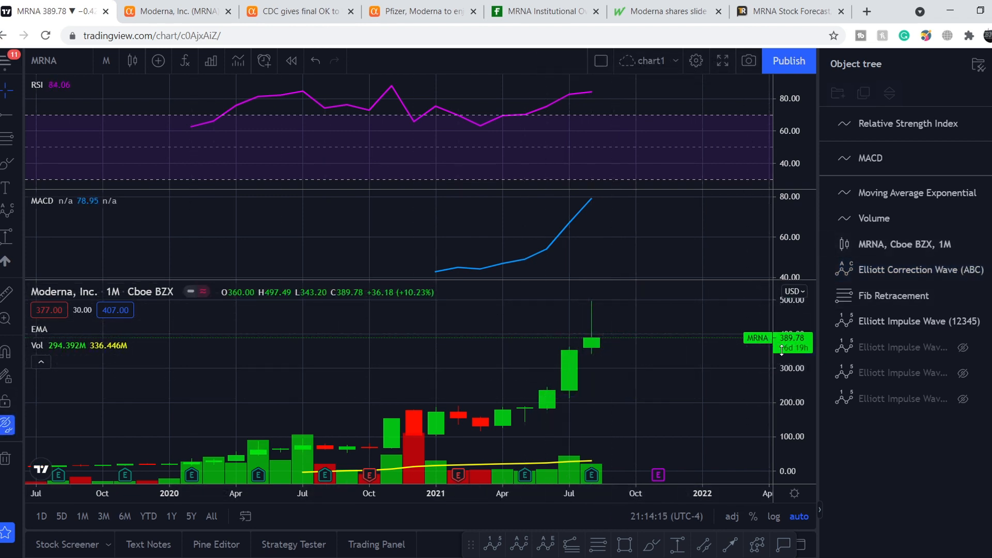
{"action": "mouse_move", "coordinate": [607, 342]}
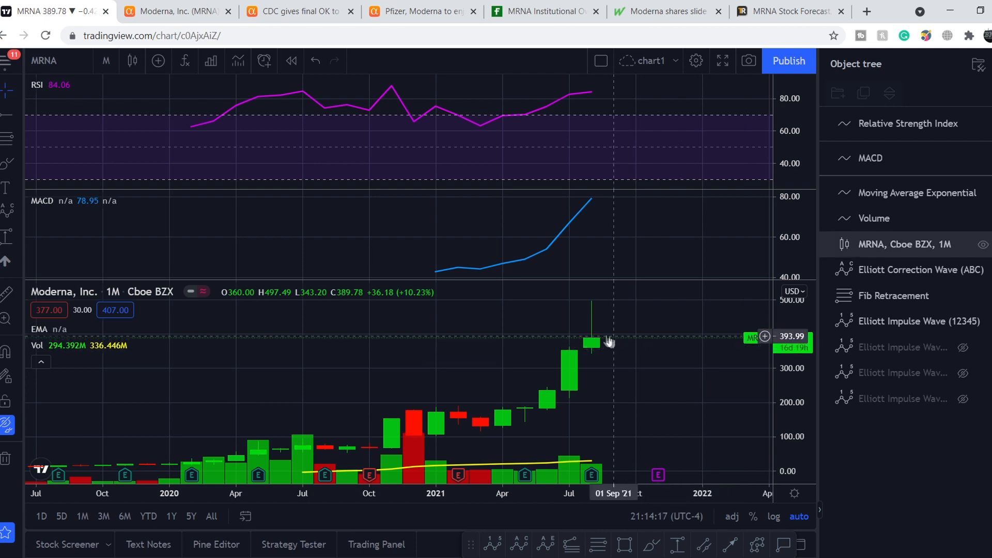
{"action": "mouse_move", "coordinate": [587, 118]}
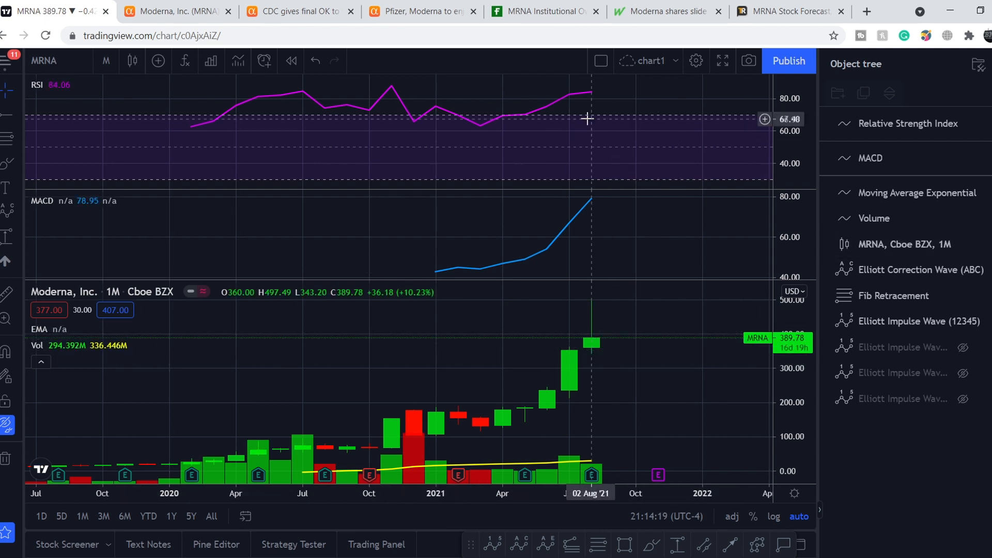
{"action": "mouse_move", "coordinate": [598, 91]}
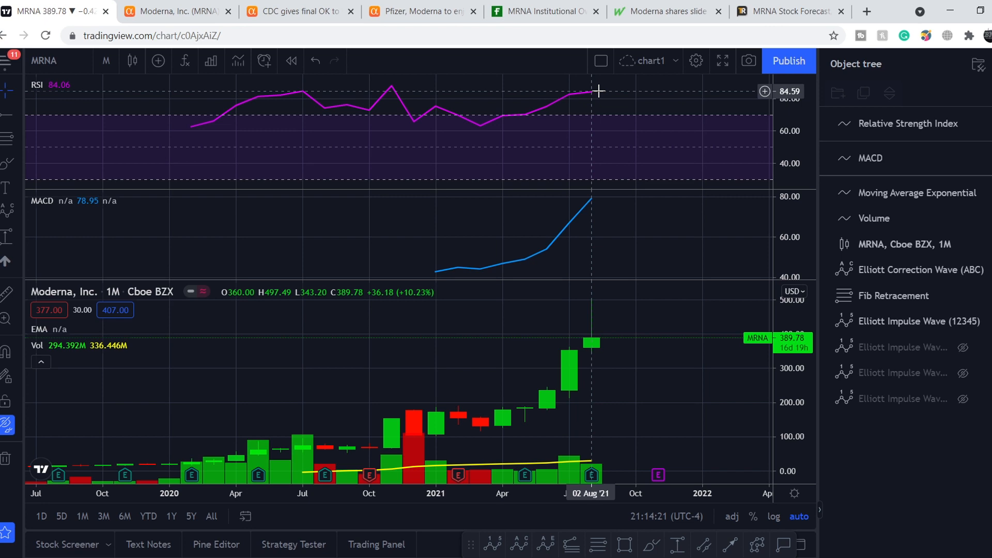
{"action": "mouse_move", "coordinate": [605, 99]}
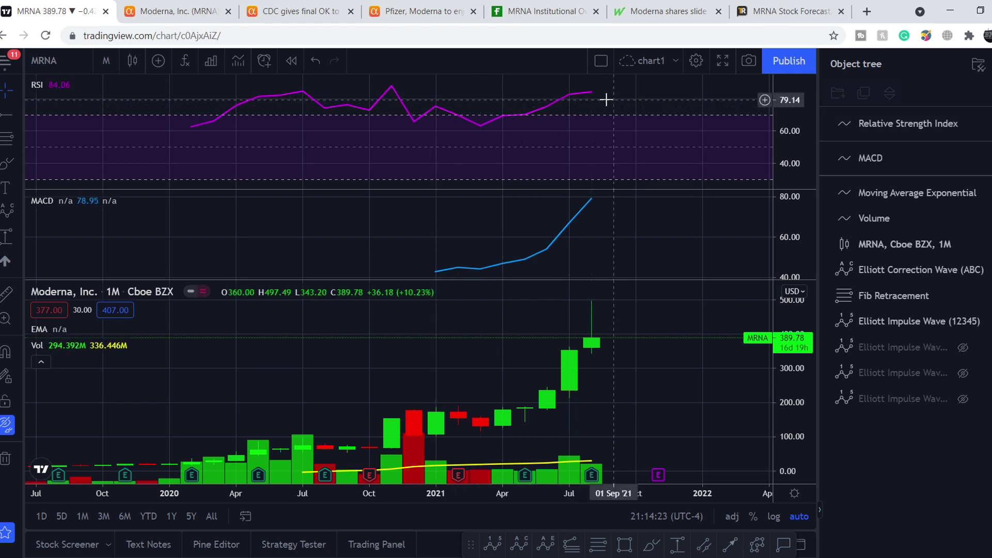
{"action": "mouse_move", "coordinate": [597, 97]}
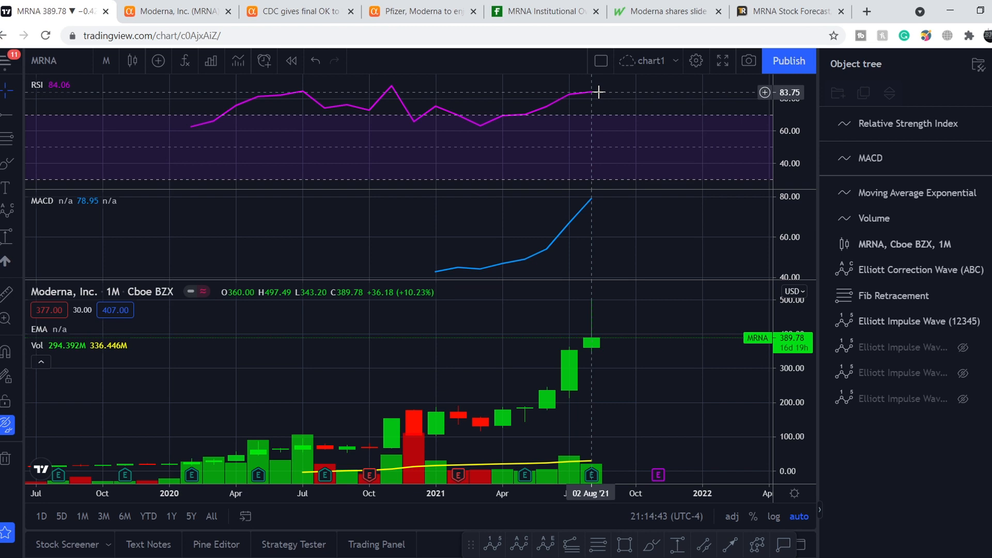
{"action": "mouse_move", "coordinate": [587, 83]}
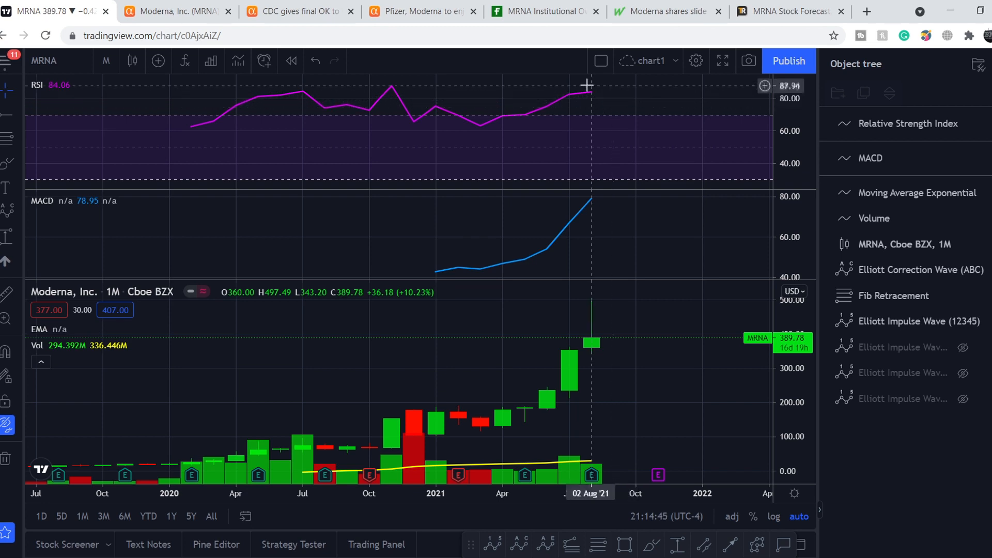
{"action": "mouse_move", "coordinate": [592, 93]}
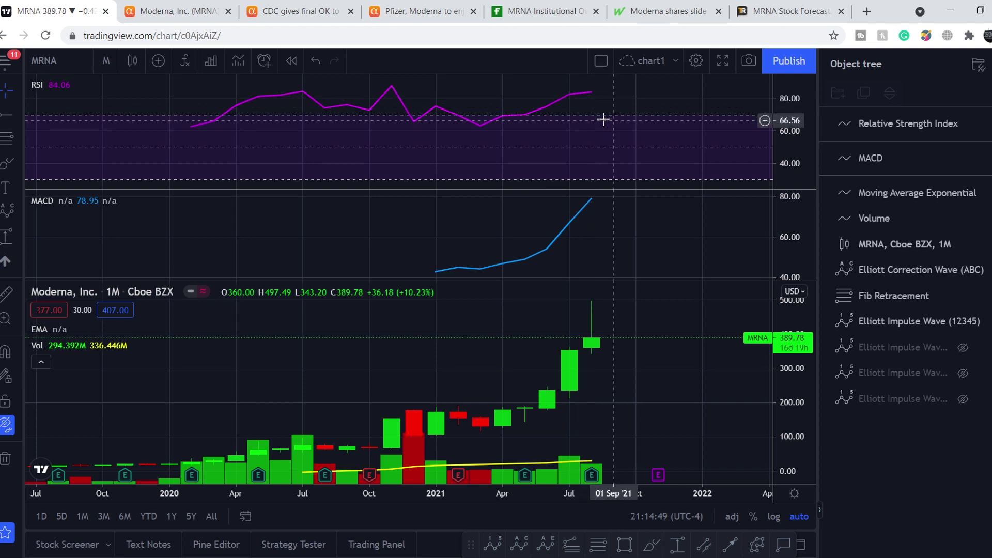
{"action": "mouse_move", "coordinate": [606, 119]}
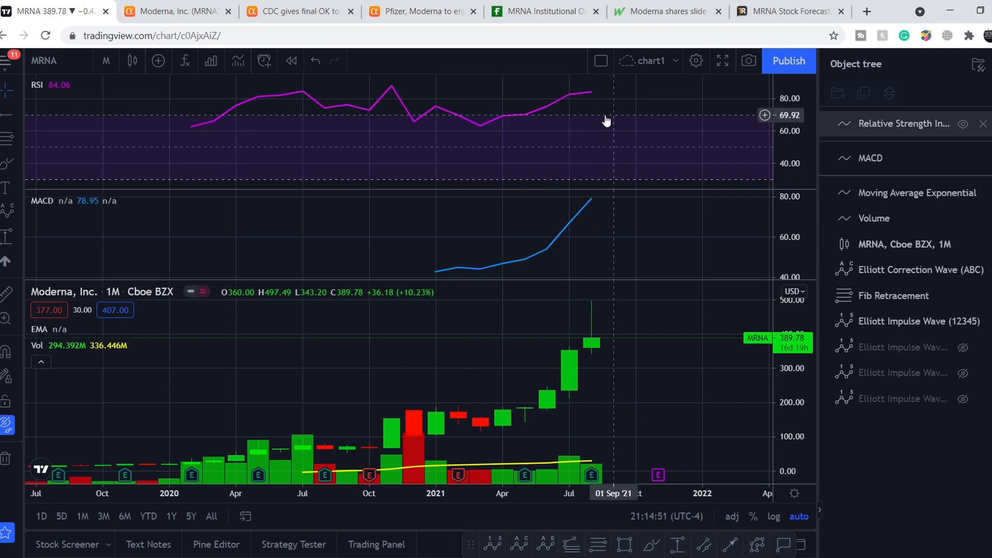
{"action": "mouse_move", "coordinate": [611, 378]}
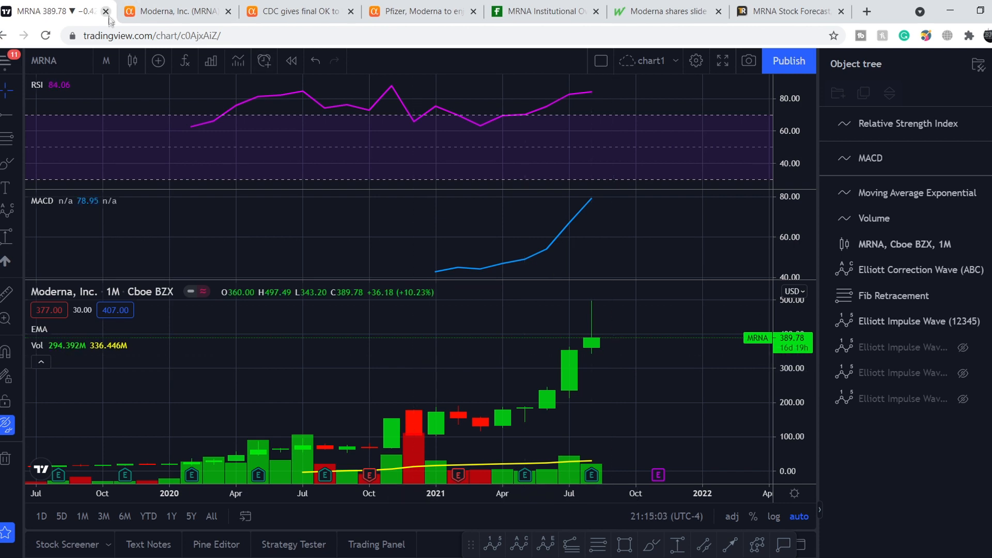
{"action": "left_click", "coordinate": [105, 61]}
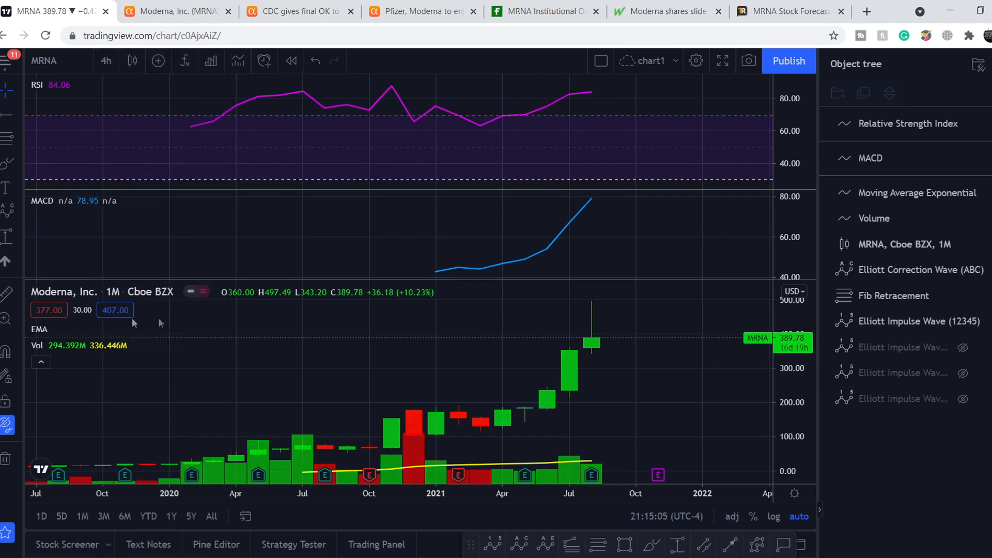
Step: Load the 4-hour interval on the MRNA chart to read RSI near 44 and negative MACD
{"action": "left_click", "coordinate": [105, 61]}
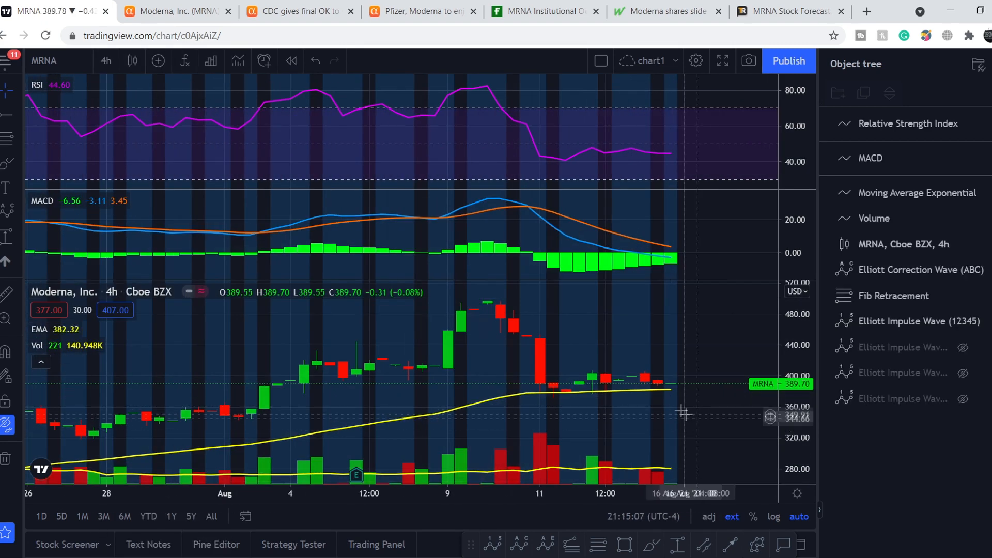
{"action": "mouse_move", "coordinate": [683, 395]}
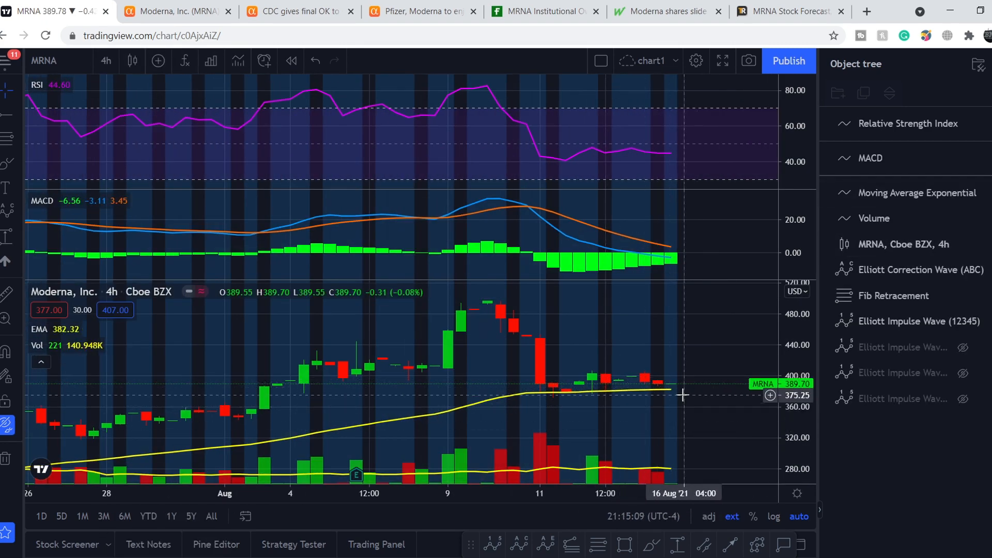
{"action": "mouse_move", "coordinate": [664, 337]}
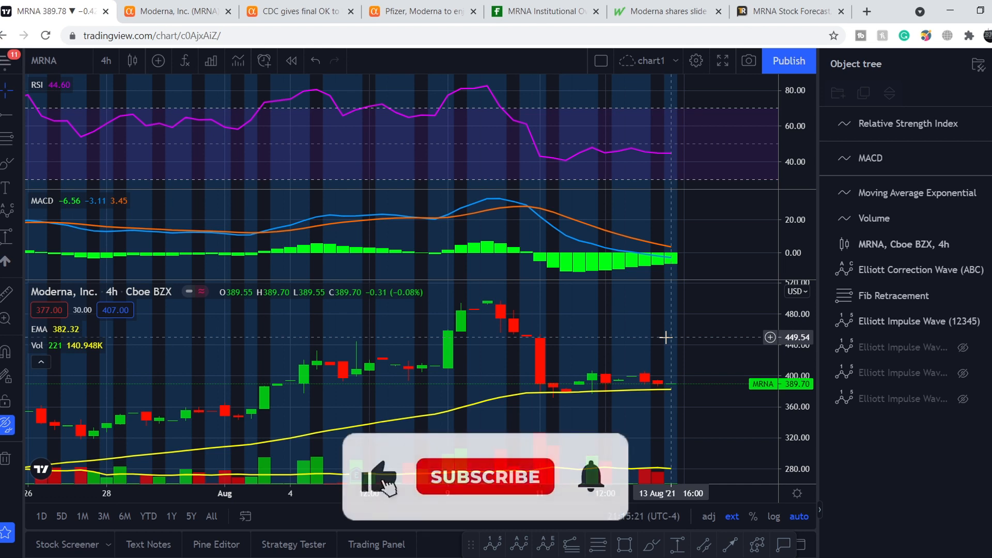
{"action": "left_click", "coordinate": [483, 476]}
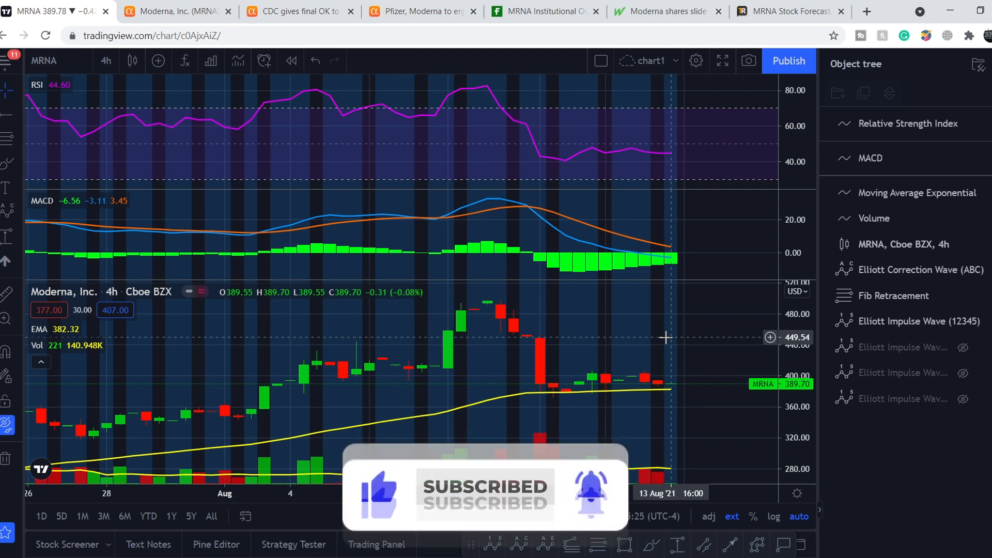
{"action": "mouse_move", "coordinate": [688, 329]}
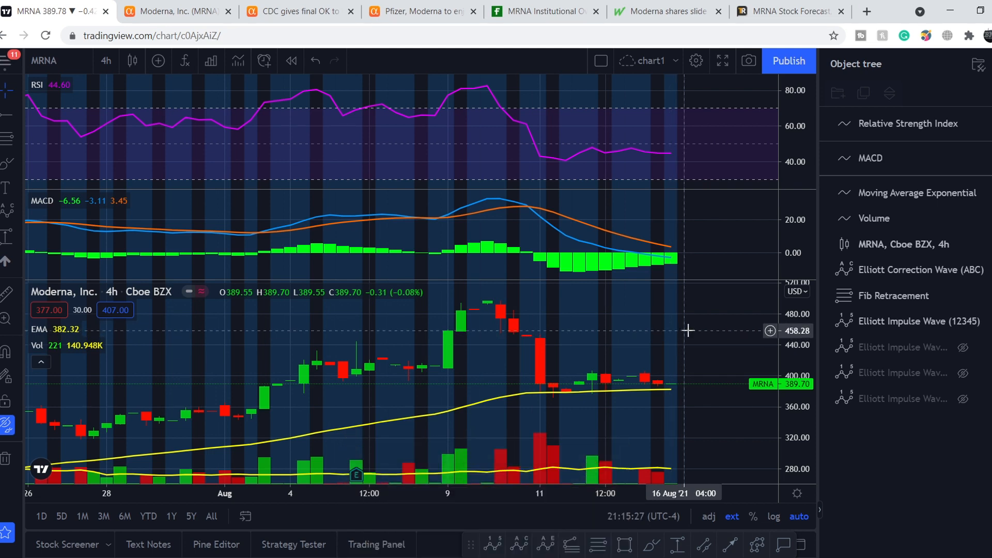